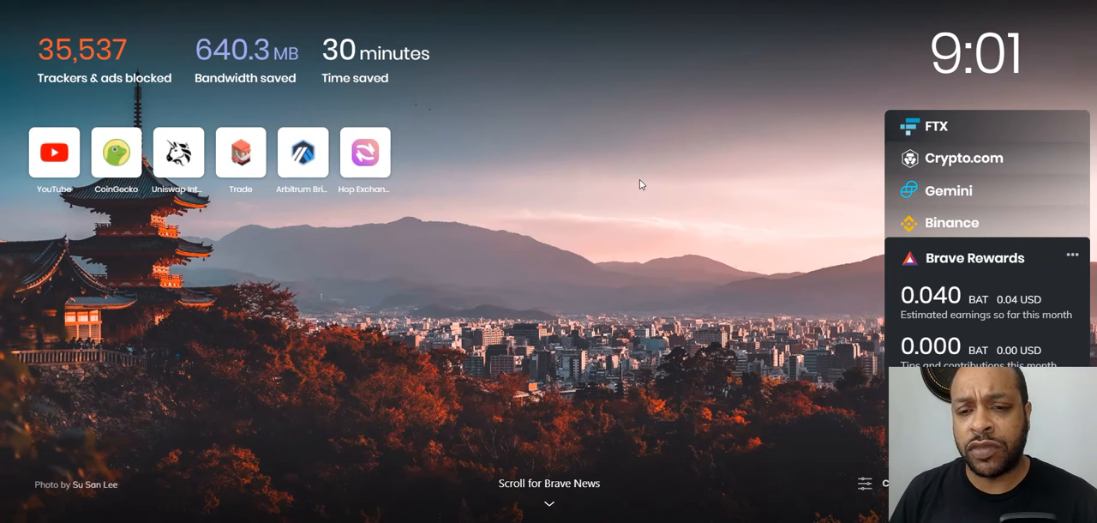
{"action": "mouse_move", "coordinate": [558, 257]}
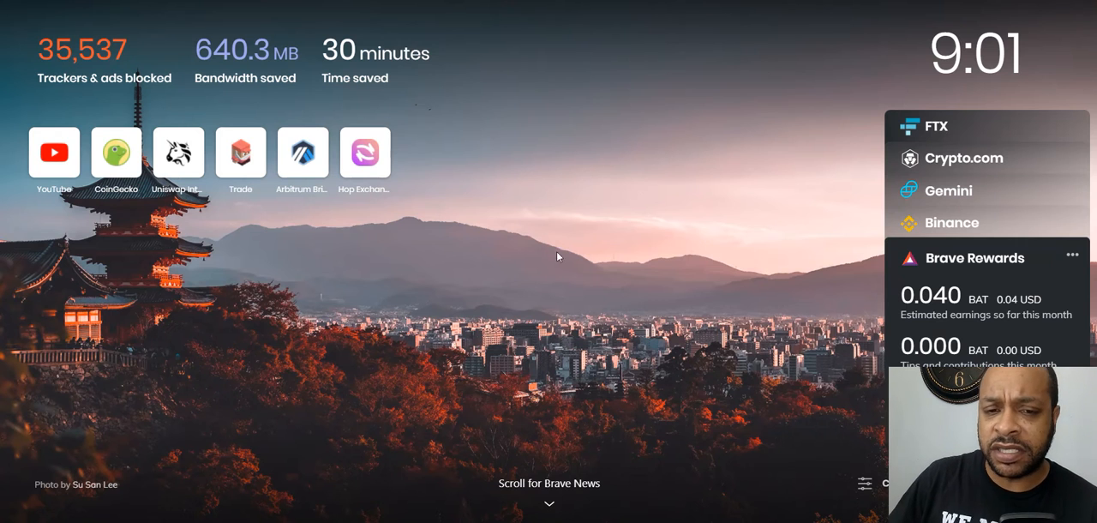
{"action": "mouse_move", "coordinate": [612, 246]}
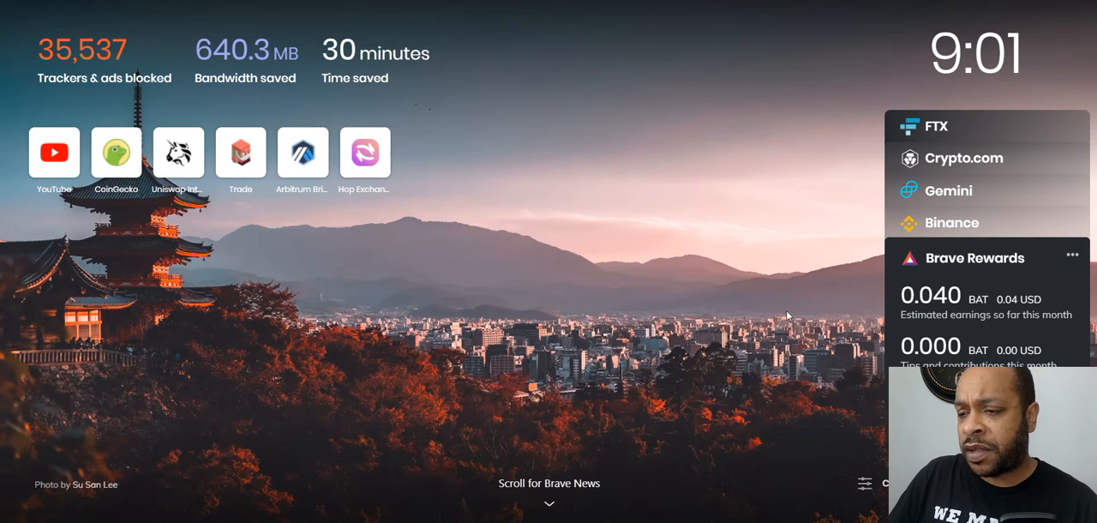
{"action": "mouse_move", "coordinate": [770, 328]}
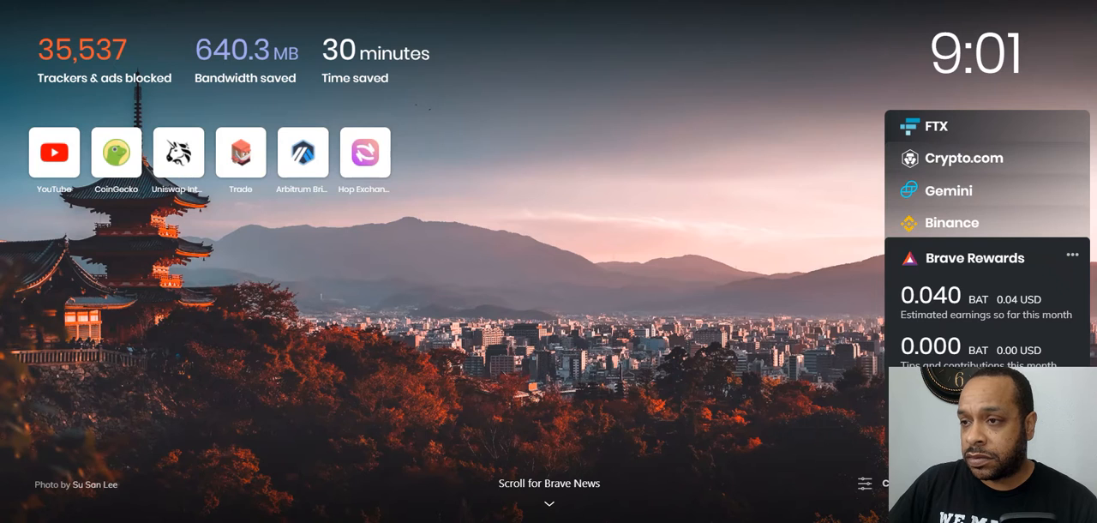
Open CoinGecko's Top 100 DeFi Coins page and scroll to the coin table led by Terra
{"action": "left_click", "coordinate": [116, 152]}
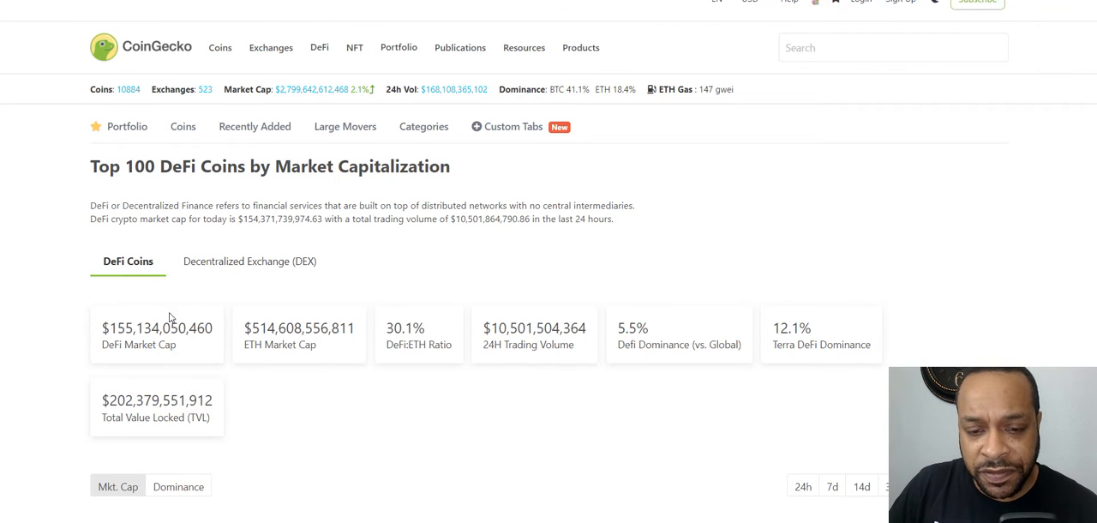
{"action": "scroll", "scroll_direction": "down", "scroll_amount": 3}
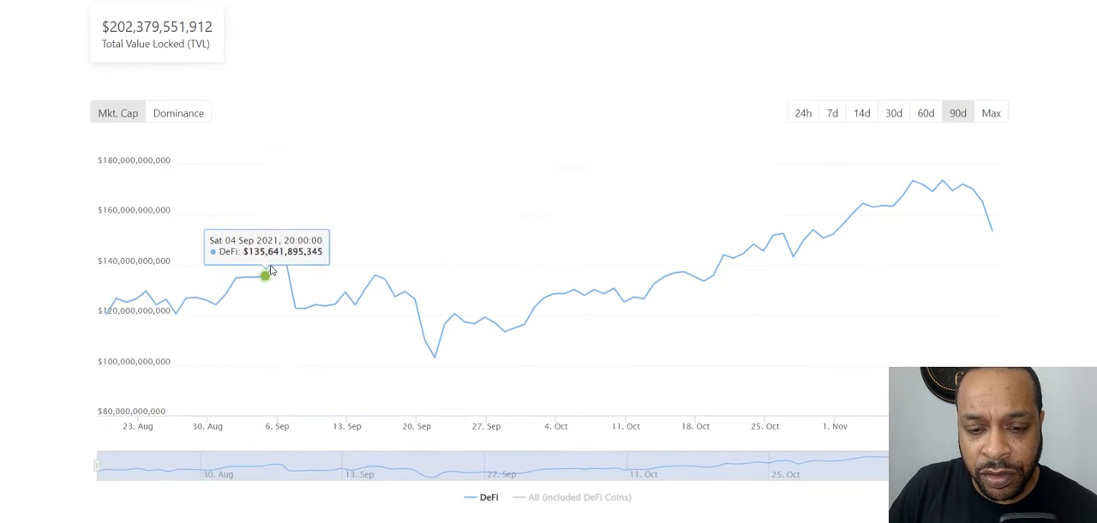
{"action": "scroll", "scroll_direction": "up", "scroll_amount": 3}
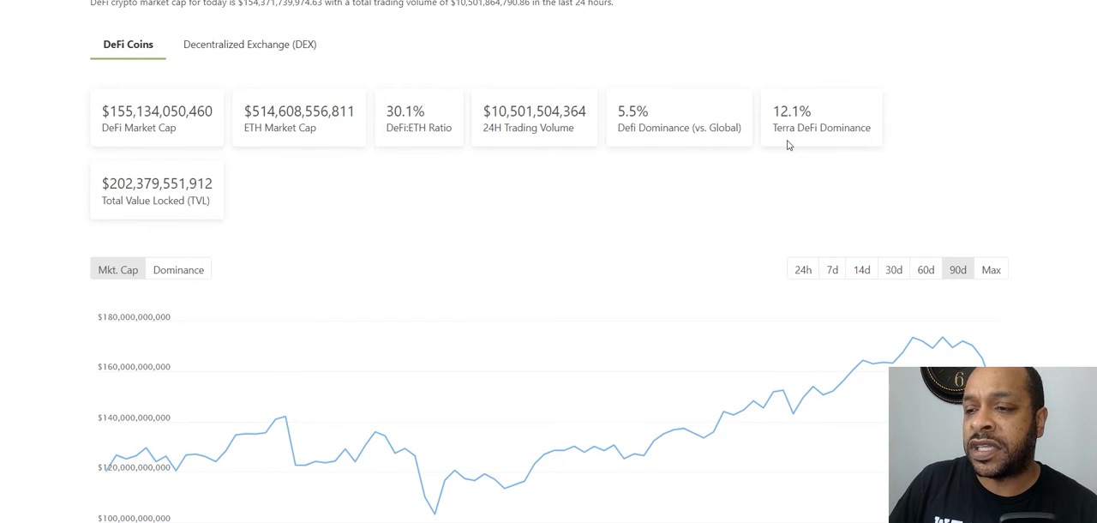
{"action": "scroll", "scroll_direction": "down", "scroll_amount": 3}
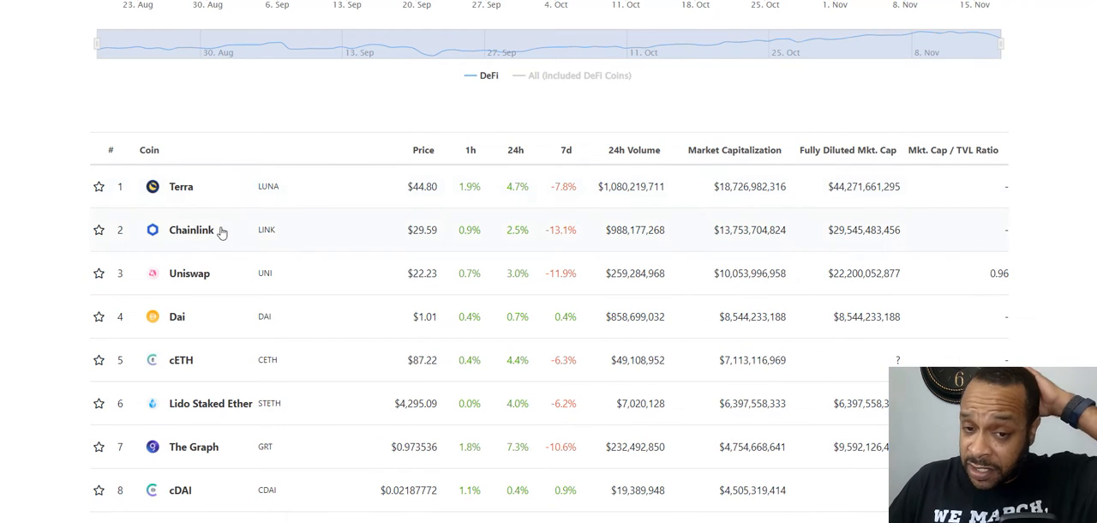
{"action": "mouse_move", "coordinate": [180, 186]}
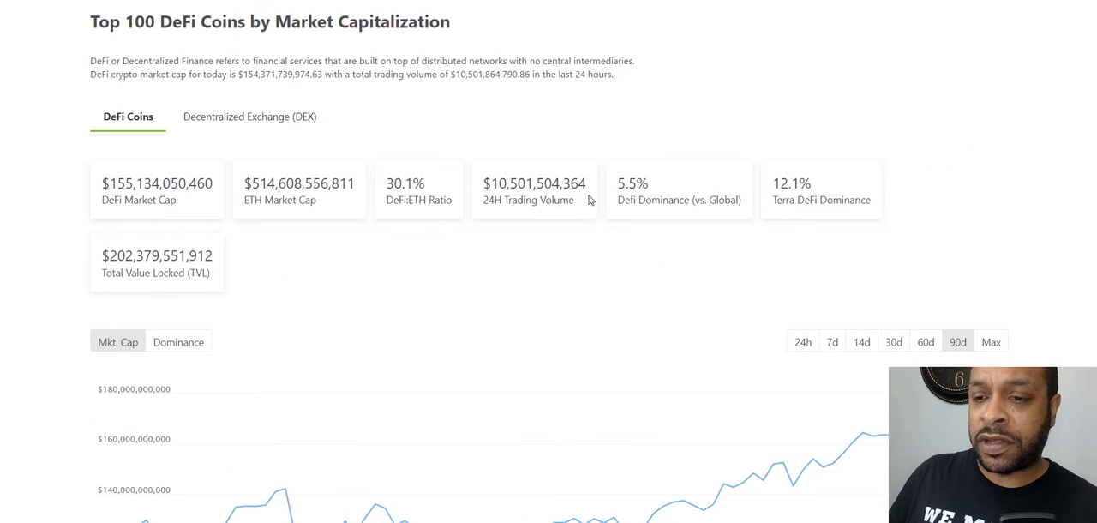
{"action": "mouse_move", "coordinate": [538, 212]}
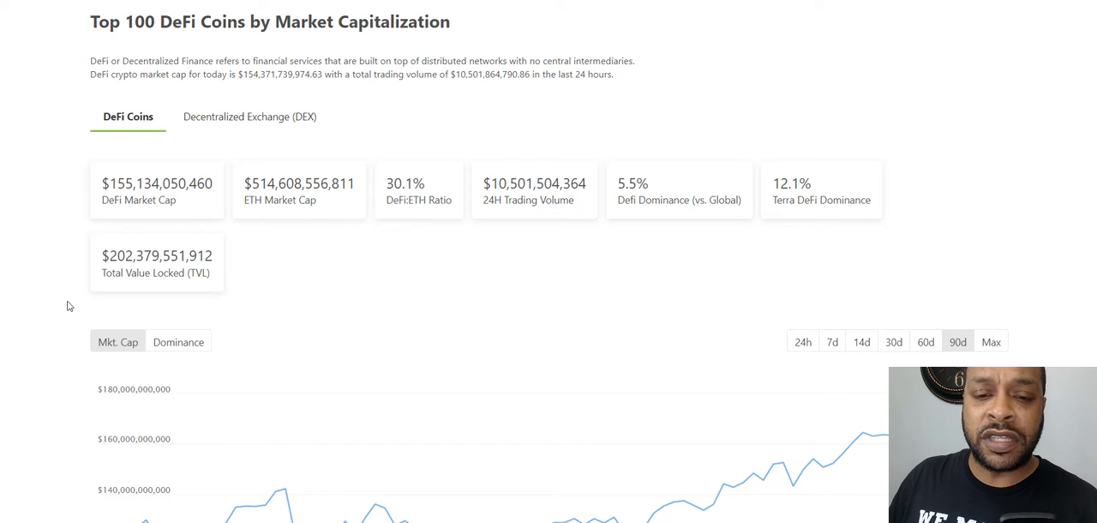
{"action": "scroll", "scroll_direction": "down", "scroll_amount": 3}
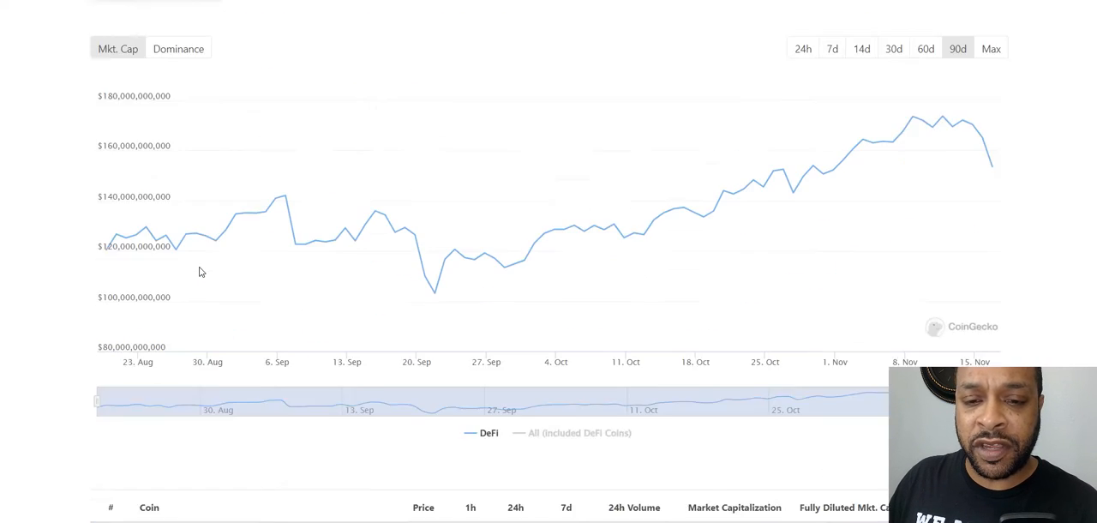
{"action": "scroll", "scroll_direction": "down", "scroll_amount": 3}
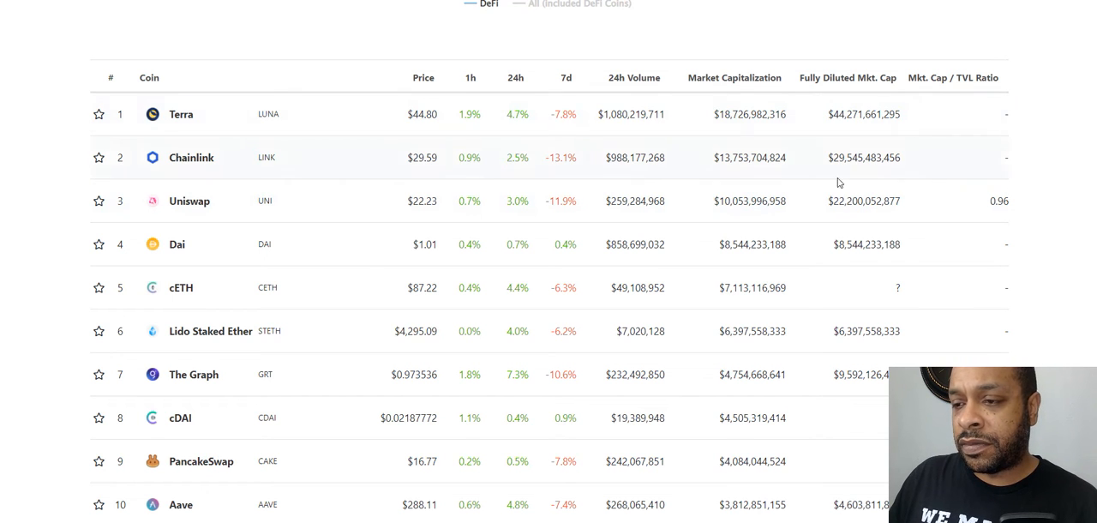
{"action": "mouse_move", "coordinate": [920, 148]}
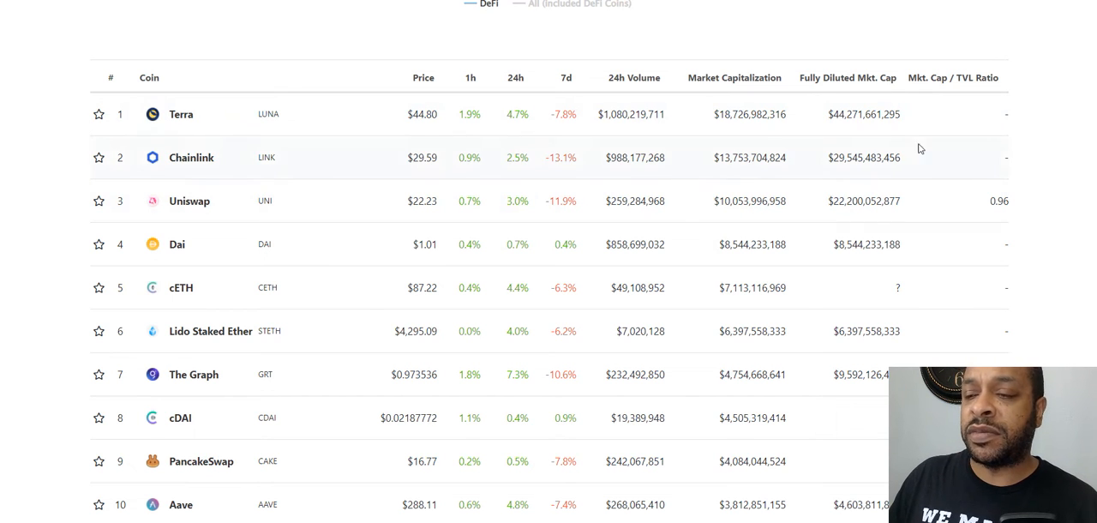
{"action": "mouse_move", "coordinate": [908, 175]}
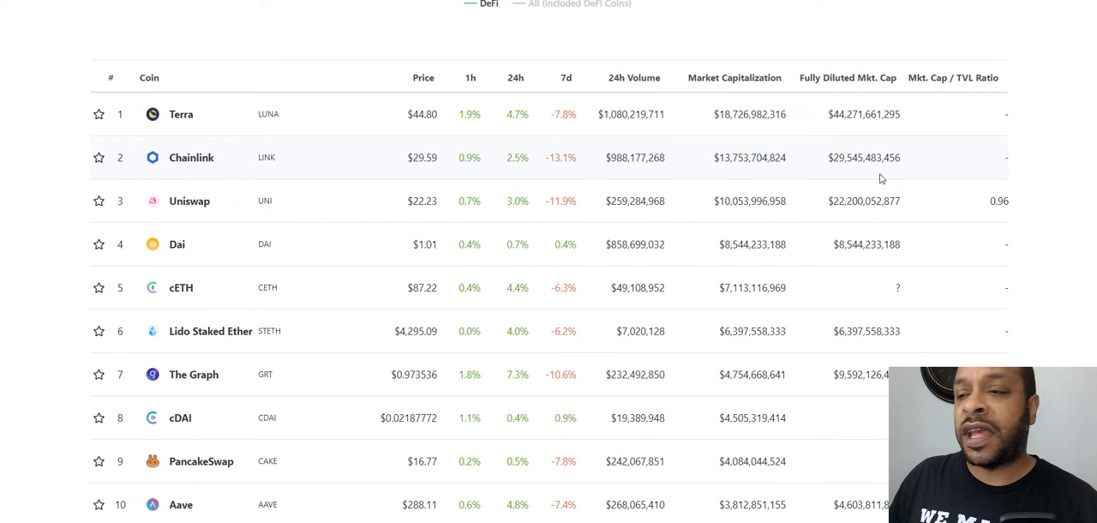
{"action": "mouse_move", "coordinate": [815, 199]}
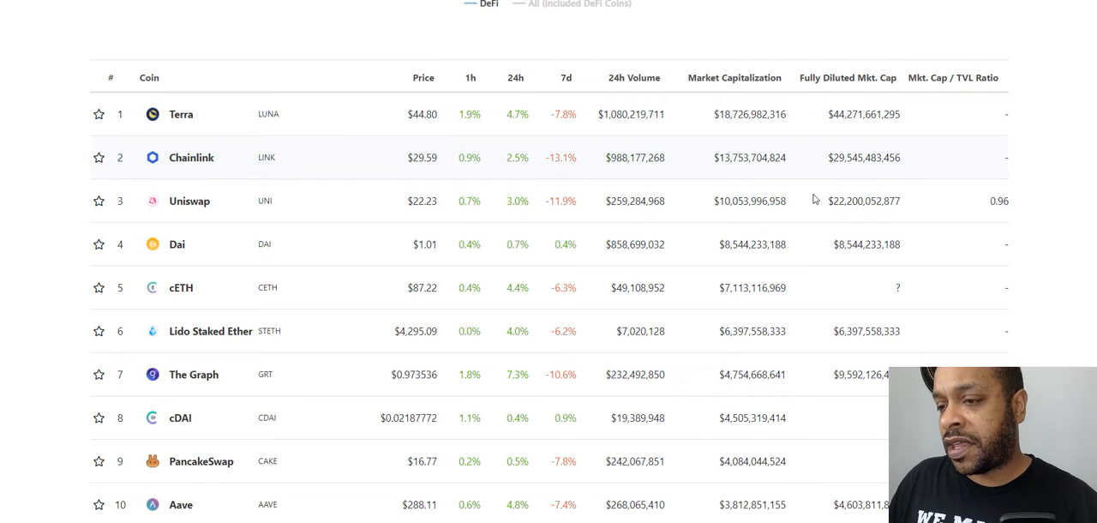
Scroll the DeFi coin ranking down past rank 38, then back up to the twenties
{"action": "scroll", "scroll_direction": "down", "scroll_amount": 3}
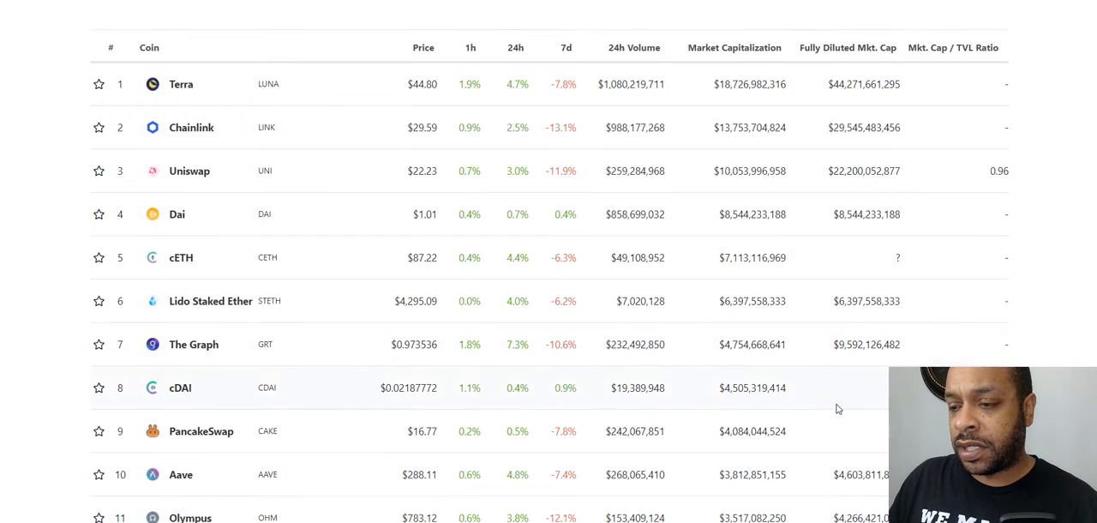
{"action": "scroll", "scroll_direction": "down", "scroll_amount": 3}
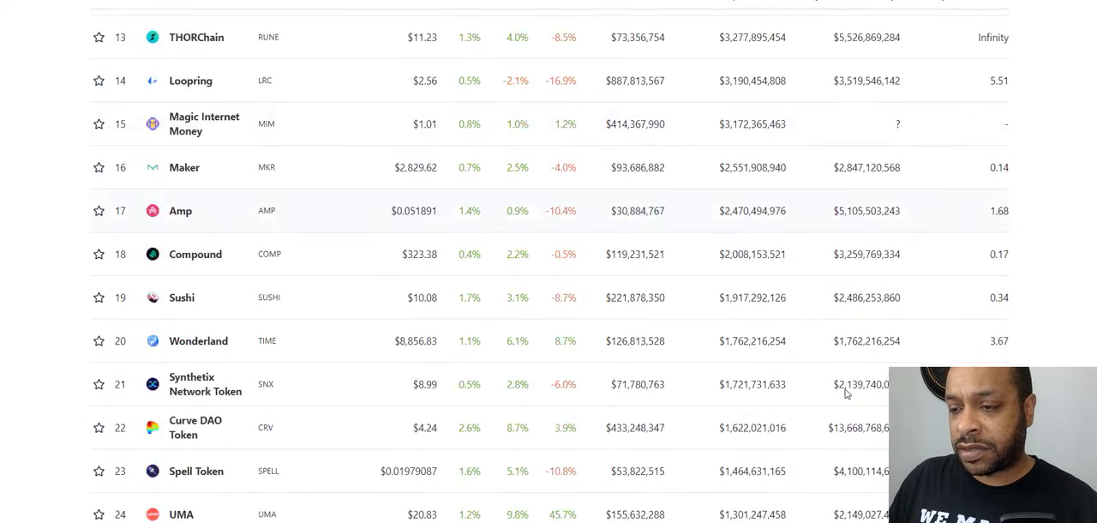
{"action": "scroll", "scroll_direction": "down", "scroll_amount": 3}
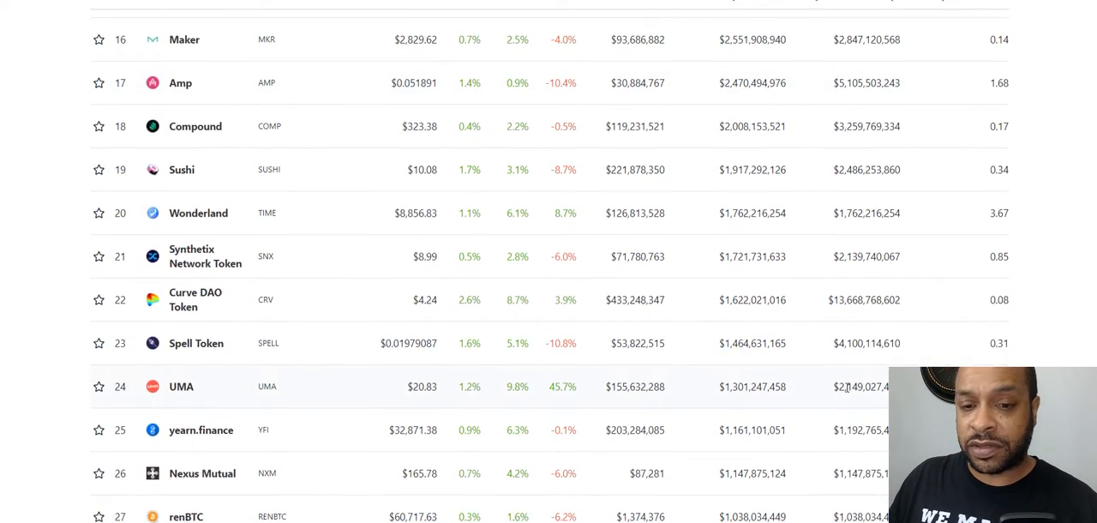
{"action": "scroll", "scroll_direction": "down", "scroll_amount": 3}
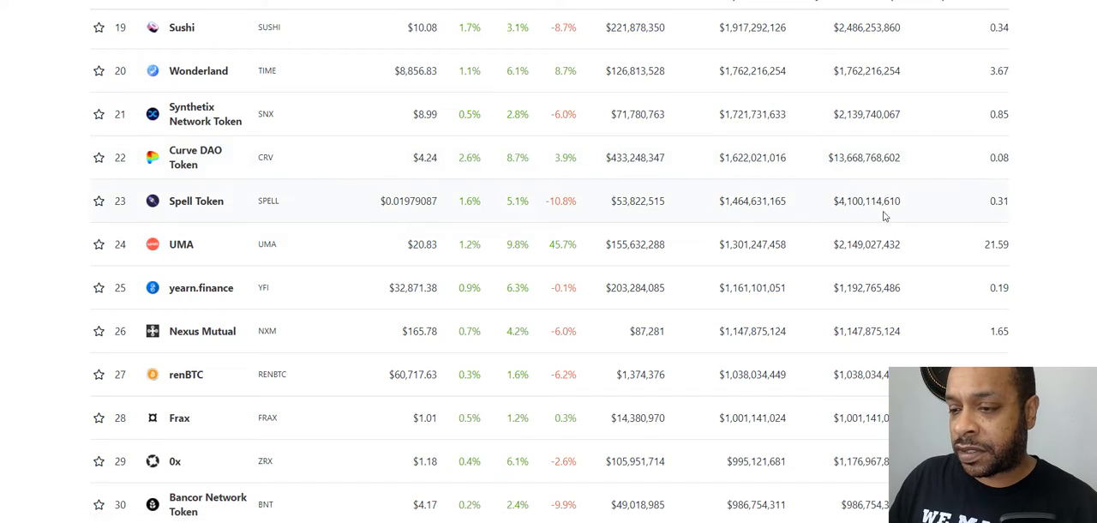
{"action": "scroll", "scroll_direction": "up", "scroll_amount": 3}
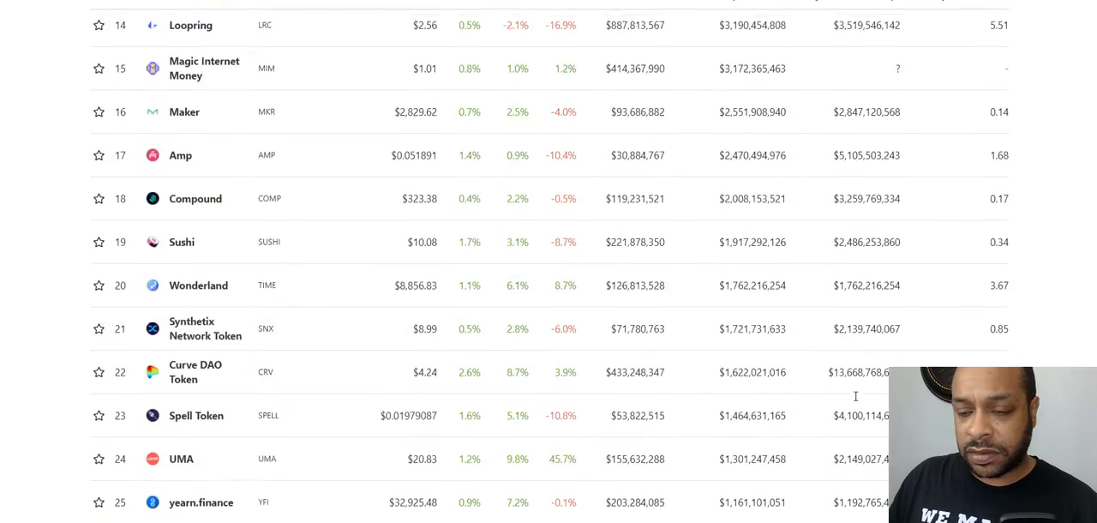
{"action": "scroll", "scroll_direction": "down", "scroll_amount": 3}
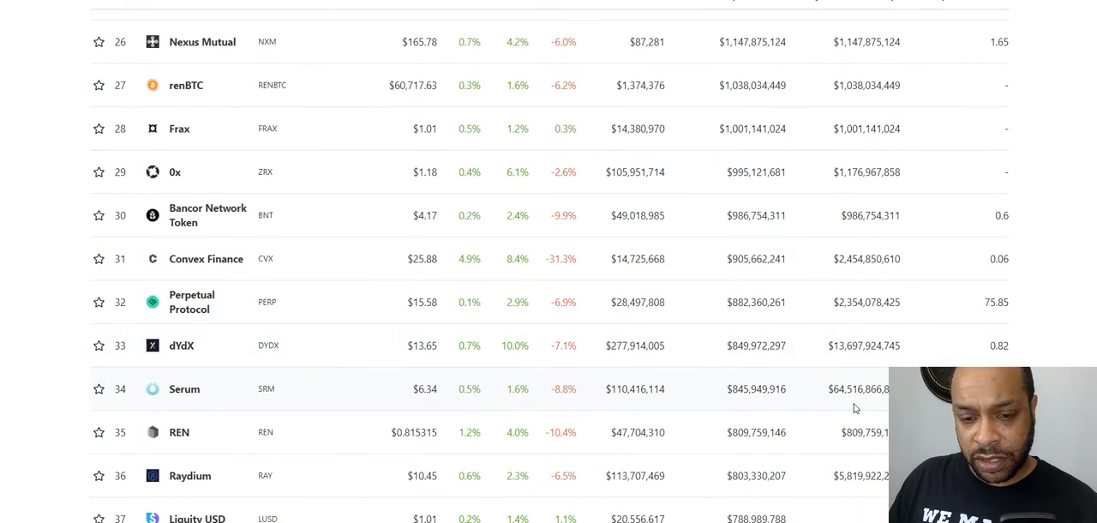
{"action": "scroll", "scroll_direction": "down", "scroll_amount": 3}
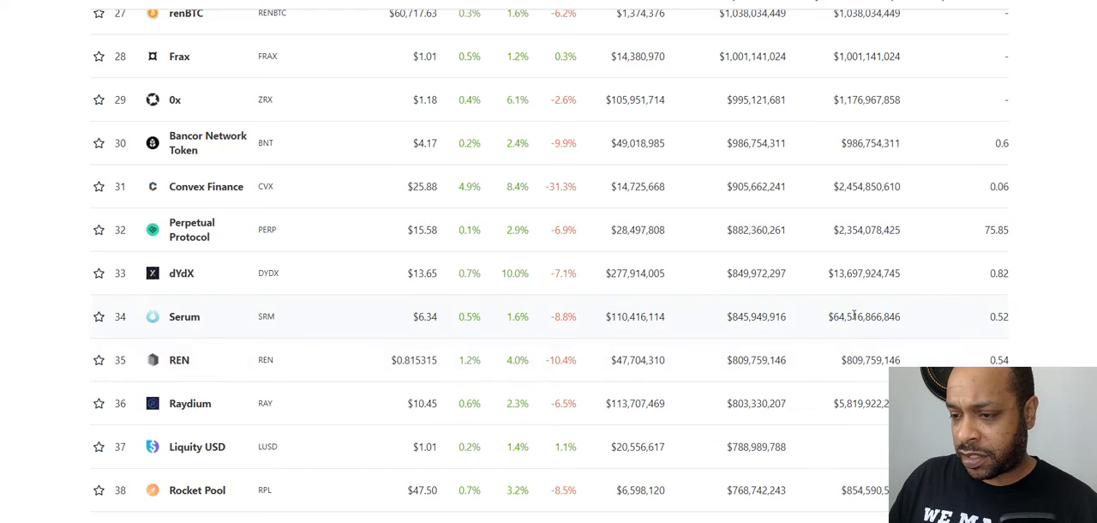
{"action": "mouse_move", "coordinate": [857, 354]}
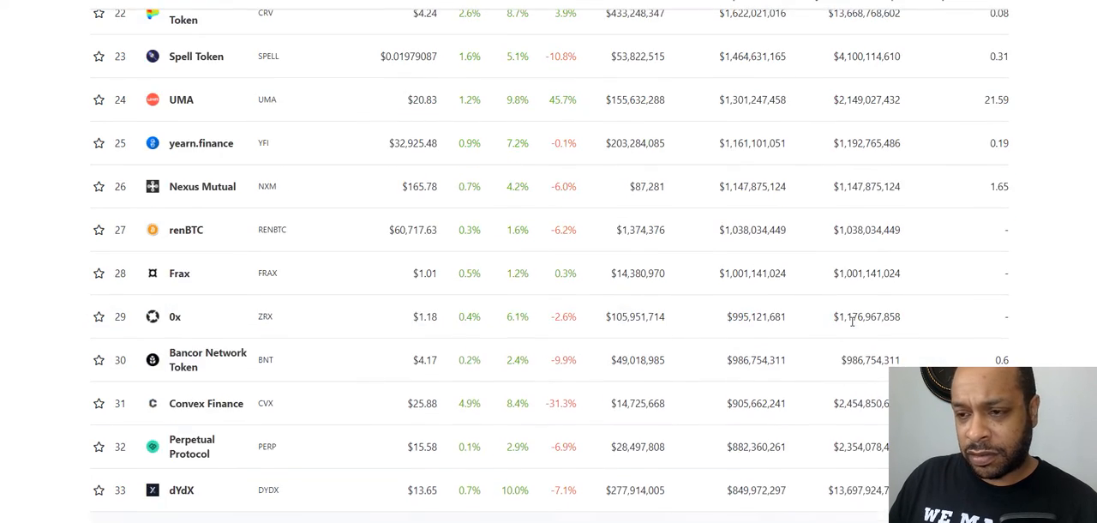
{"action": "scroll", "scroll_direction": "up", "scroll_amount": 3}
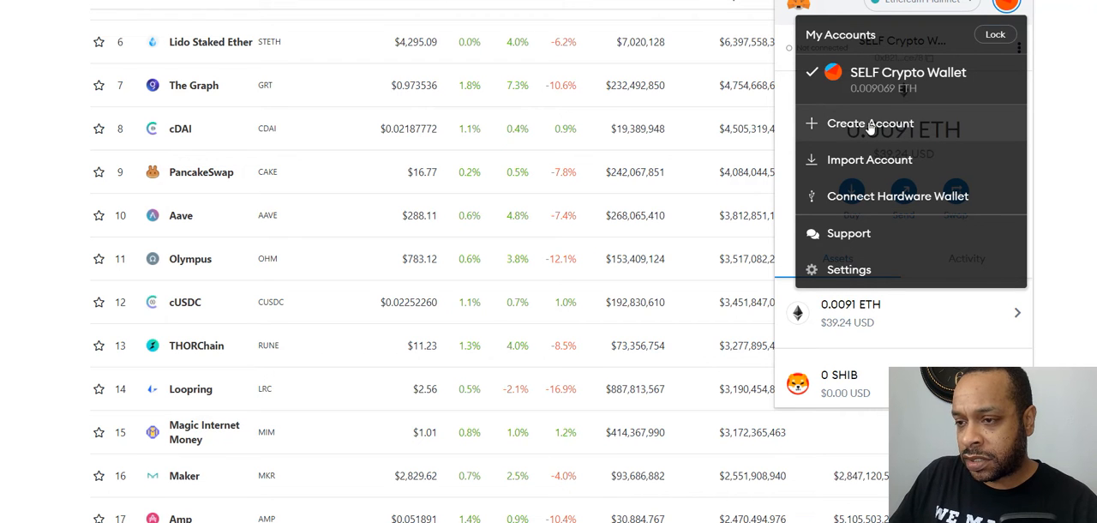
Add a new MetaMask account named 'SELF Testbed' and make it active
{"action": "left_click", "coordinate": [869, 123]}
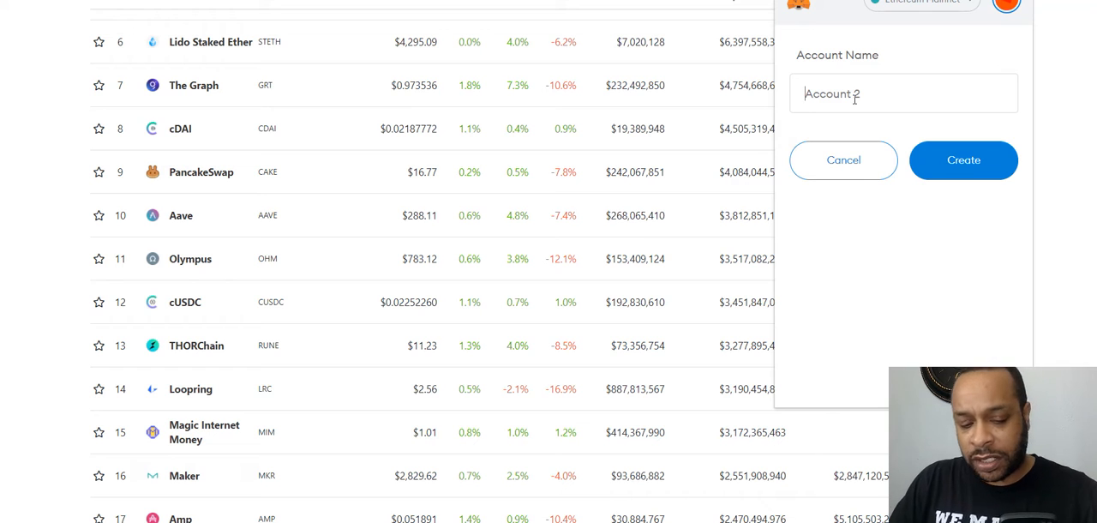
{"action": "type", "text": "Se"}
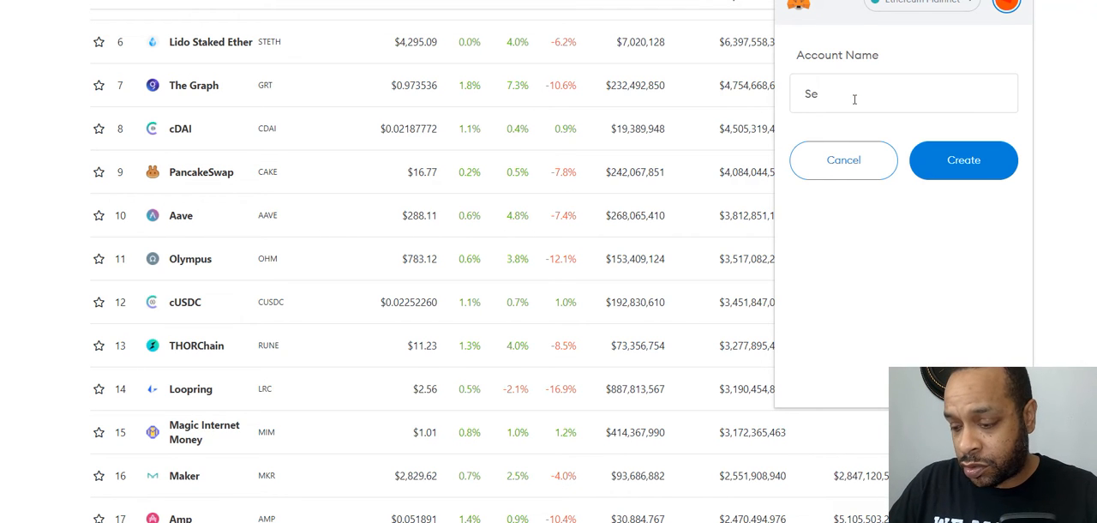
{"action": "key", "text": "Backspace"}
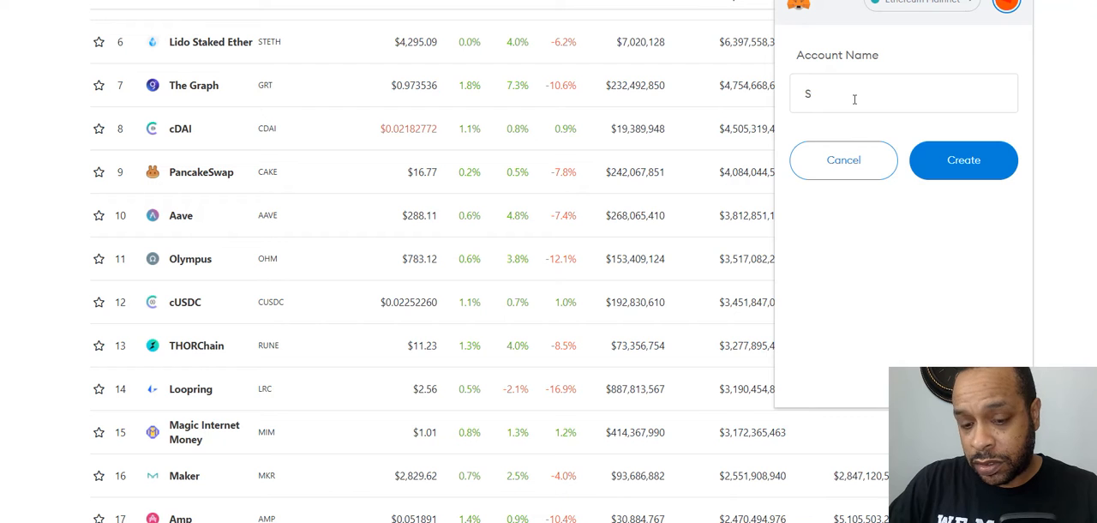
{"action": "type", "text": "EL"}
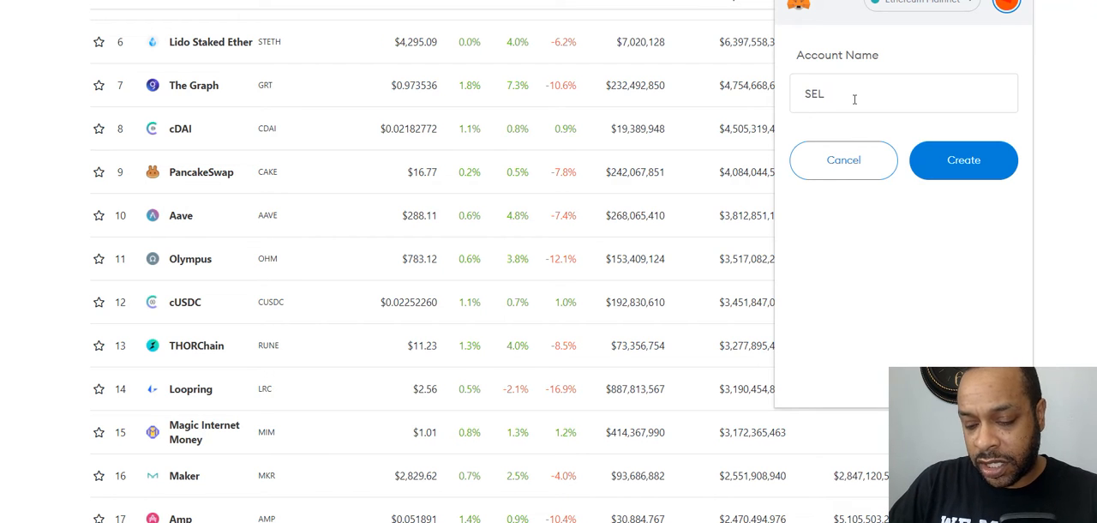
{"action": "type", "text": "F Testbed"}
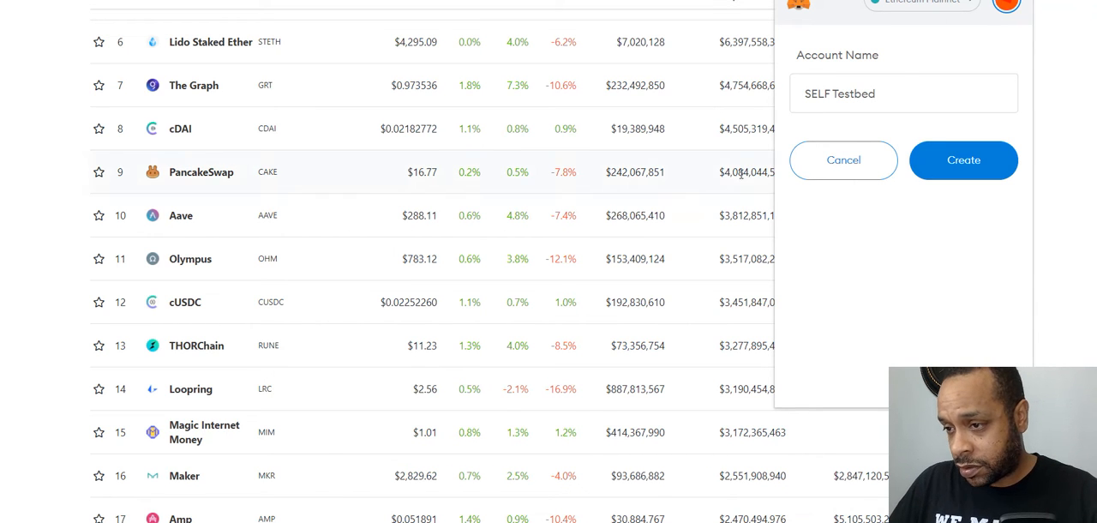
{"action": "left_click", "coordinate": [963, 161]}
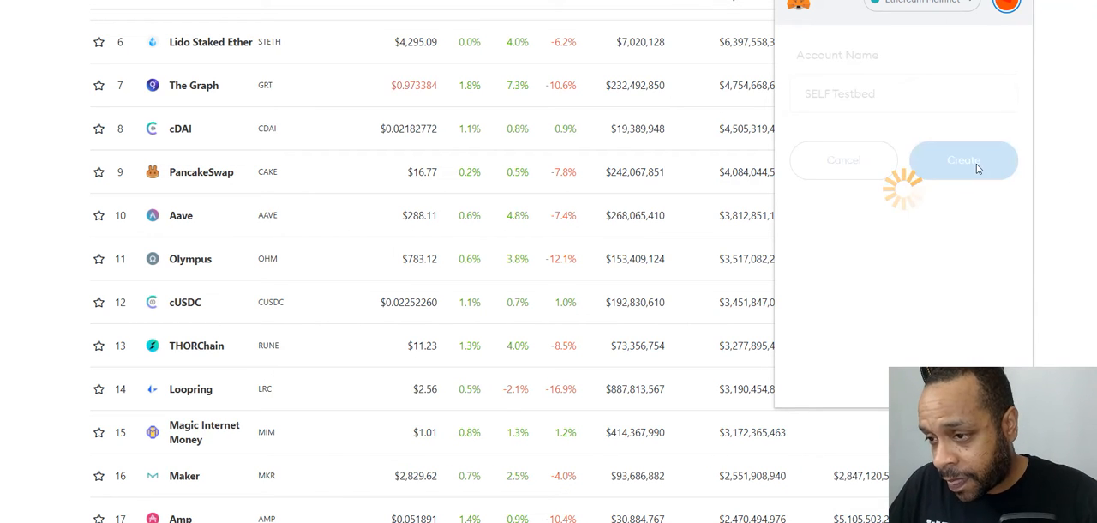
{"action": "left_click", "coordinate": [963, 160]}
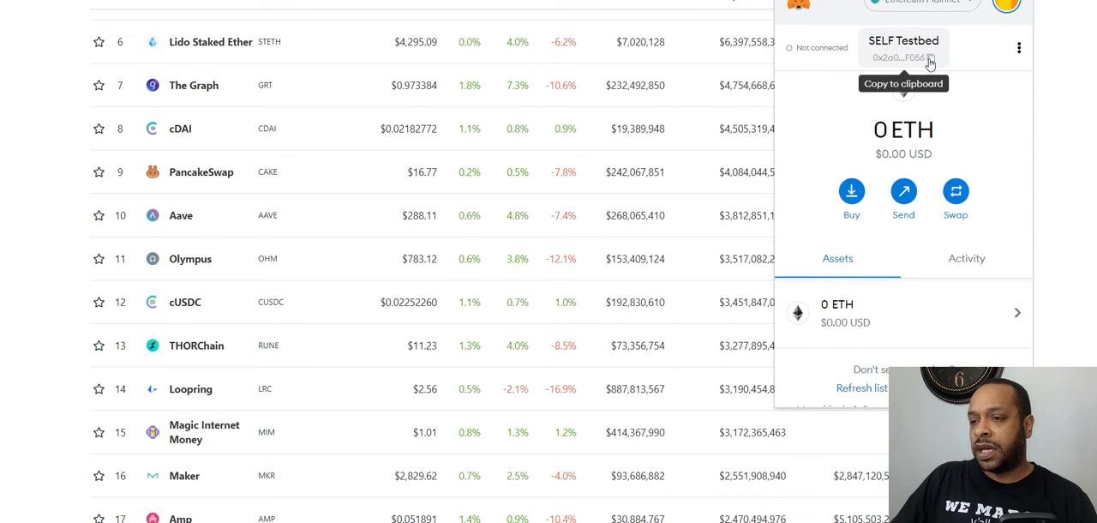
{"action": "left_click", "coordinate": [1019, 47]}
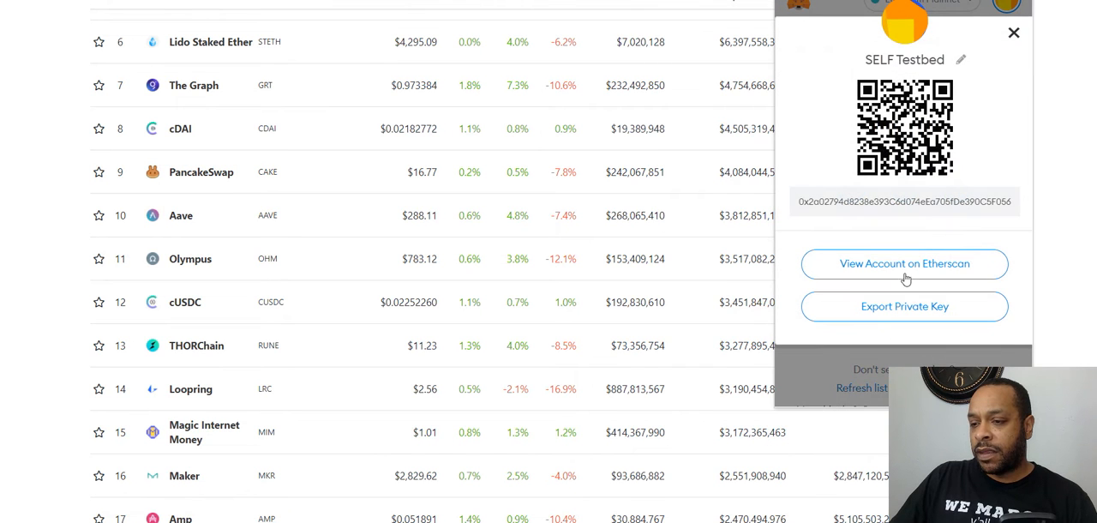
{"action": "mouse_move", "coordinate": [864, 215]}
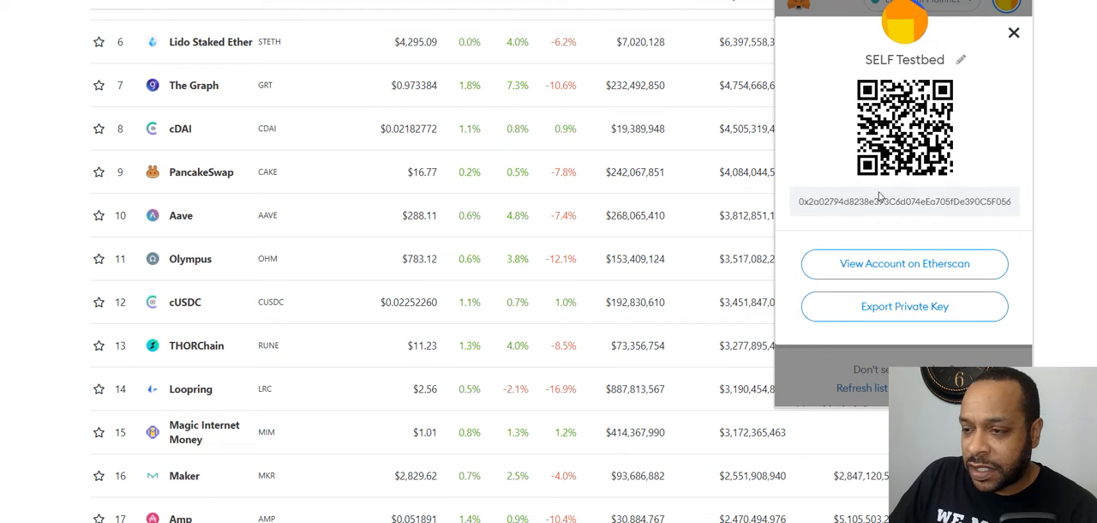
{"action": "mouse_move", "coordinate": [986, 216]}
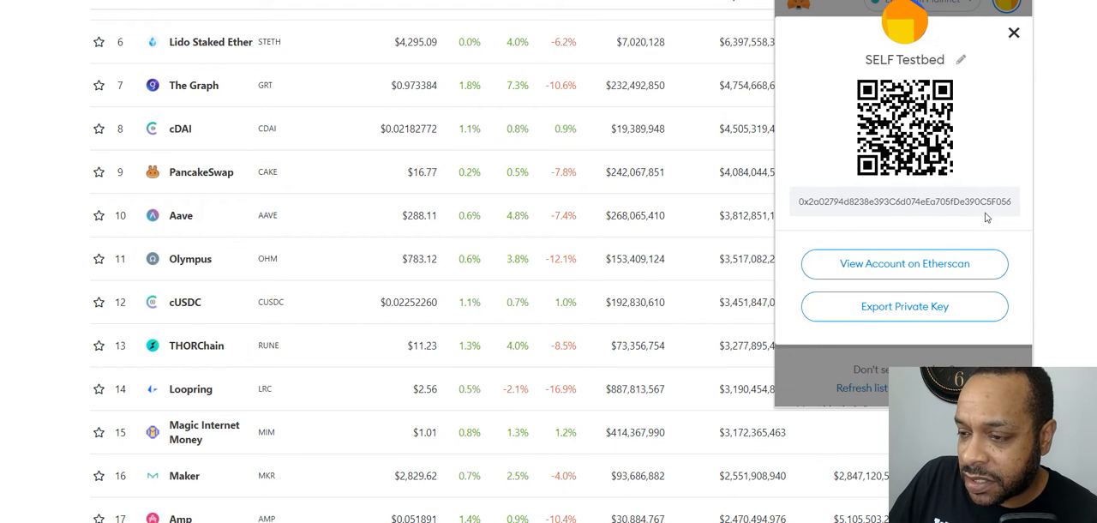
{"action": "left_click", "coordinate": [1014, 32]}
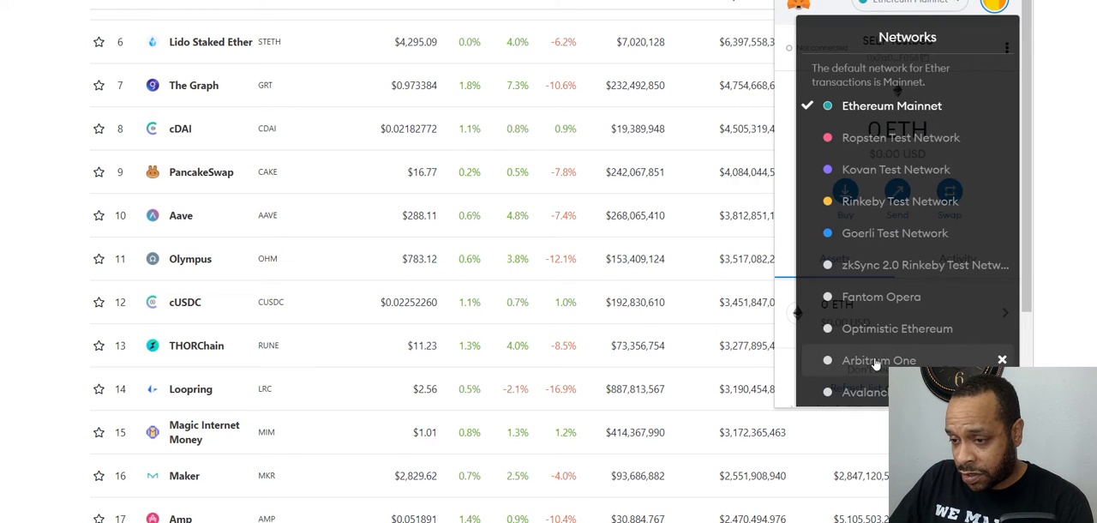
{"action": "left_click", "coordinate": [878, 360]}
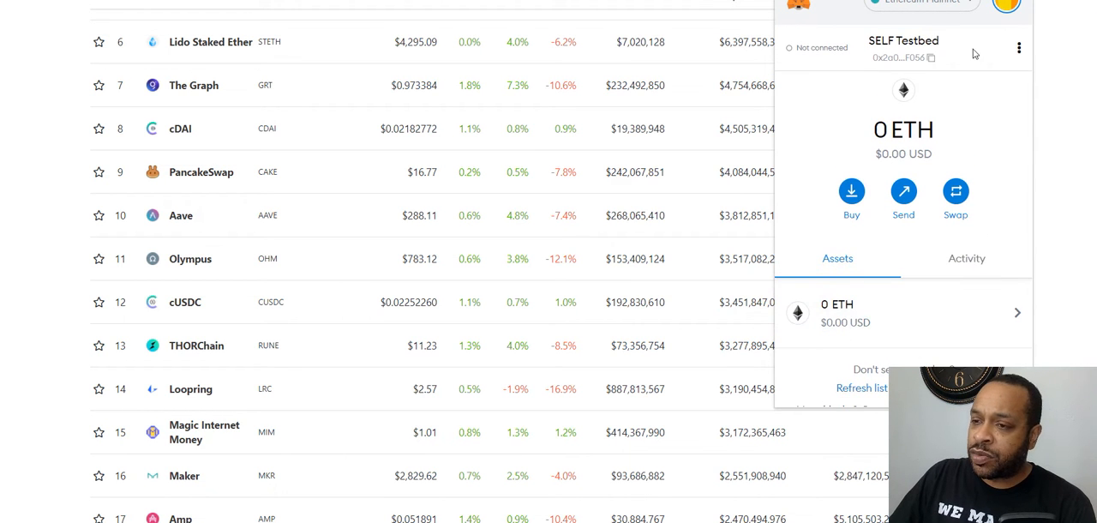
{"action": "mouse_move", "coordinate": [973, 29]}
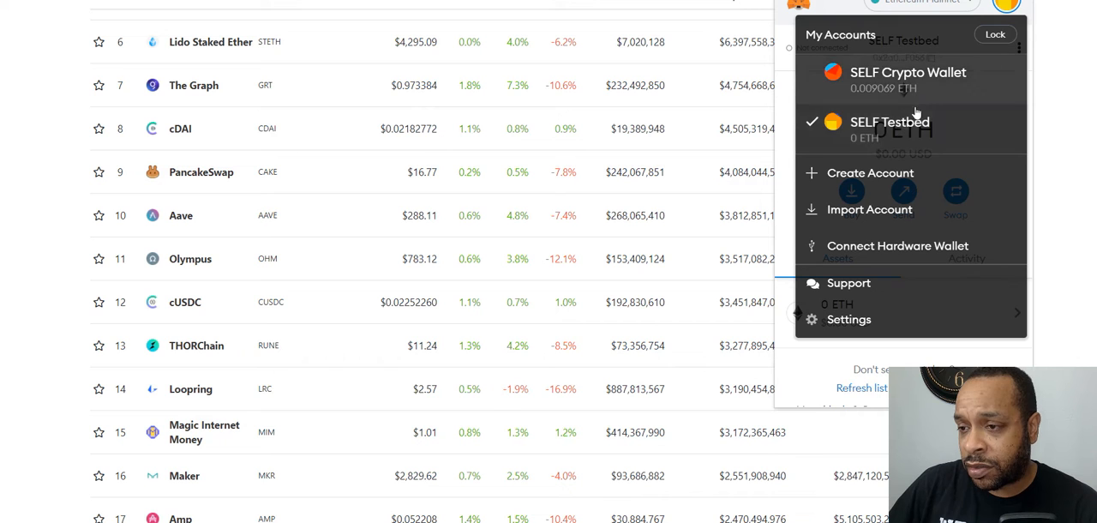
{"action": "mouse_move", "coordinate": [921, 122]}
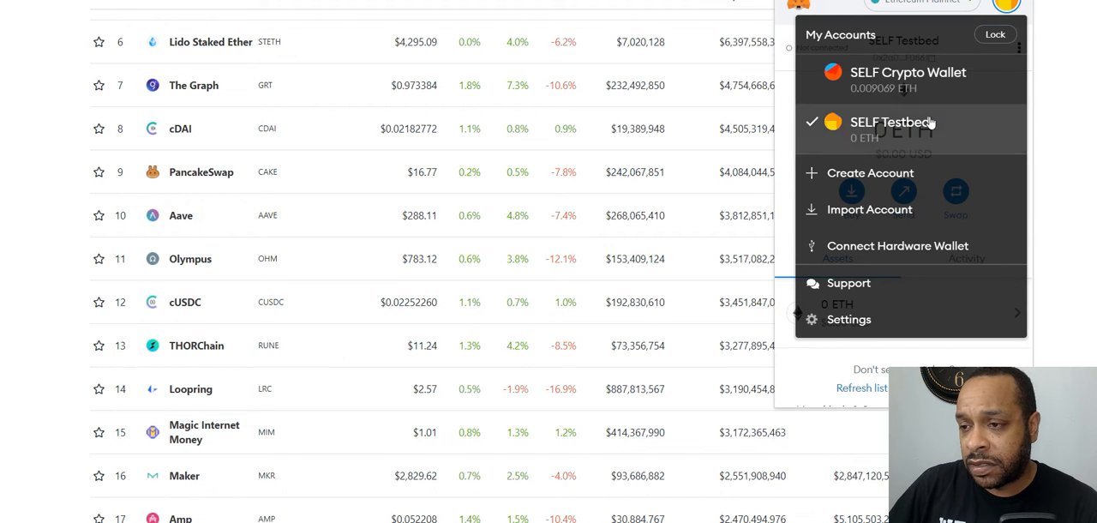
Change the active MetaMask account from SELF Testbed to SELF Crypto Wallet
{"action": "left_click", "coordinate": [893, 121]}
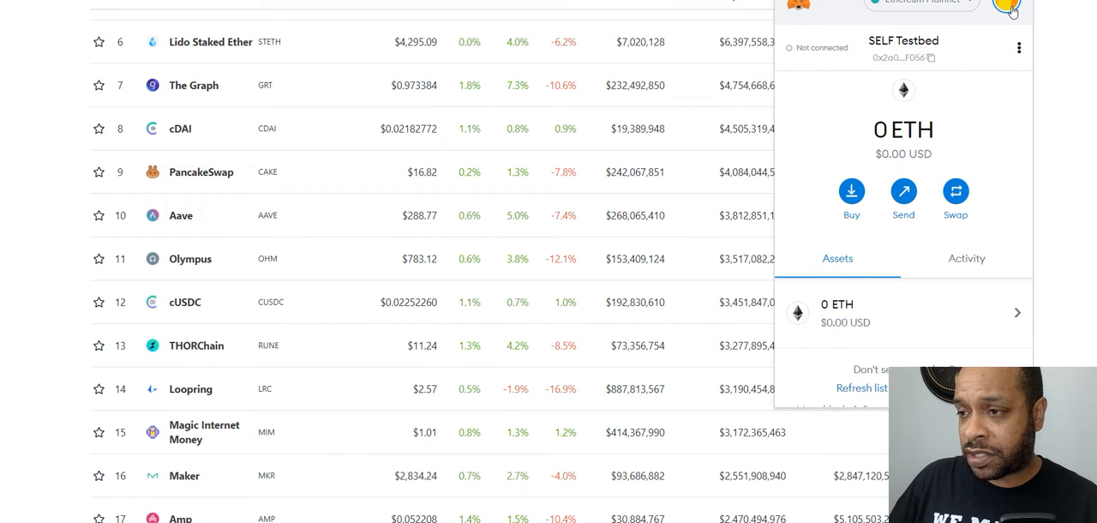
{"action": "left_click", "coordinate": [1006, 7]}
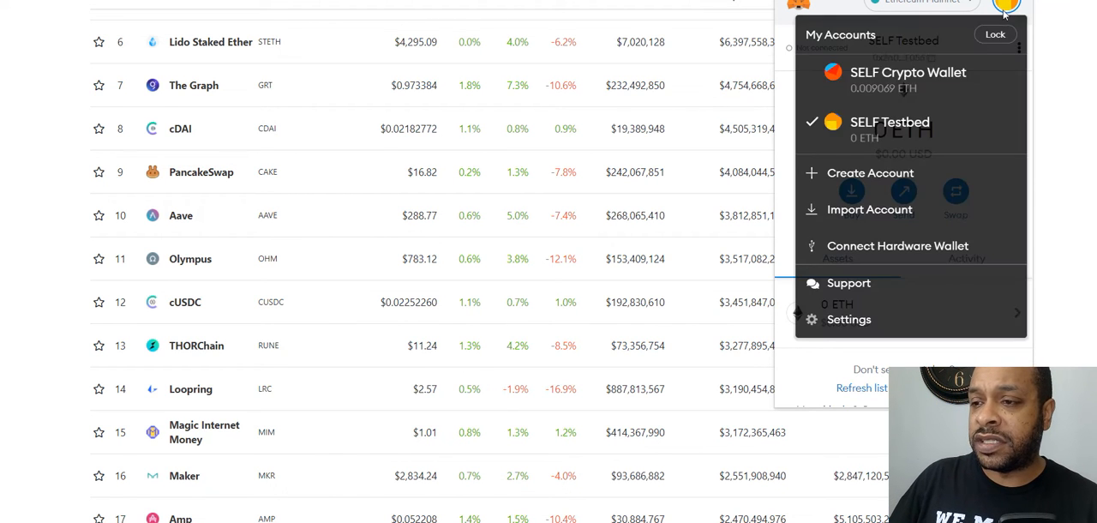
{"action": "mouse_move", "coordinate": [870, 173]}
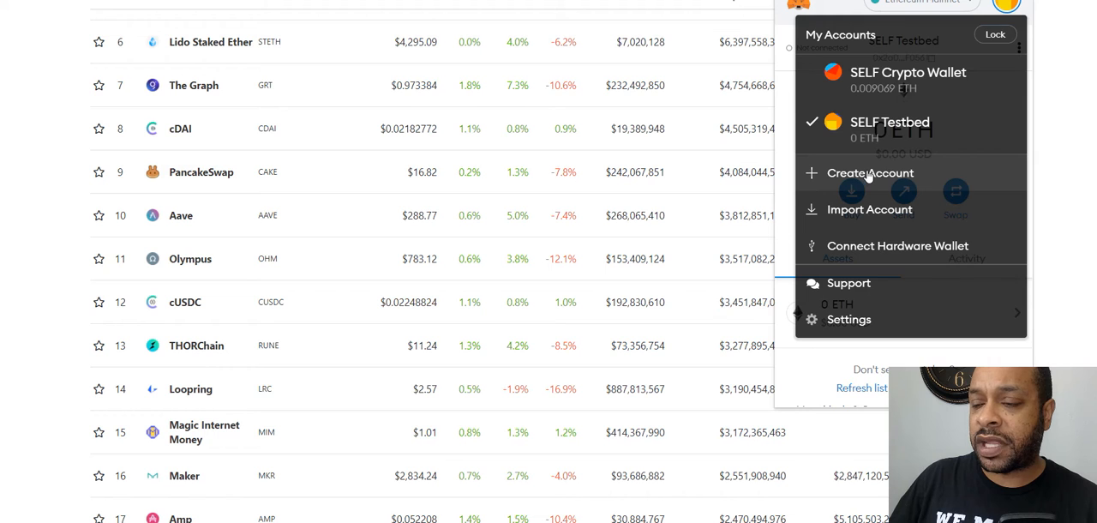
{"action": "mouse_move", "coordinate": [908, 248]}
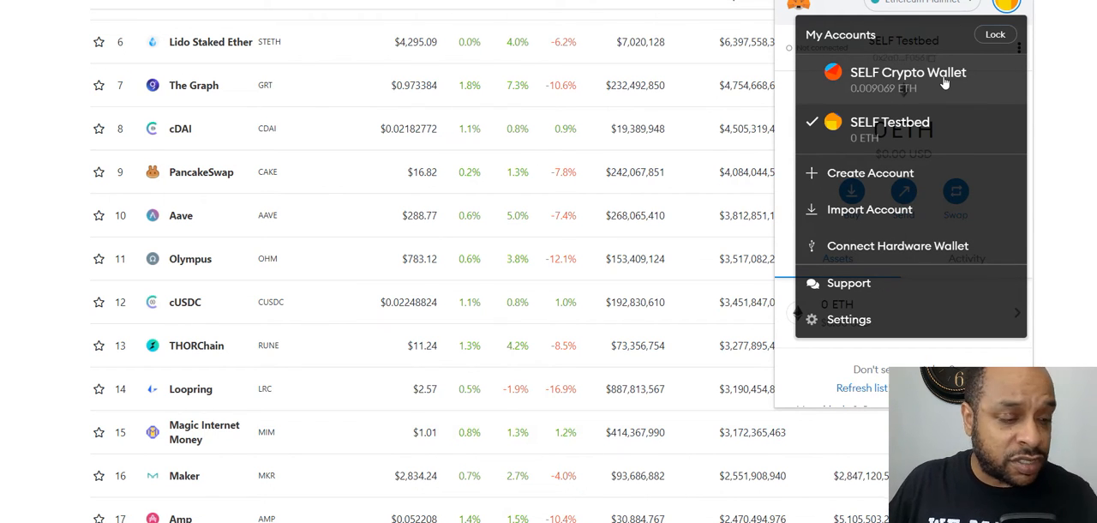
{"action": "left_click", "coordinate": [890, 121]}
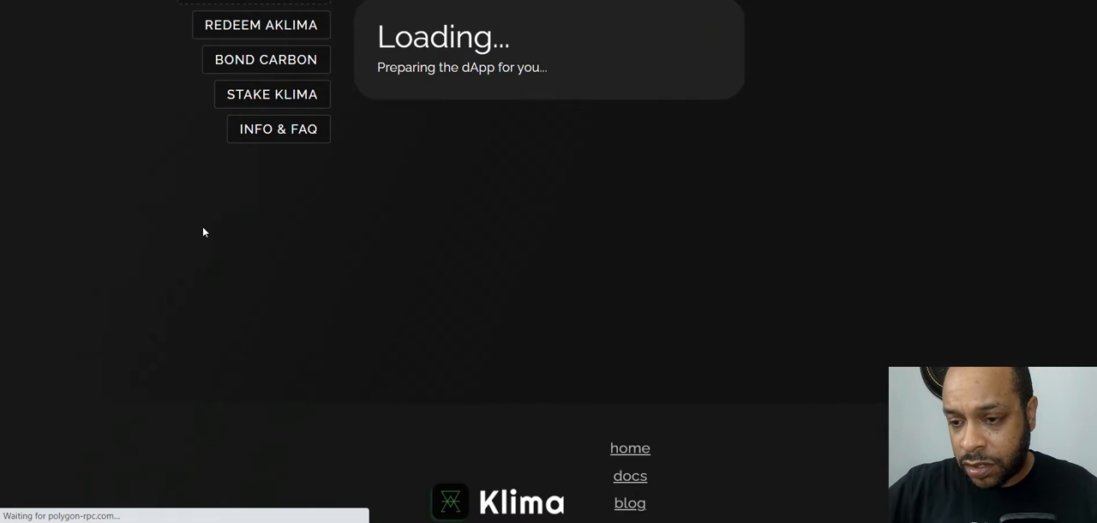
Load dapp.klimadao.finance and view the Stake KLIMA panel with 0.601 sKLIMA staked
{"action": "left_click", "coordinate": [273, 95]}
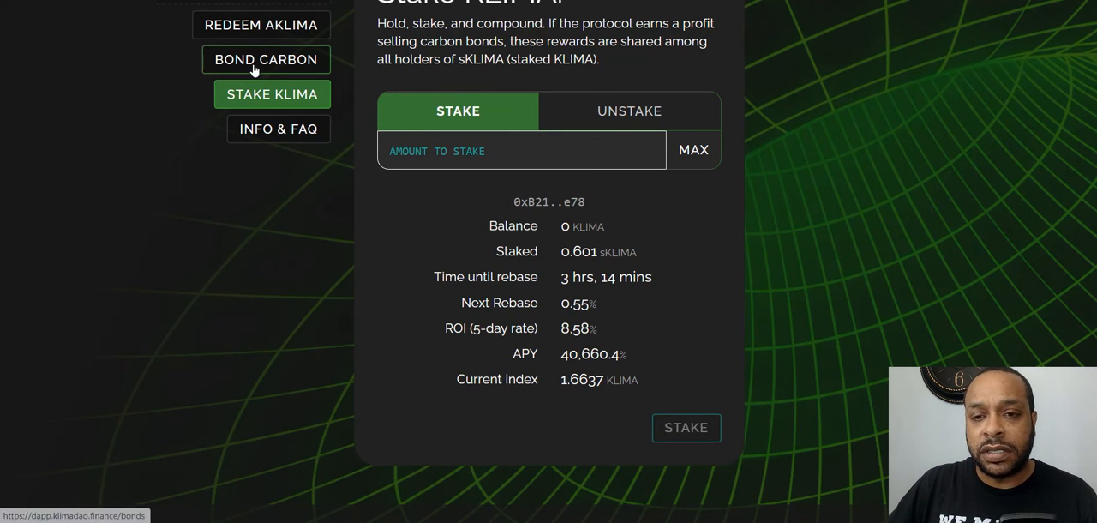
{"action": "left_click", "coordinate": [629, 111]}
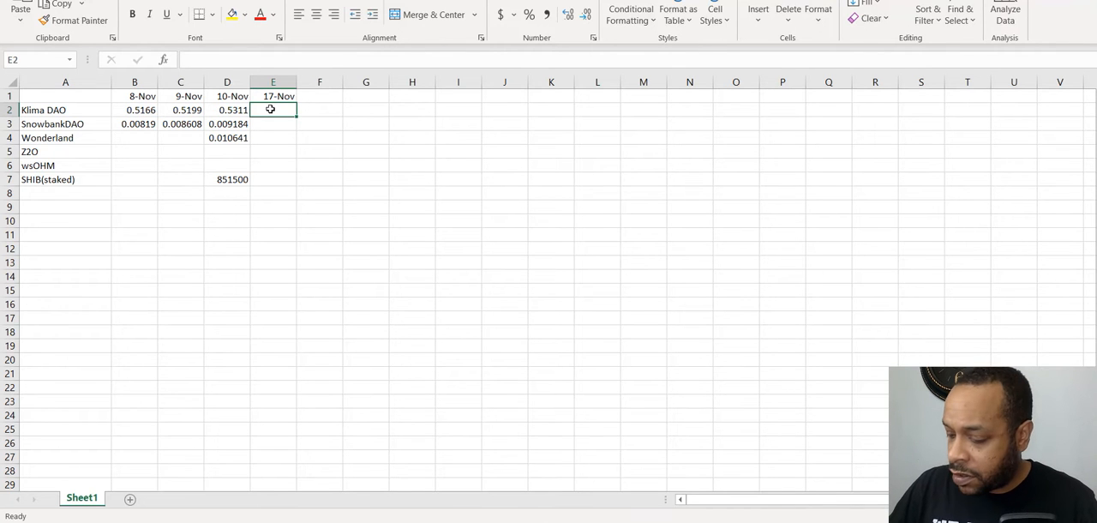
Enter Klima DAO's 17-Nov balance 0.601028587 in E2 and widen columns B–E
{"action": "type", "text": "0.601029"}
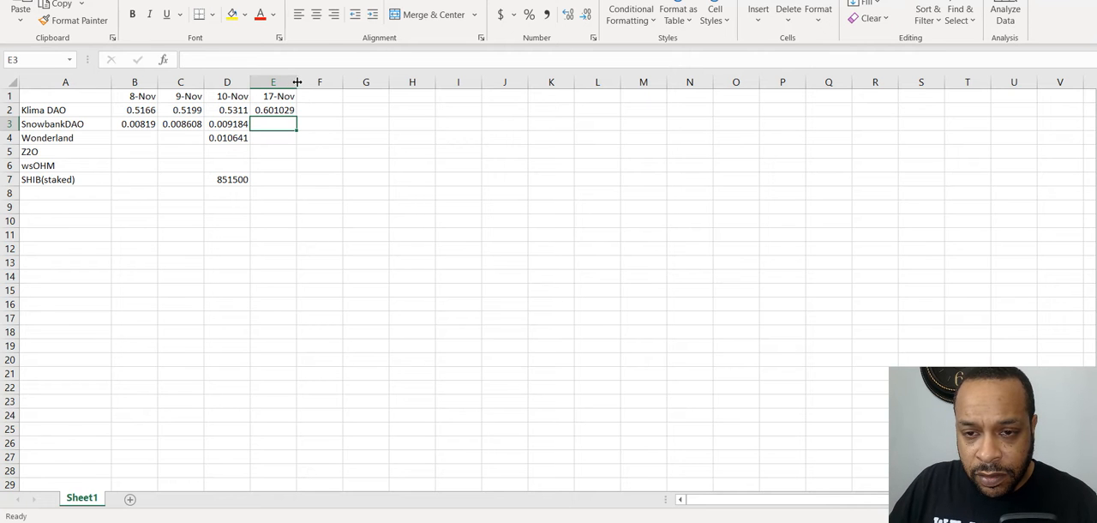
{"action": "left_click_drag", "start_coordinate": [298, 82], "coordinate": [339, 82]}
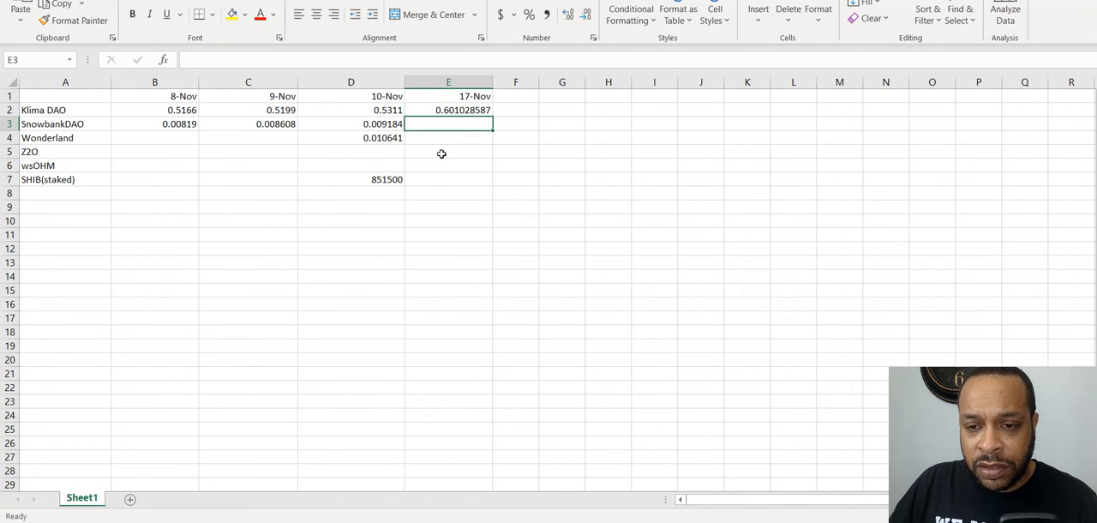
{"action": "mouse_move", "coordinate": [460, 224]}
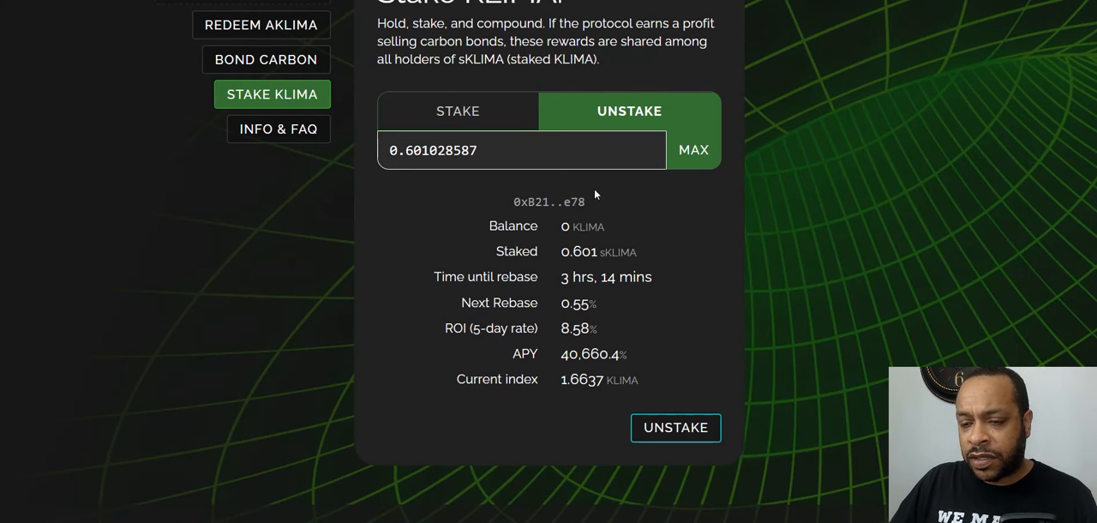
{"action": "mouse_move", "coordinate": [613, 226]}
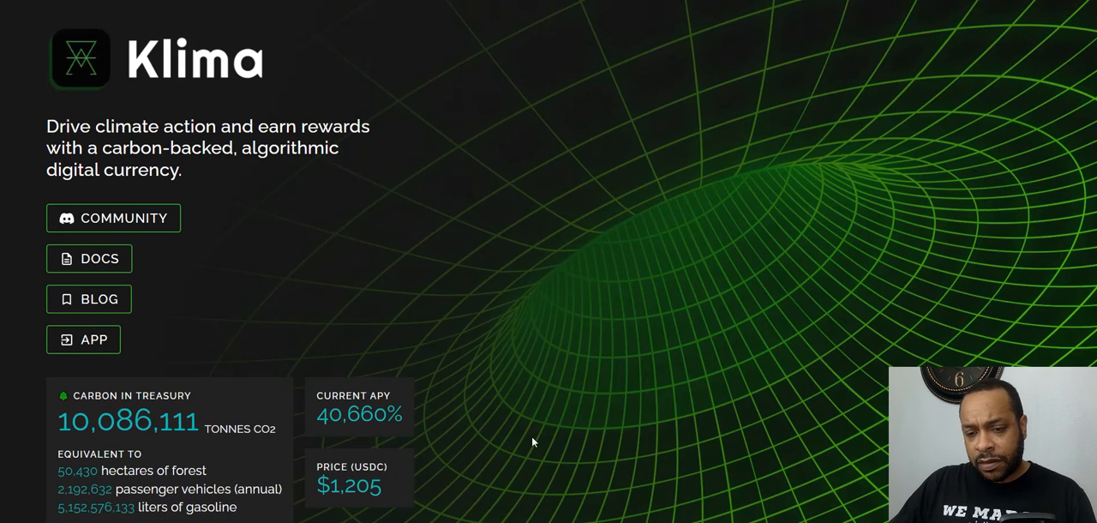
{"action": "mouse_move", "coordinate": [377, 508]}
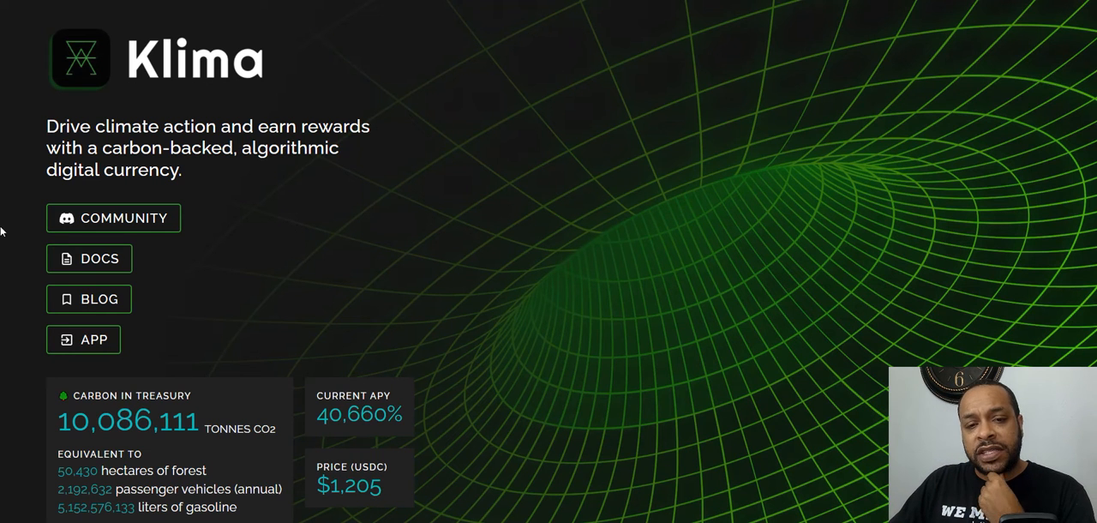
Return to the klimadao.finance homepage showing treasury carbon, APY and price
{"action": "left_click", "coordinate": [83, 339]}
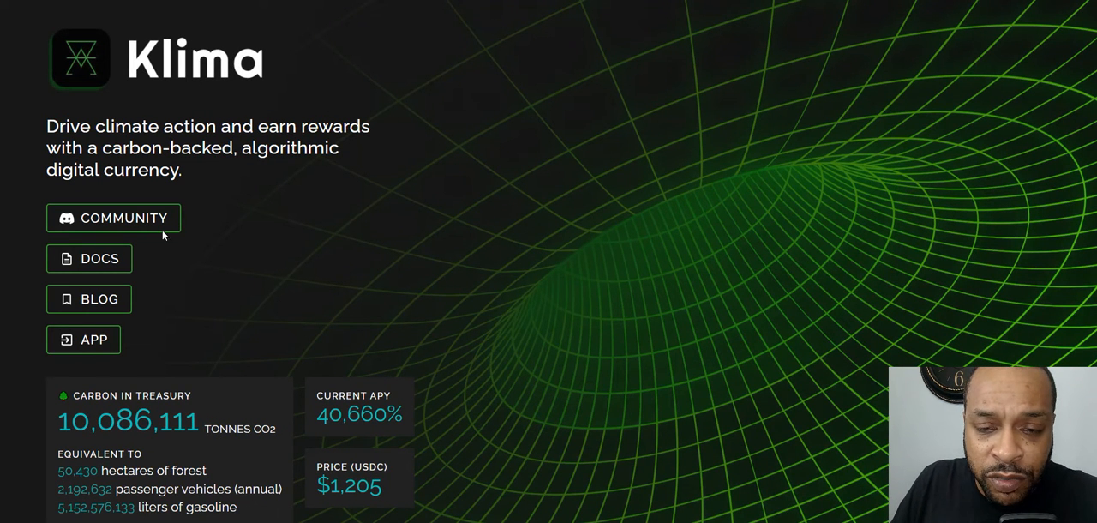
{"action": "mouse_move", "coordinate": [83, 340]}
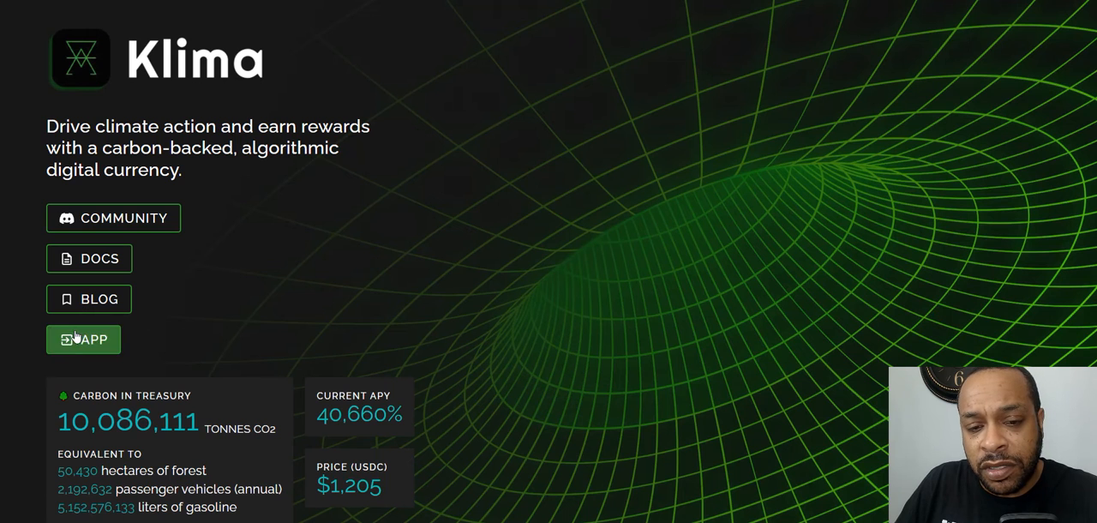
Launch the Klima staking app and confirm MetaMask is on Polygon Mainnet
{"action": "left_click", "coordinate": [83, 339]}
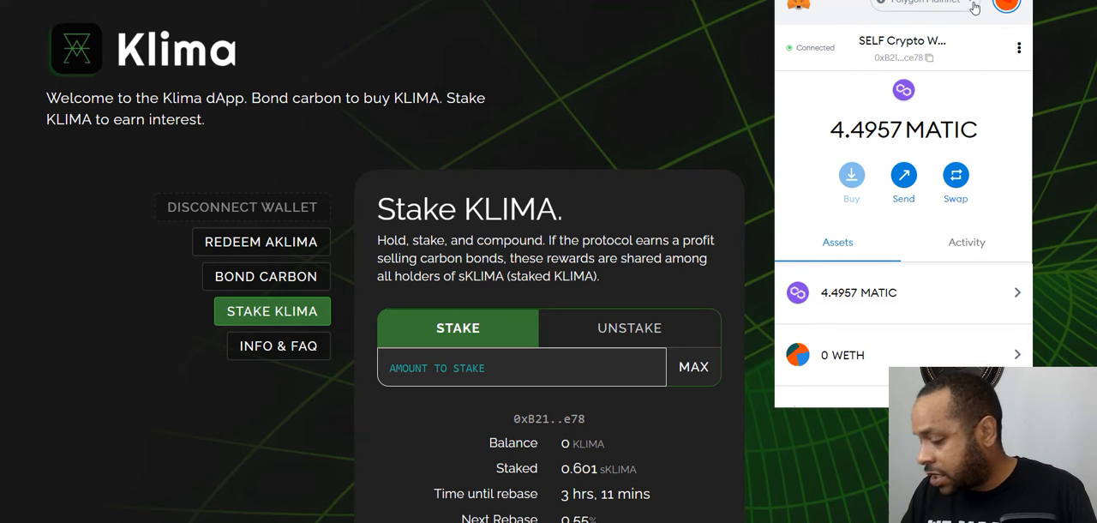
{"action": "left_click", "coordinate": [913, 3]}
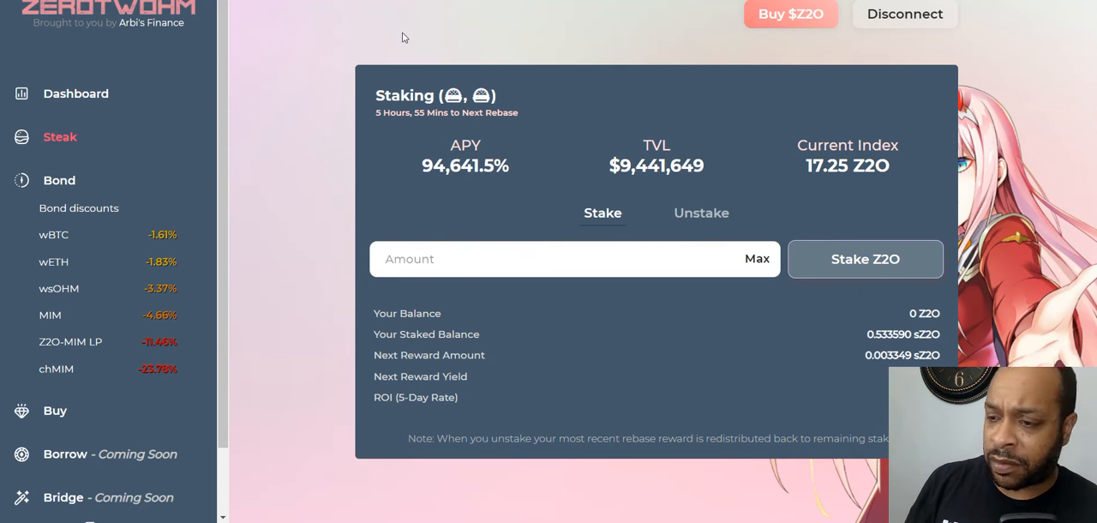
{"action": "mouse_move", "coordinate": [795, 248]}
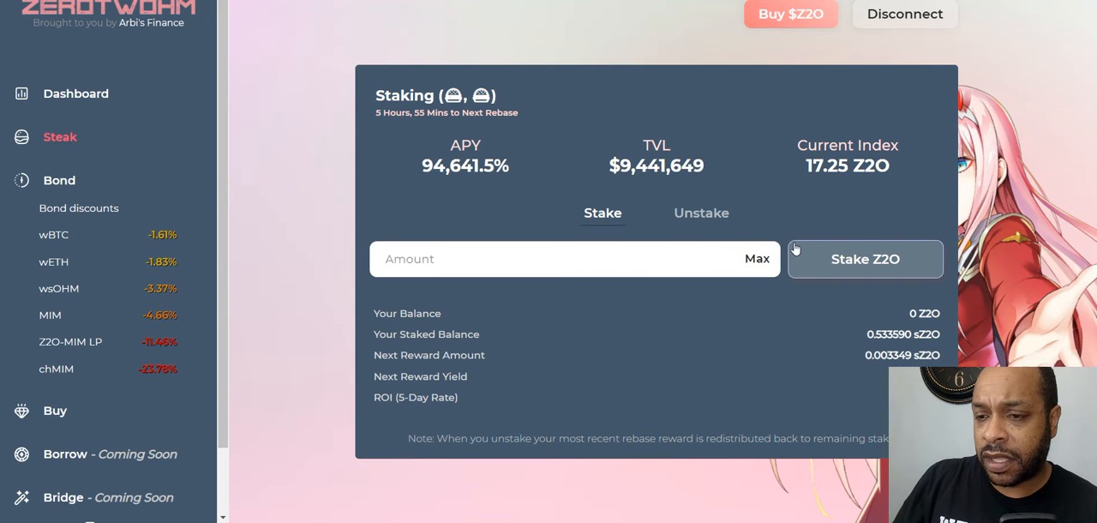
Review ZeroTwOhm dashboard stats, then fill the Unstake form with the full staked Z2O balance
{"action": "left_click", "coordinate": [75, 93]}
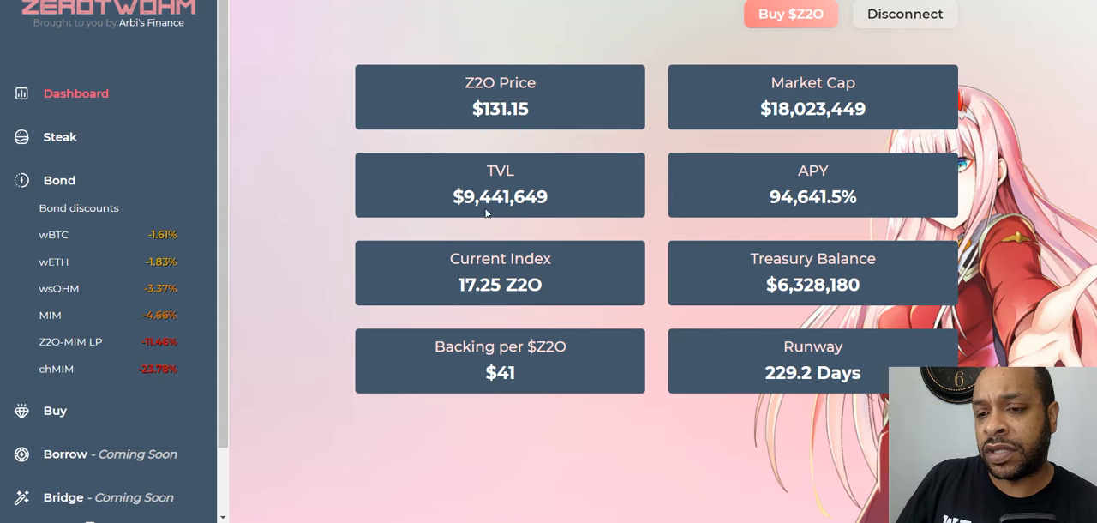
{"action": "mouse_move", "coordinate": [540, 186]}
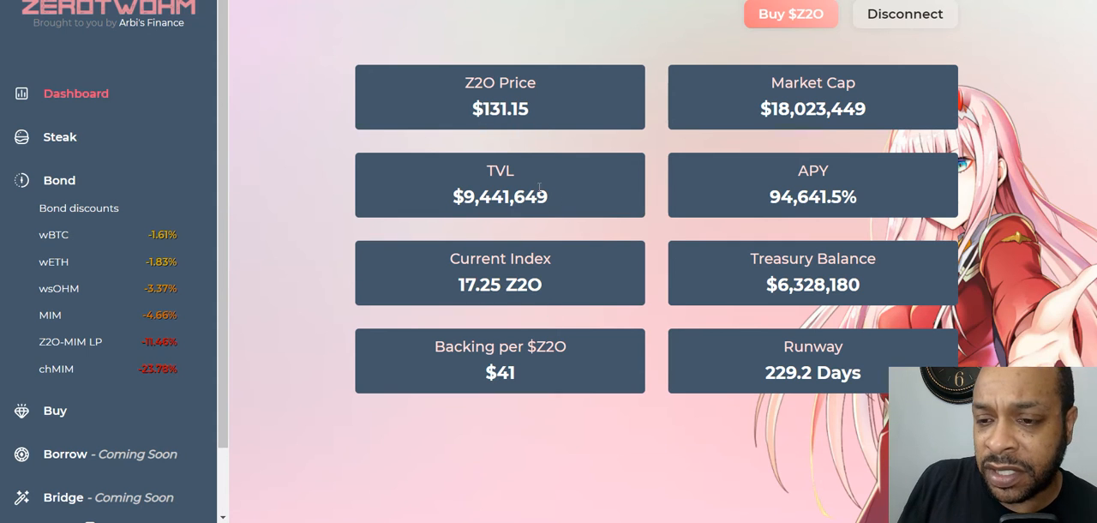
{"action": "mouse_move", "coordinate": [490, 383]}
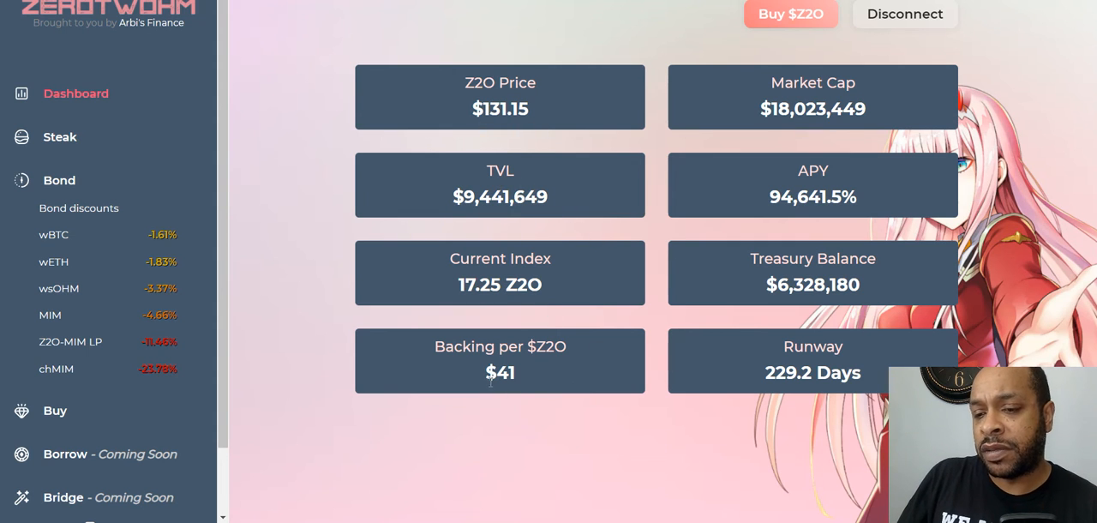
{"action": "mouse_move", "coordinate": [721, 312]}
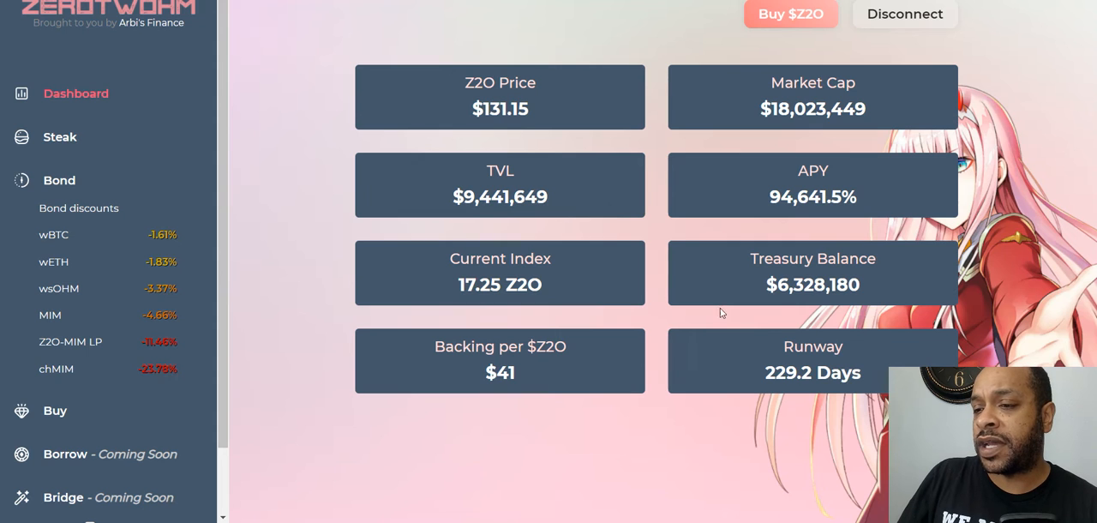
{"action": "mouse_move", "coordinate": [722, 157]}
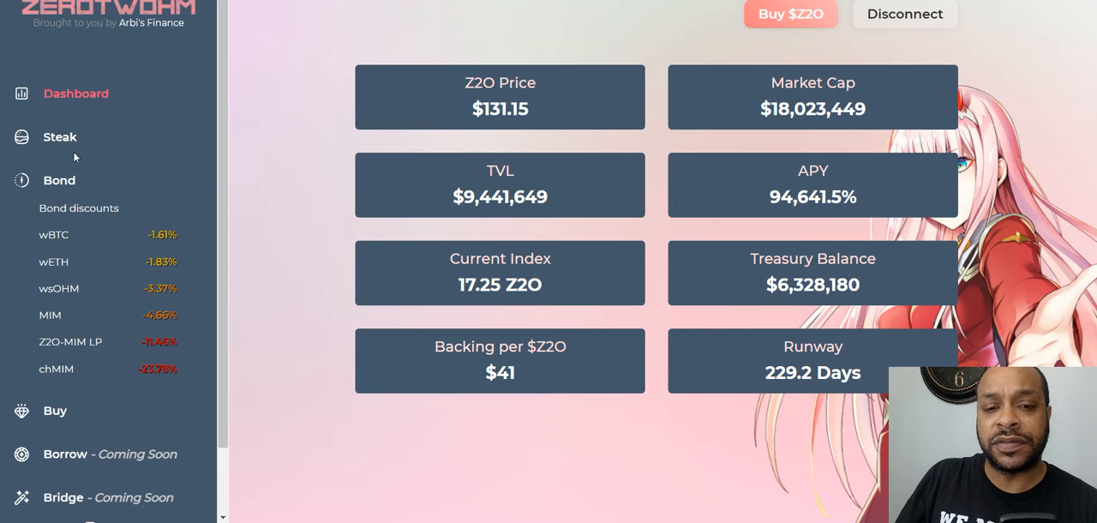
{"action": "left_click", "coordinate": [60, 136]}
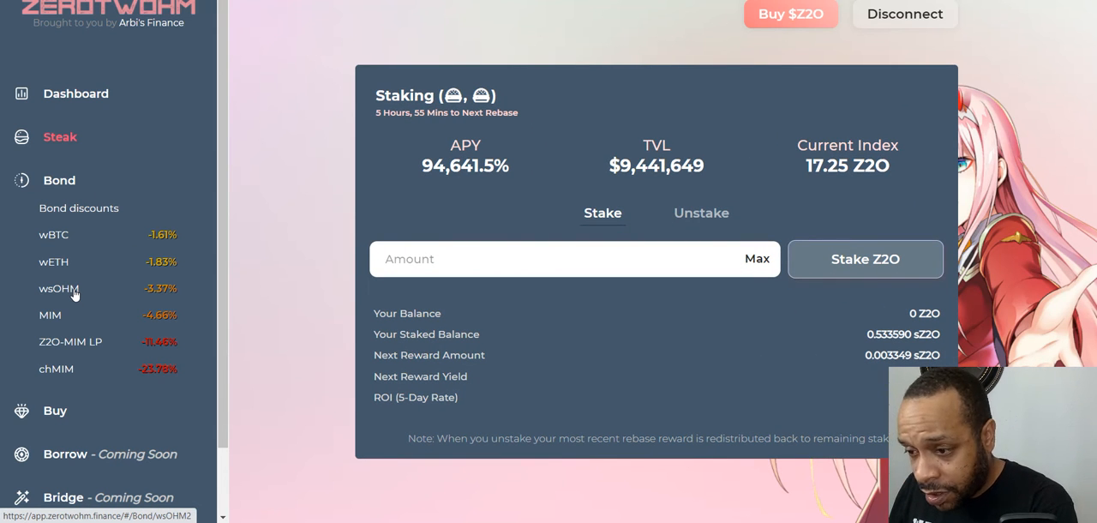
{"action": "mouse_move", "coordinate": [602, 392]}
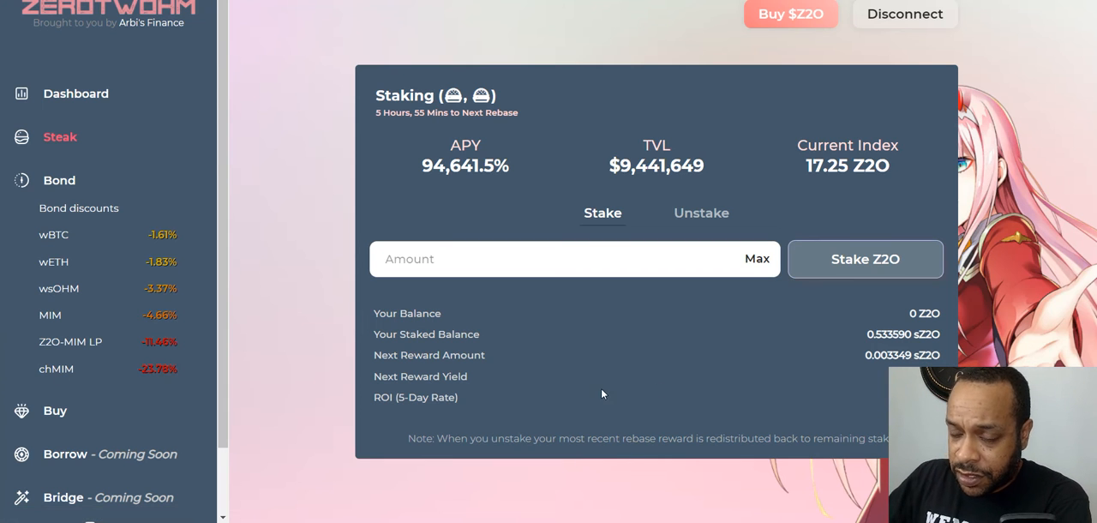
{"action": "left_click", "coordinate": [701, 212]}
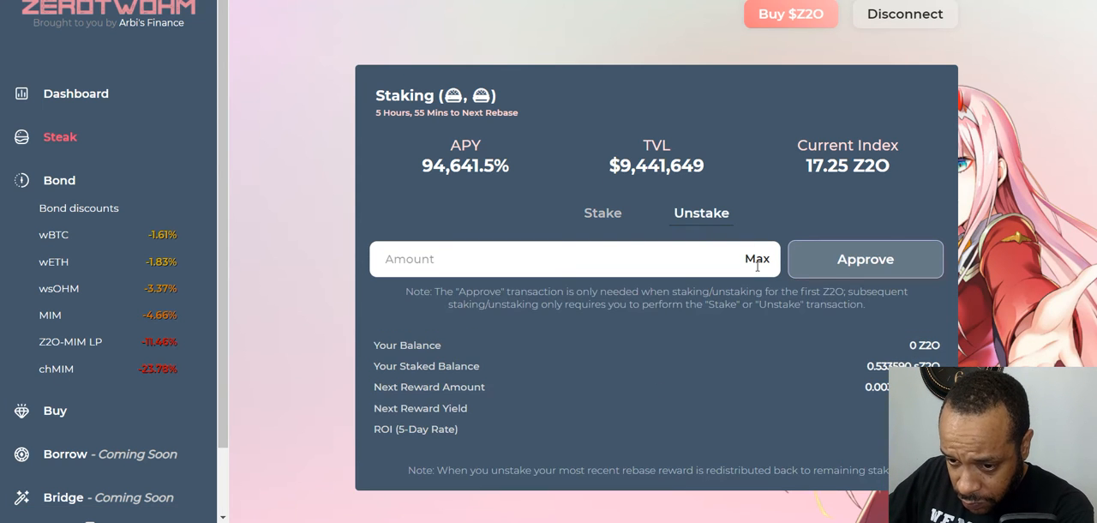
{"action": "left_click", "coordinate": [757, 258]}
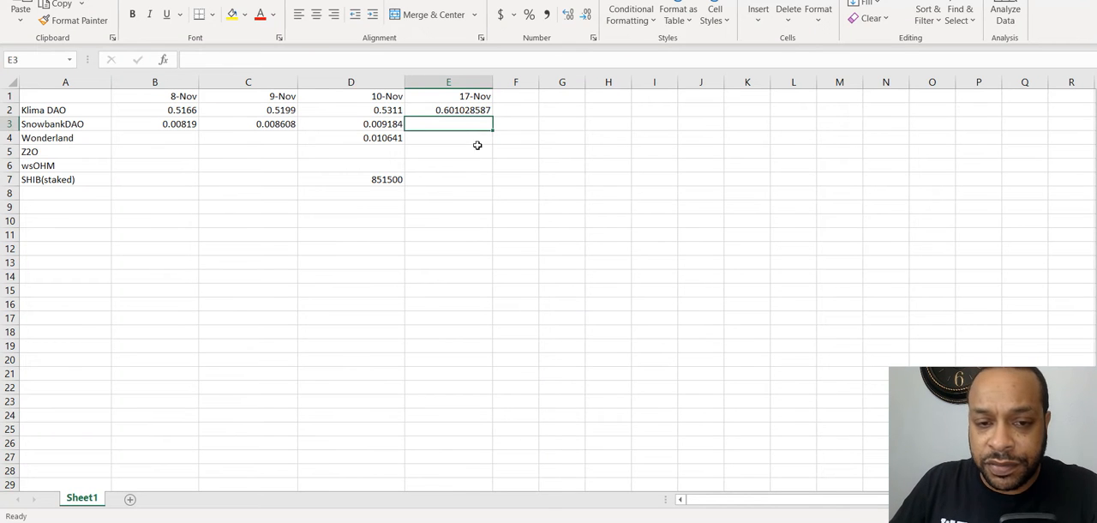
{"action": "mouse_move", "coordinate": [448, 155]}
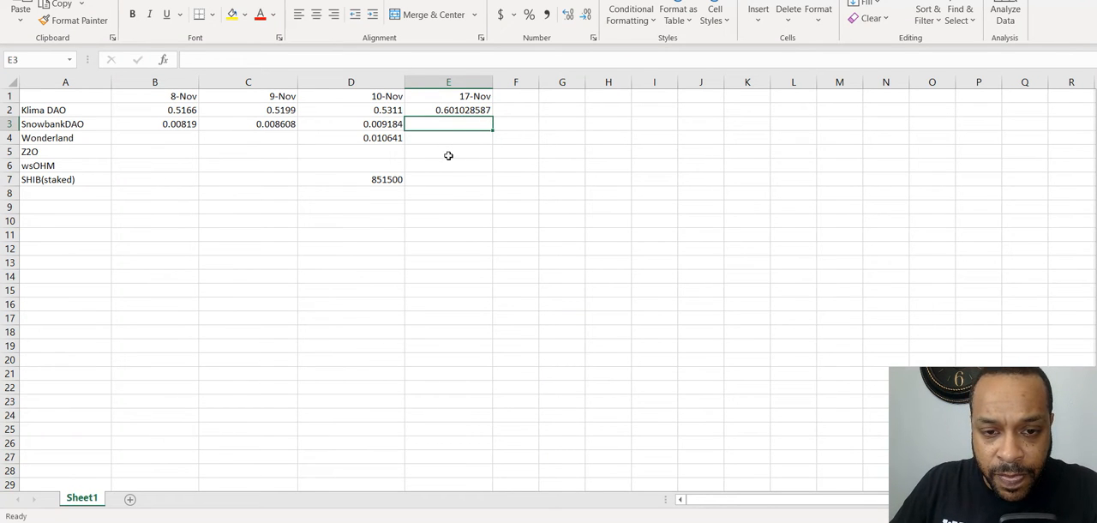
Enter the Z2O staked balance 0.533590691 in cell E5 under 17-Nov
{"action": "left_click", "coordinate": [448, 152]}
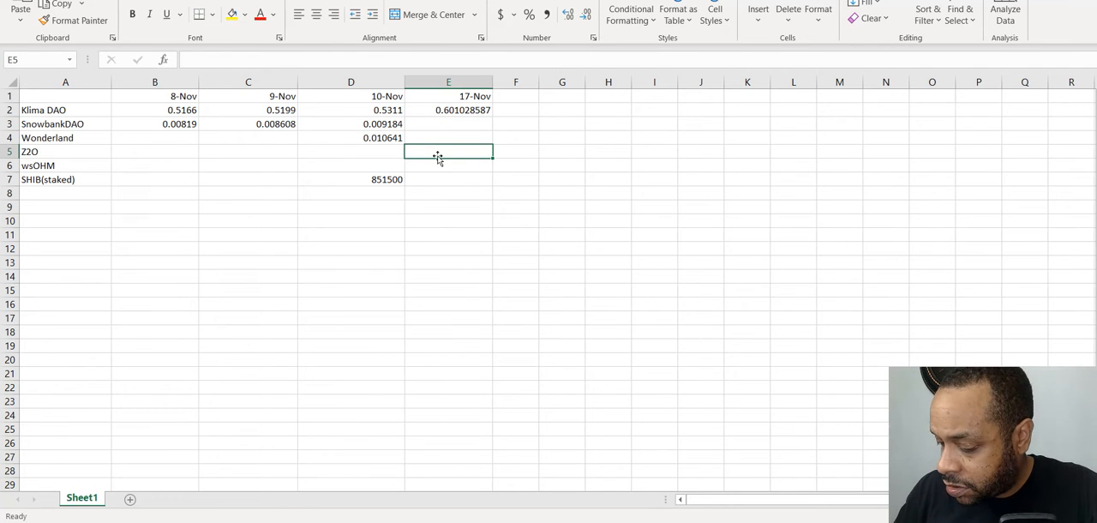
{"action": "type", "text": "0.533590691"}
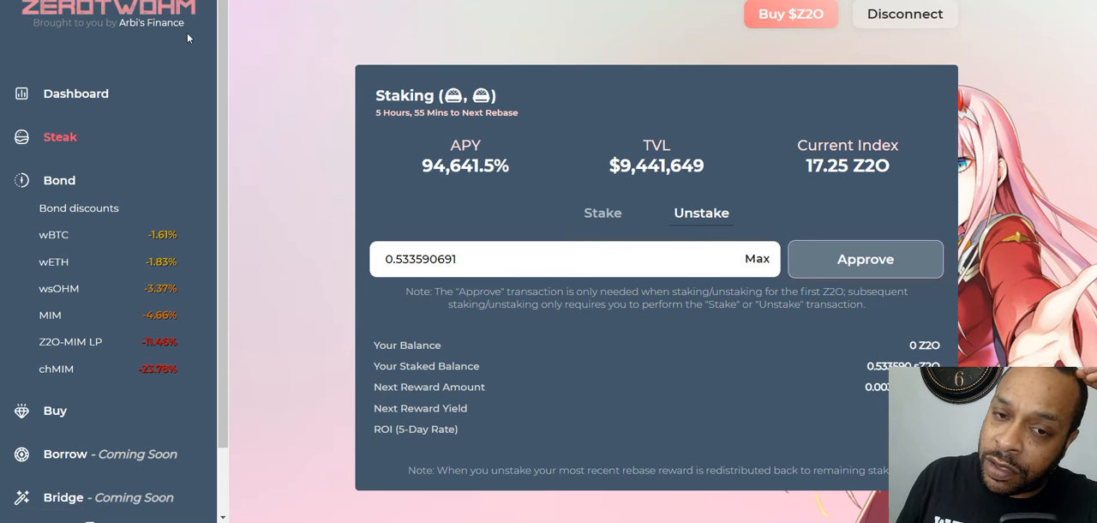
{"action": "mouse_move", "coordinate": [76, 93]}
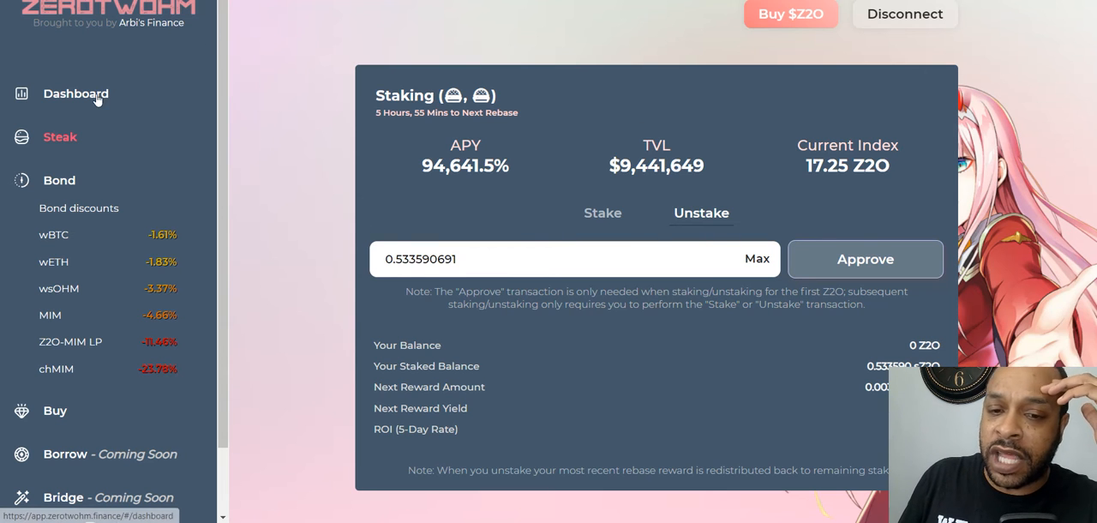
{"action": "mouse_move", "coordinate": [61, 246]}
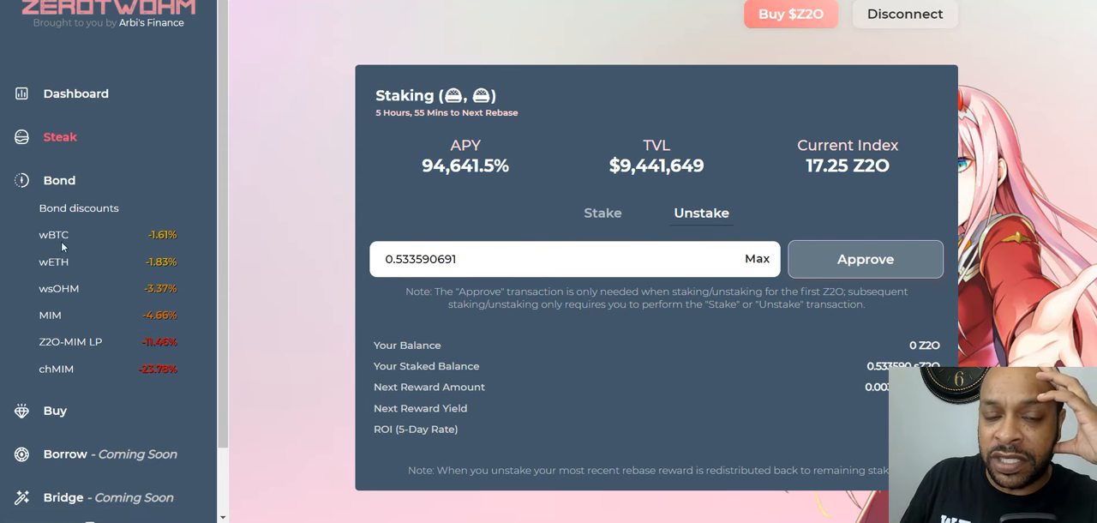
{"action": "mouse_move", "coordinate": [67, 294]}
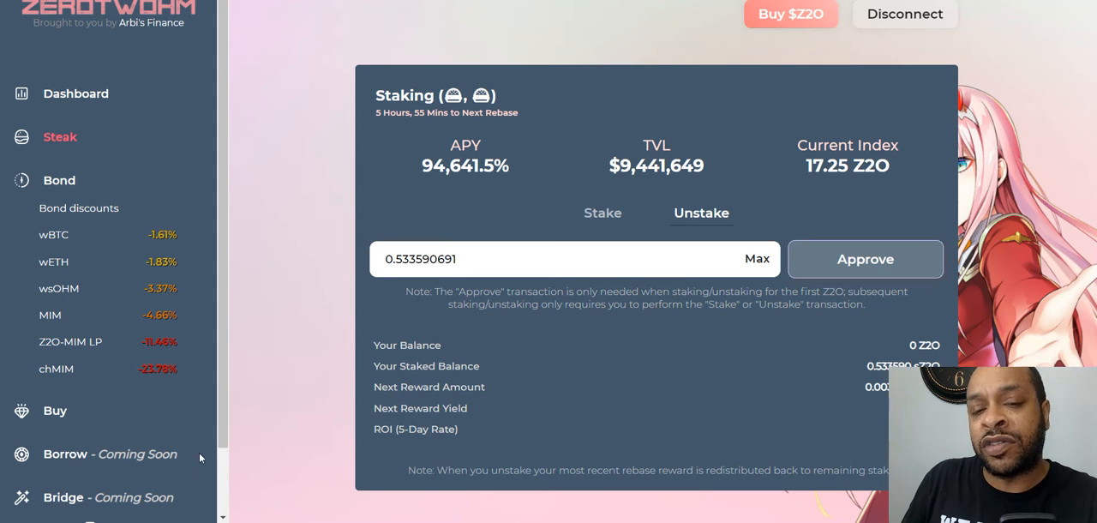
{"action": "mouse_move", "coordinate": [189, 264]}
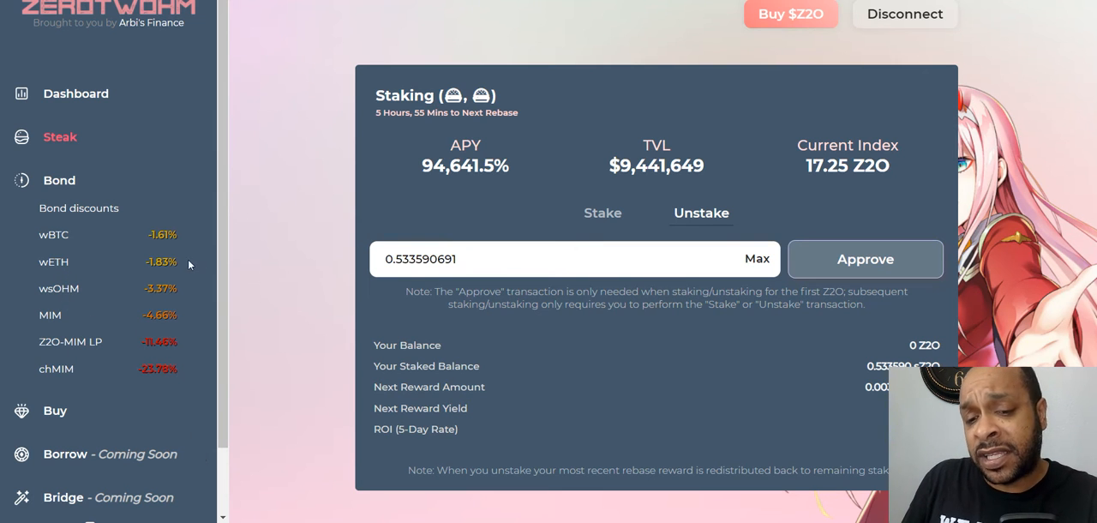
{"action": "mouse_move", "coordinate": [180, 209]}
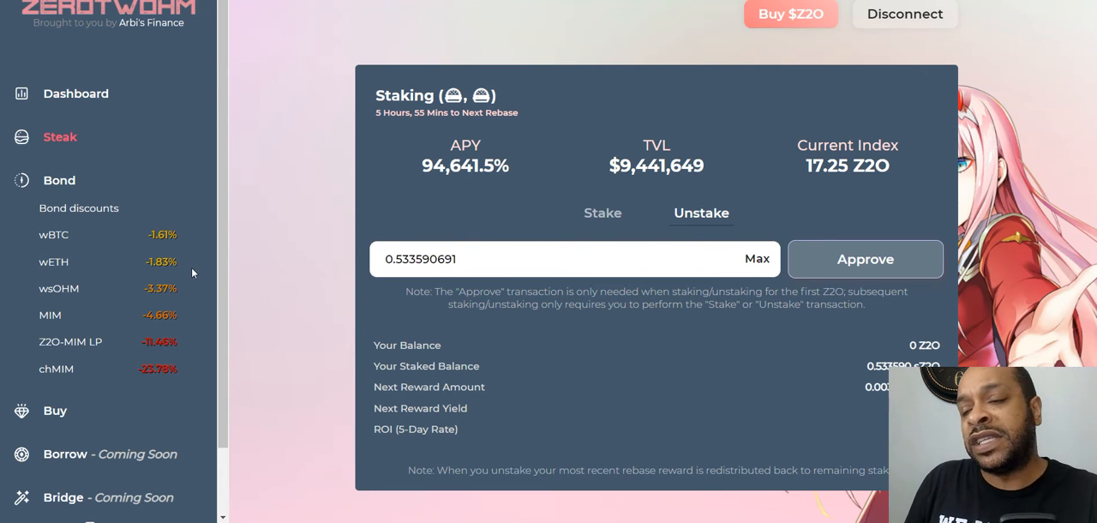
{"action": "mouse_move", "coordinate": [200, 272]}
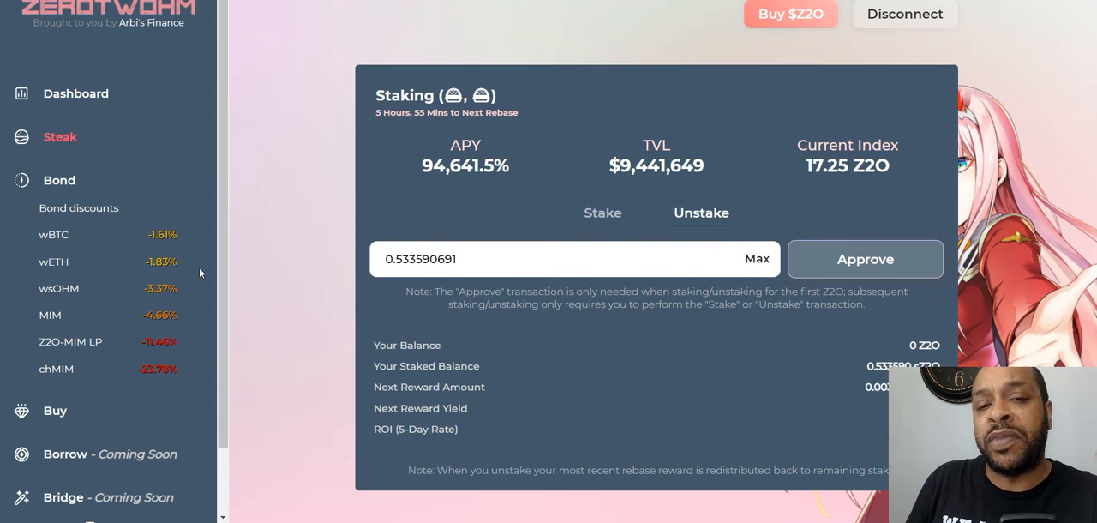
{"action": "mouse_move", "coordinate": [533, 144]}
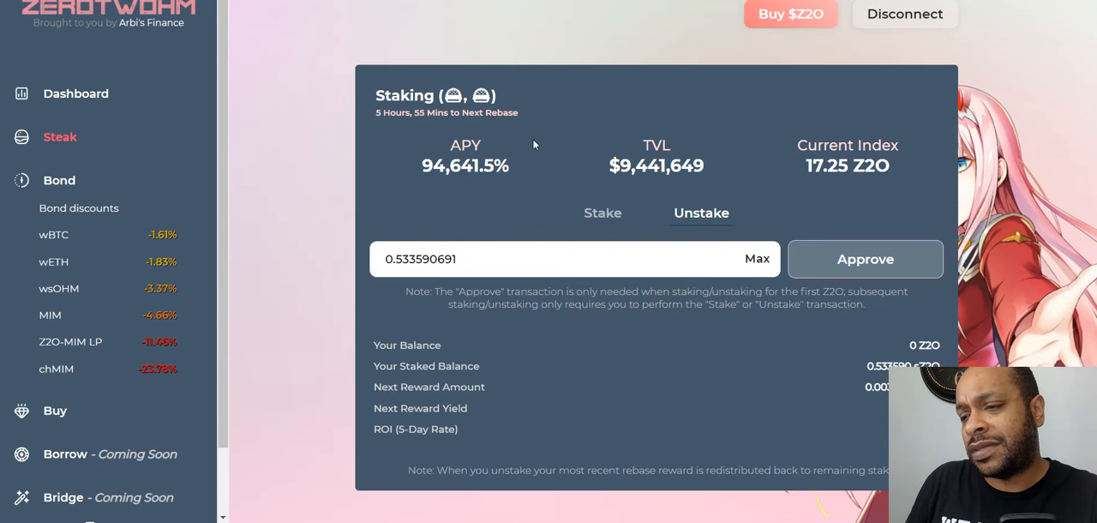
{"action": "mouse_move", "coordinate": [673, 191]}
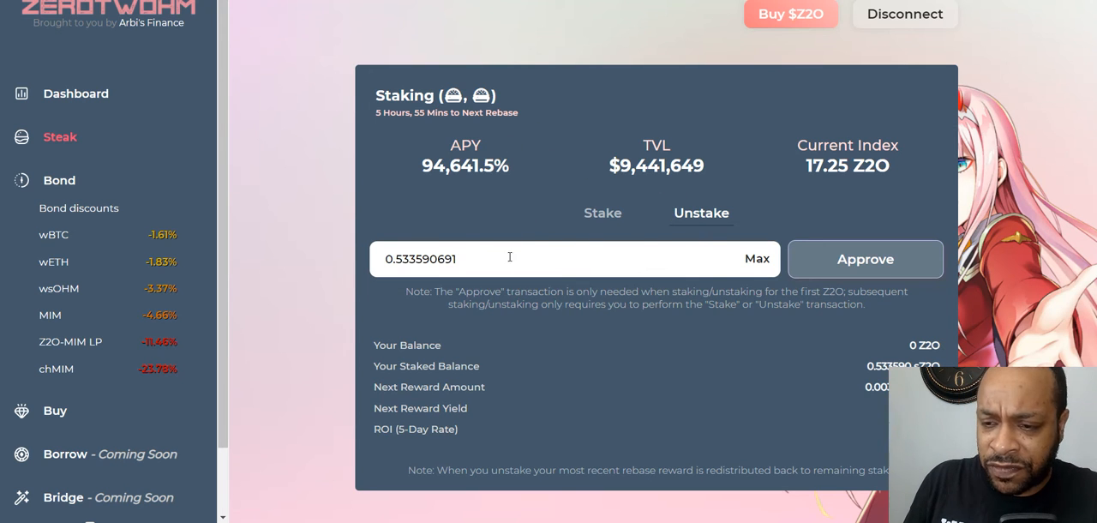
{"action": "mouse_move", "coordinate": [82, 97]}
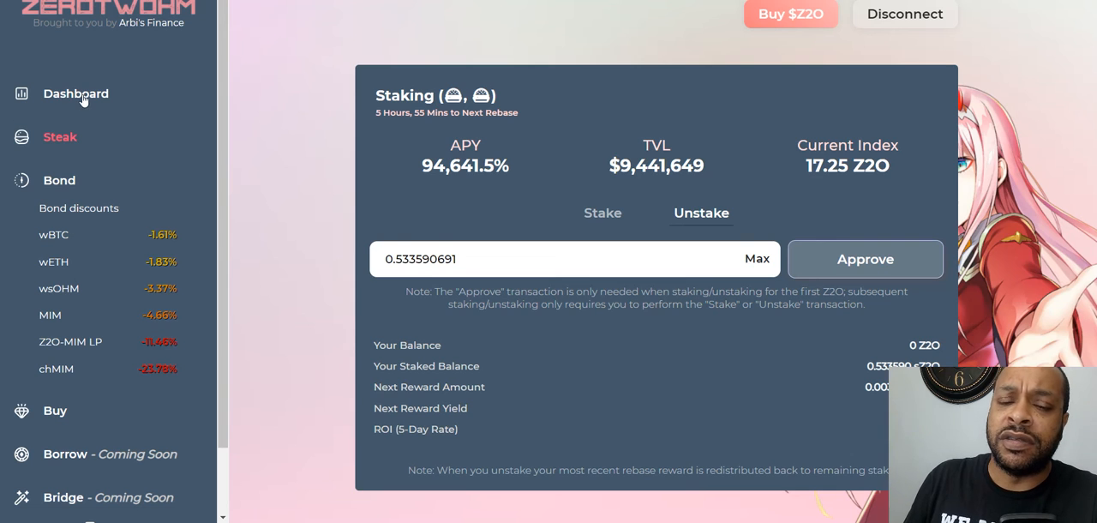
{"action": "mouse_move", "coordinate": [849, 35]}
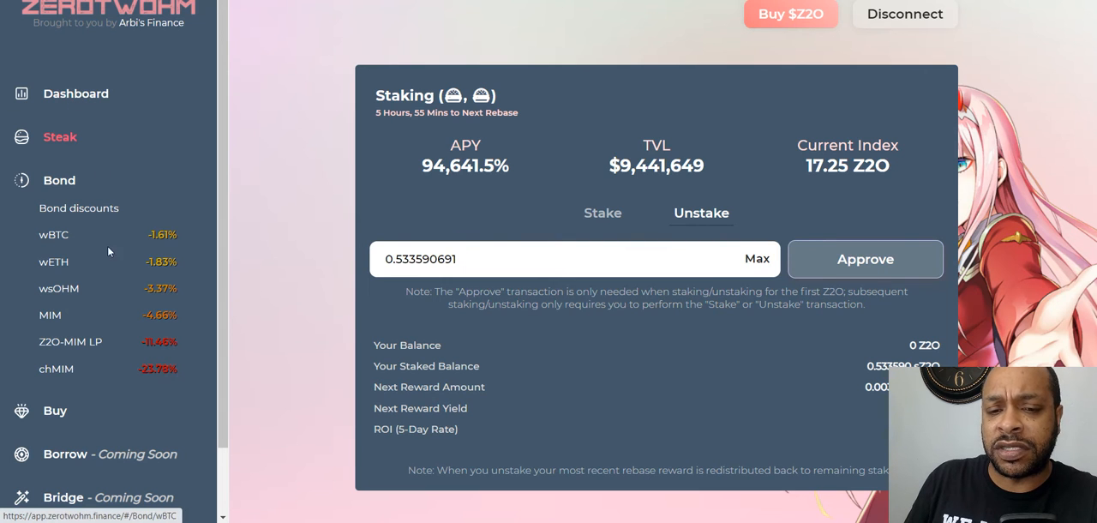
{"action": "mouse_move", "coordinate": [144, 227]}
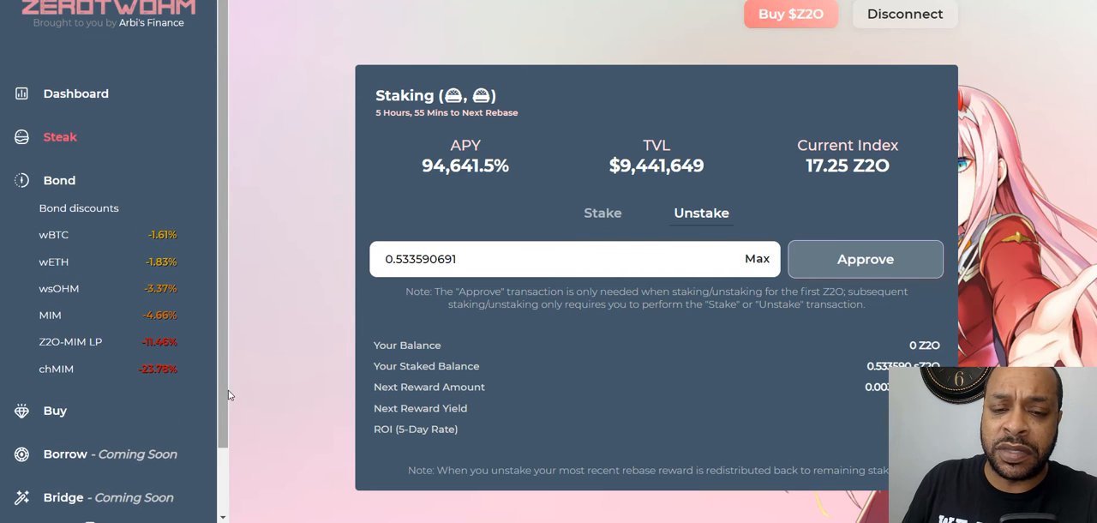
{"action": "mouse_move", "coordinate": [184, 232]}
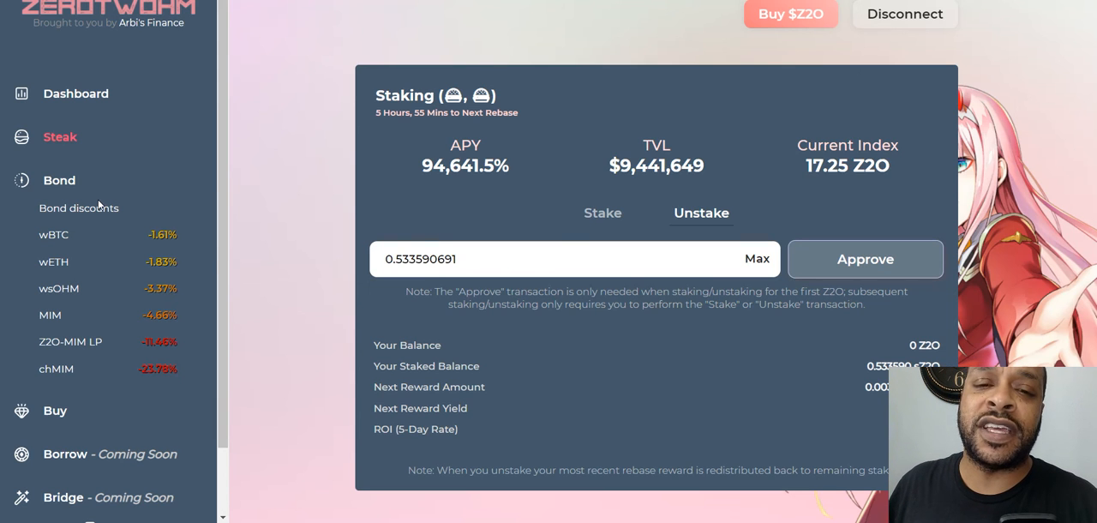
{"action": "mouse_move", "coordinate": [120, 215]}
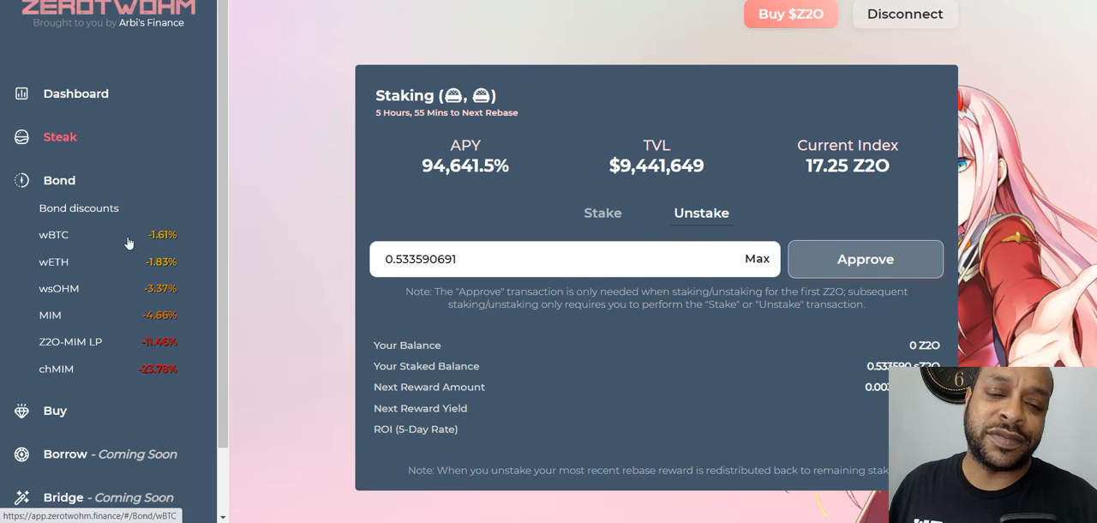
{"action": "mouse_move", "coordinate": [104, 87]}
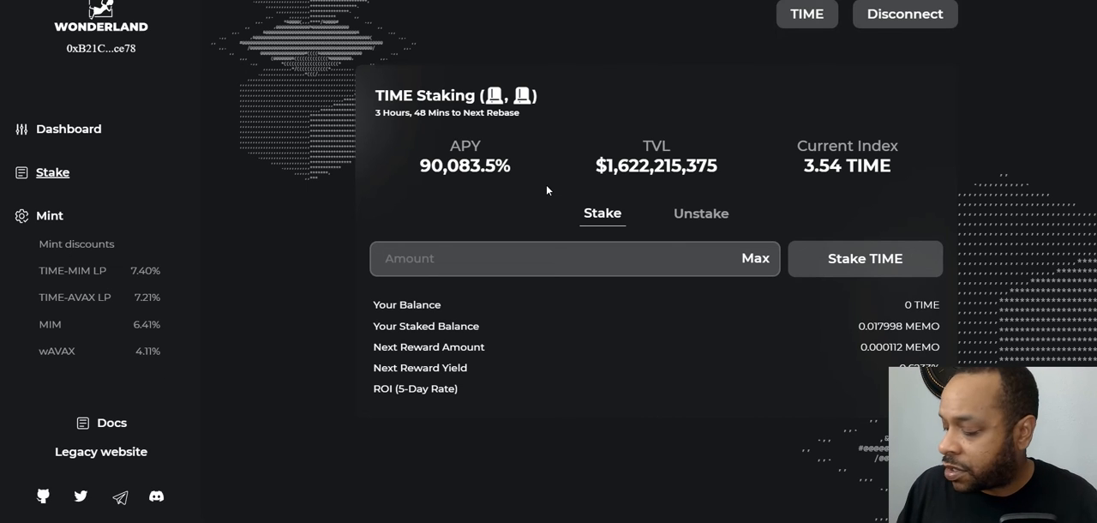
{"action": "mouse_move", "coordinate": [747, 67]}
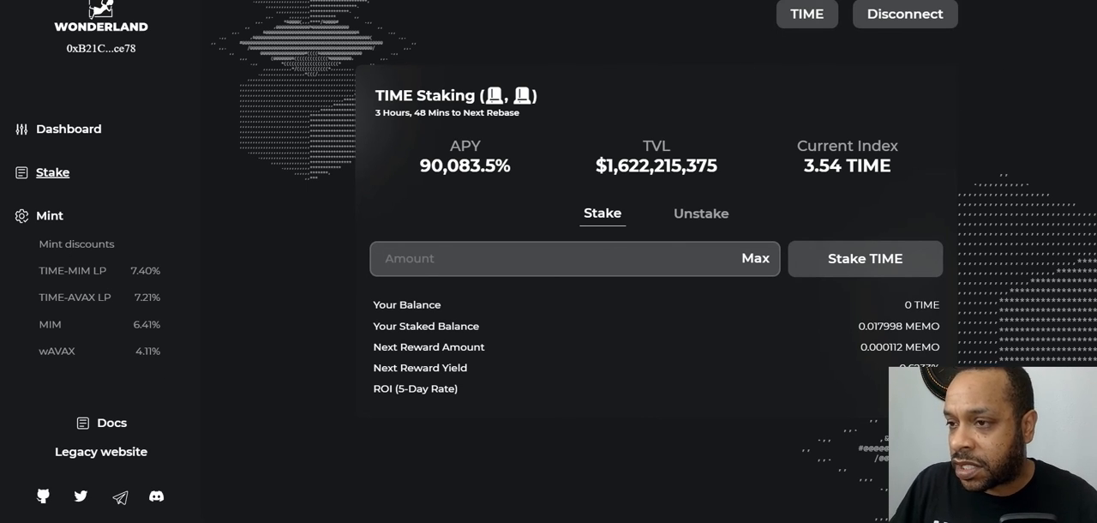
{"action": "mouse_move", "coordinate": [851, 81]}
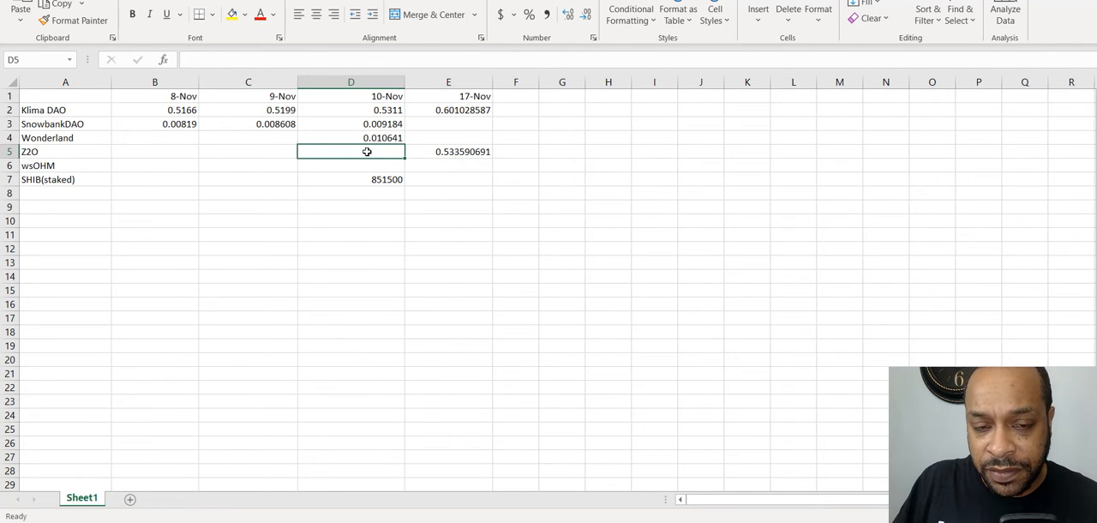
{"action": "mouse_move", "coordinate": [442, 178]}
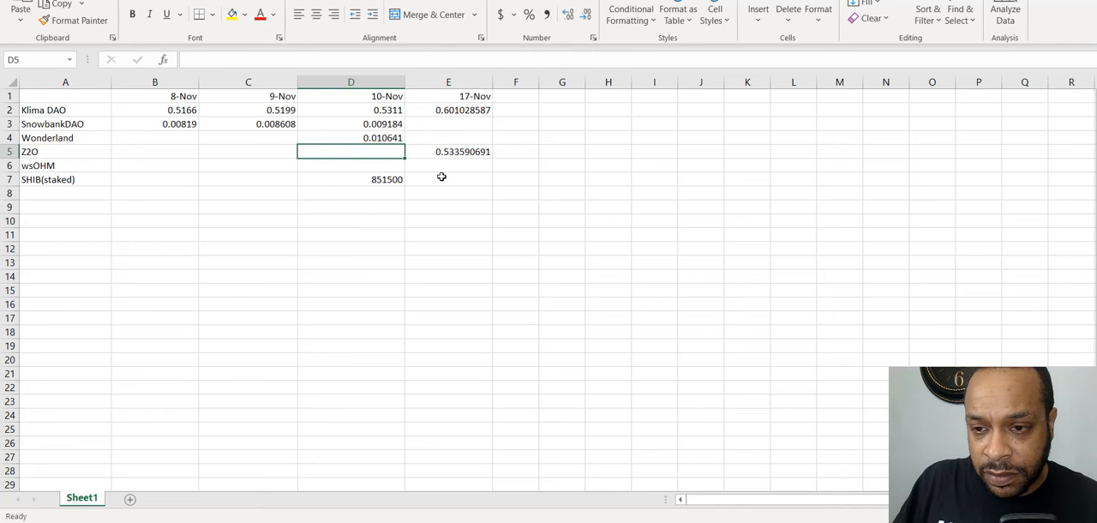
{"action": "mouse_move", "coordinate": [440, 127]}
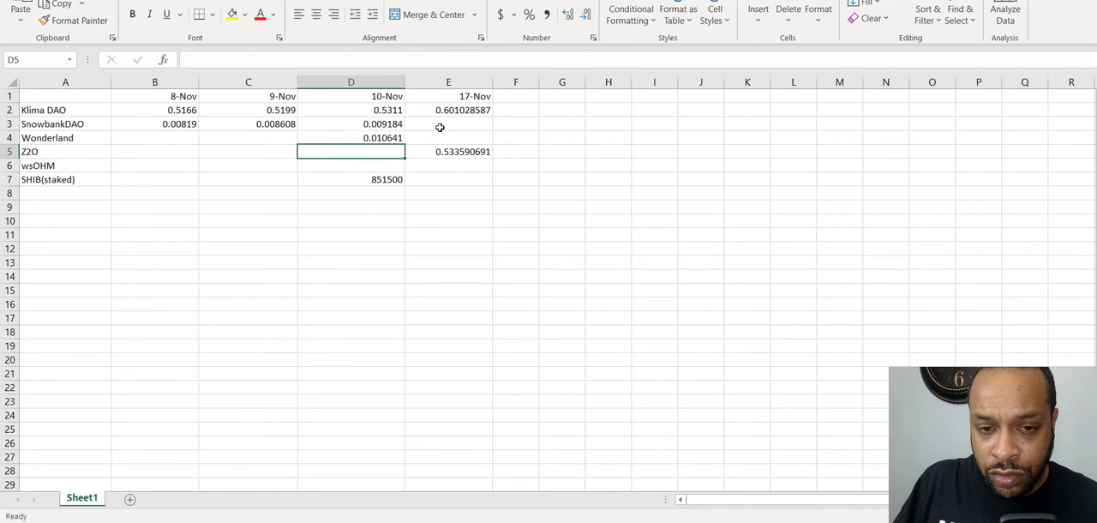
Check Wonderland's staked TIME balance (0.017998829) via Unstake and start entering it in Excel
{"action": "left_click", "coordinate": [448, 138]}
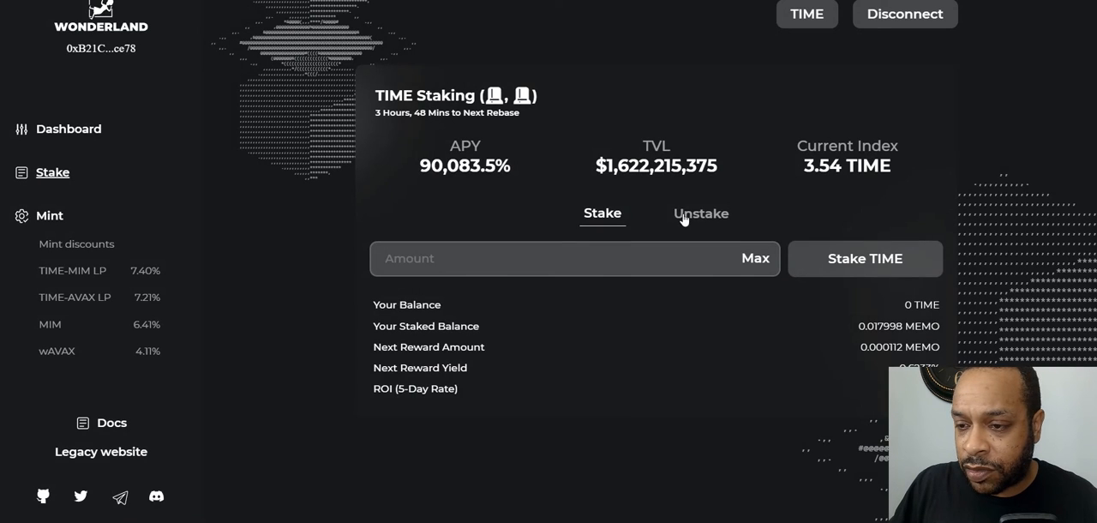
{"action": "left_click", "coordinate": [701, 213]}
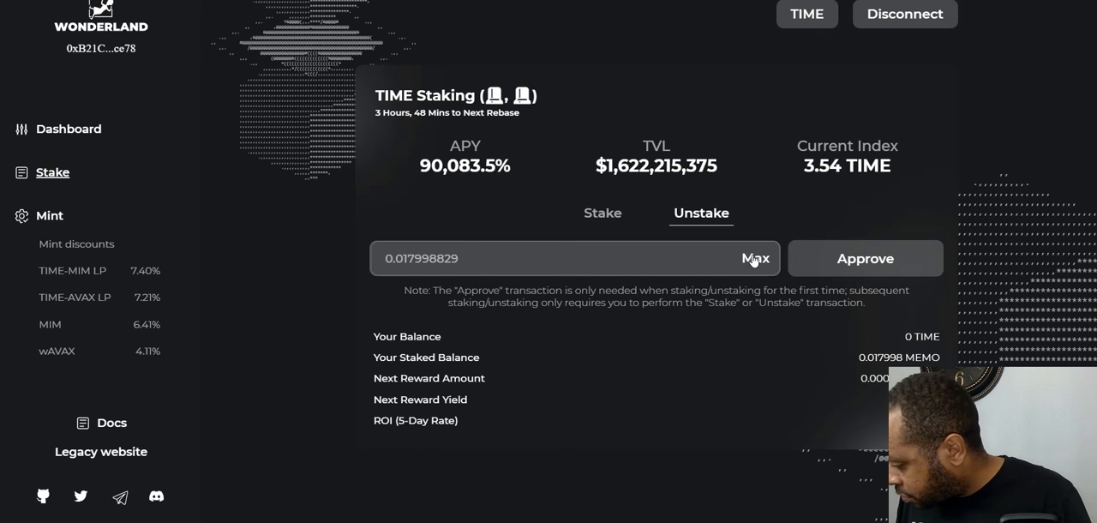
{"action": "mouse_move", "coordinate": [788, 395]}
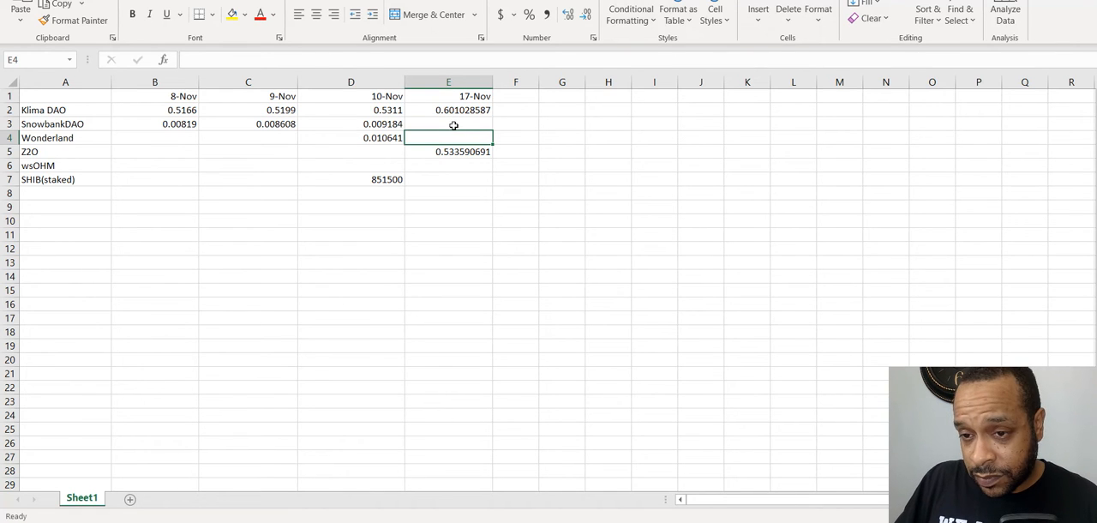
{"action": "type", "text": "0.017998829"}
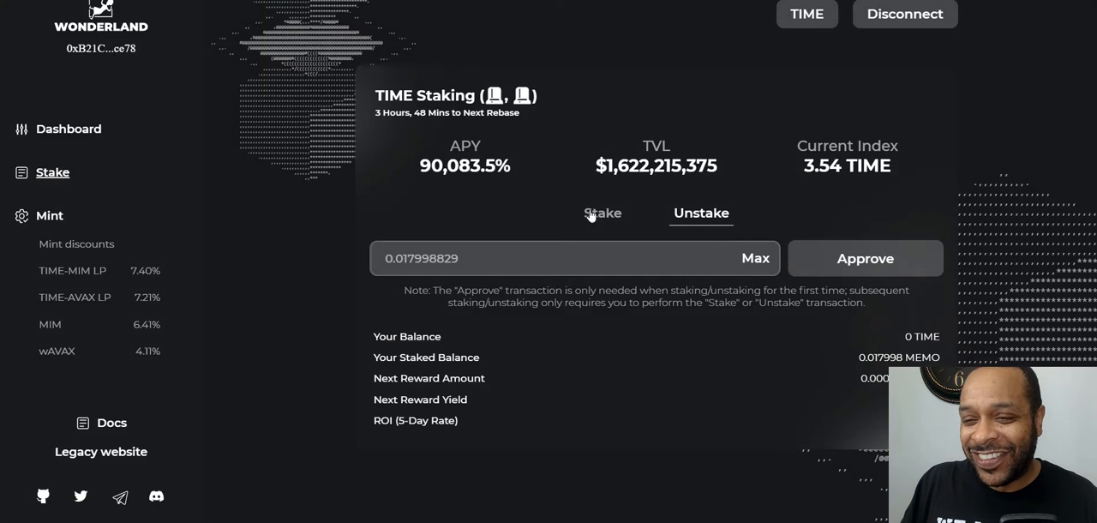
{"action": "mouse_move", "coordinate": [491, 231]}
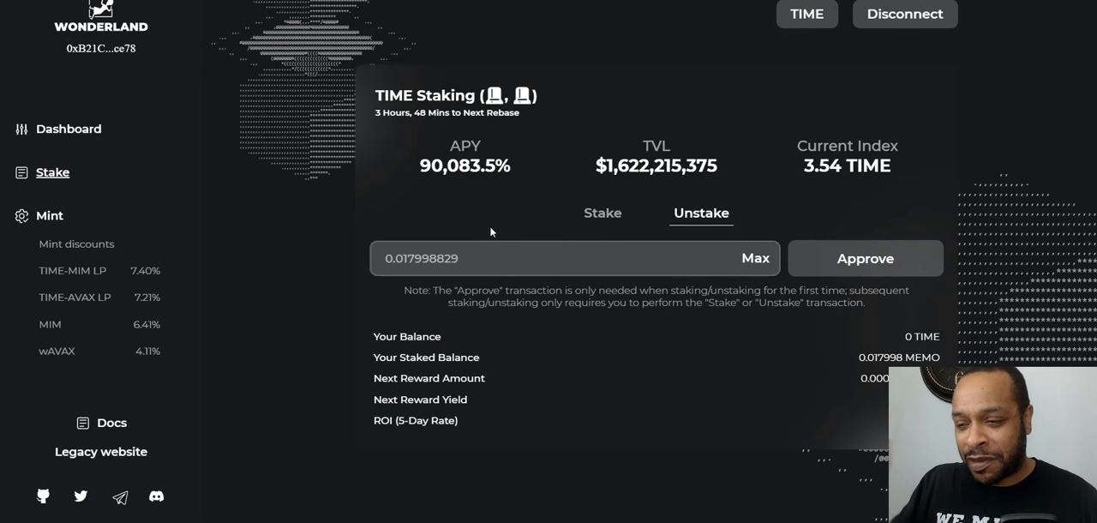
{"action": "mouse_move", "coordinate": [552, 159]}
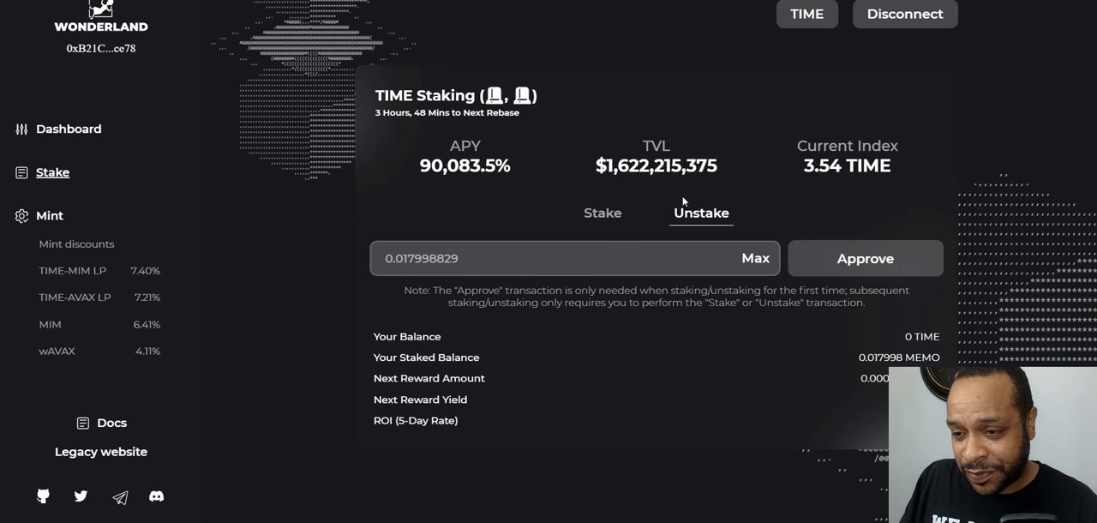
{"action": "mouse_move", "coordinate": [215, 247]}
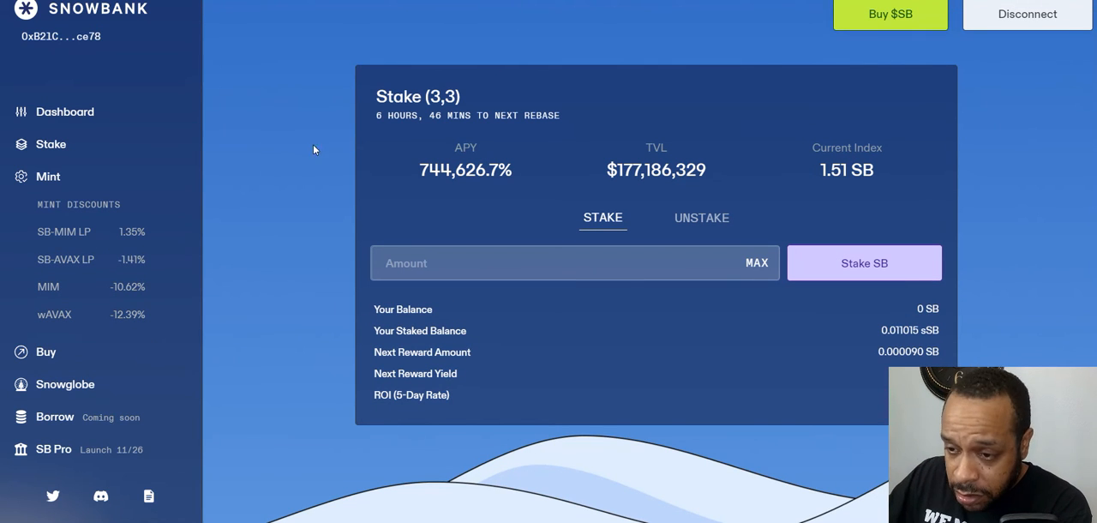
Fill Snowbank's unstake form with the full staked balance of 0.011015 sSB
{"action": "left_click", "coordinate": [701, 217]}
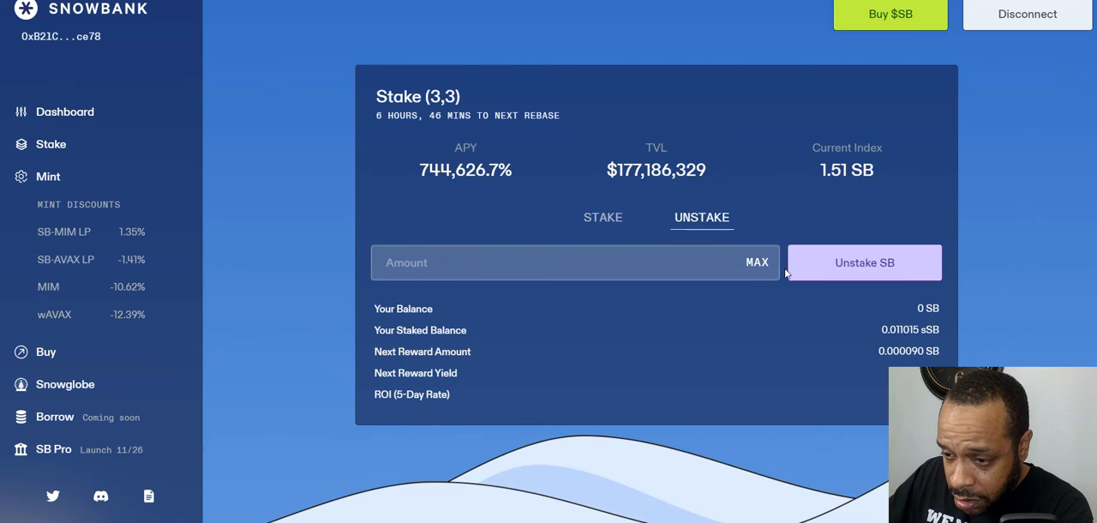
{"action": "left_click", "coordinate": [757, 262]}
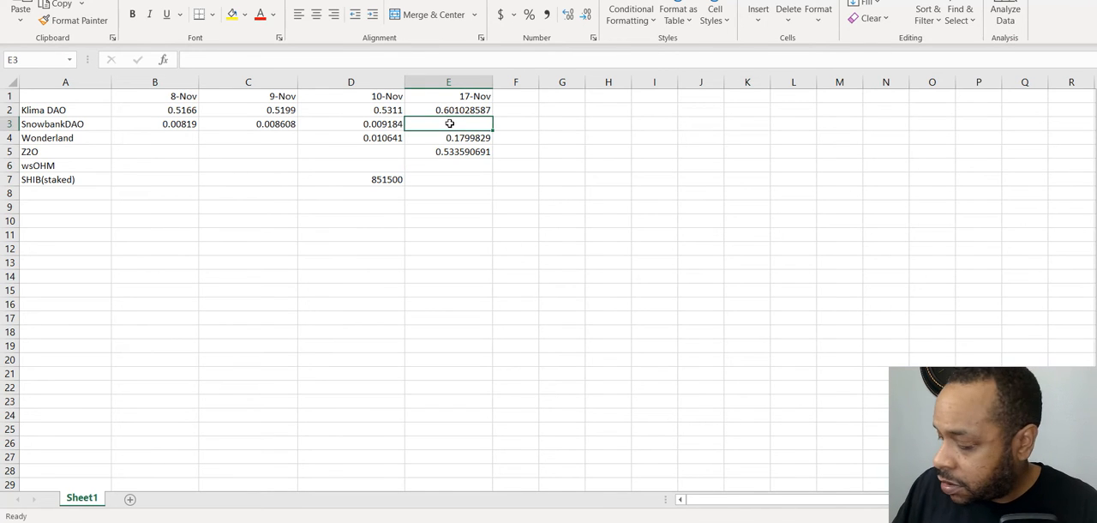
Type the SnowbankDAO 17-Nov balance 0.011015032 into cell E3
{"action": "type", "text": "0"}
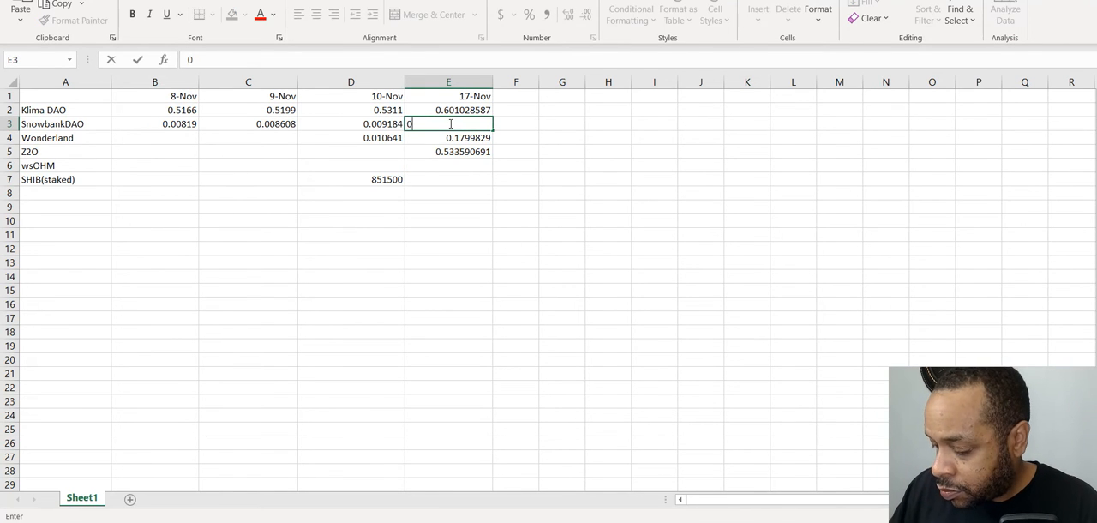
{"action": "type", "text": ".011015032"}
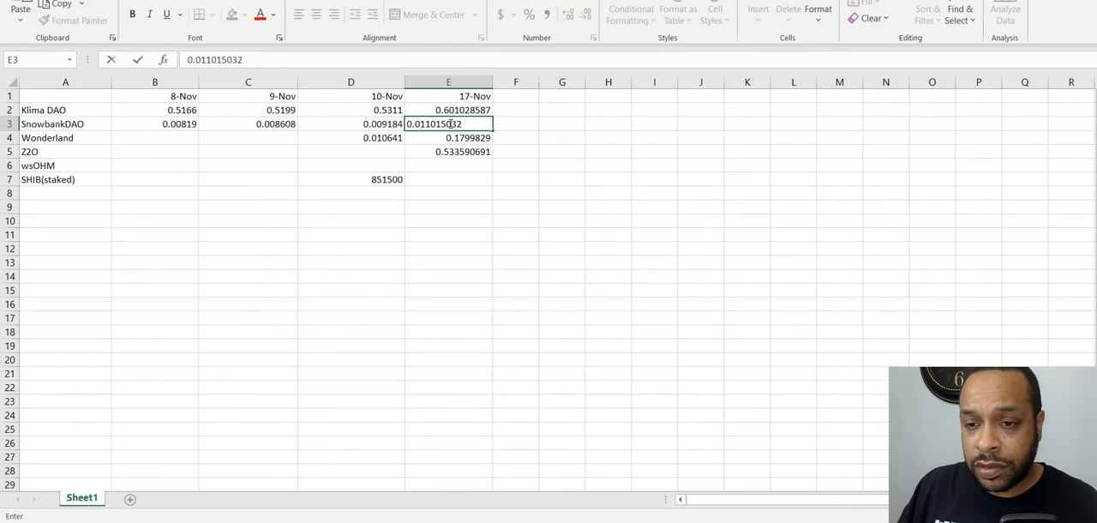
{"action": "mouse_move", "coordinate": [315, 174]}
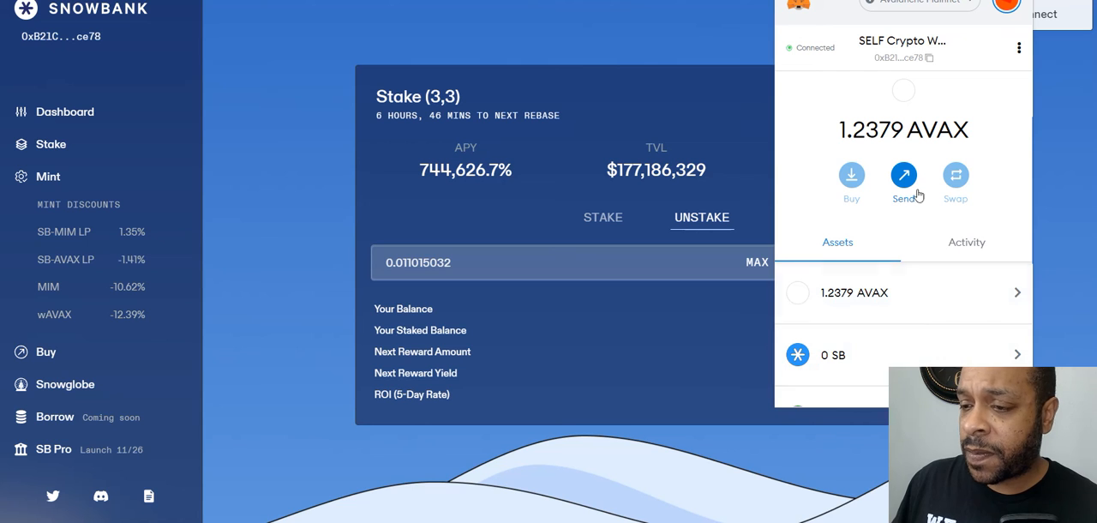
Scroll the MetaMask asset list to check the 1.2379 AVAX balance
{"action": "scroll", "scroll_direction": "down", "scroll_amount": 3}
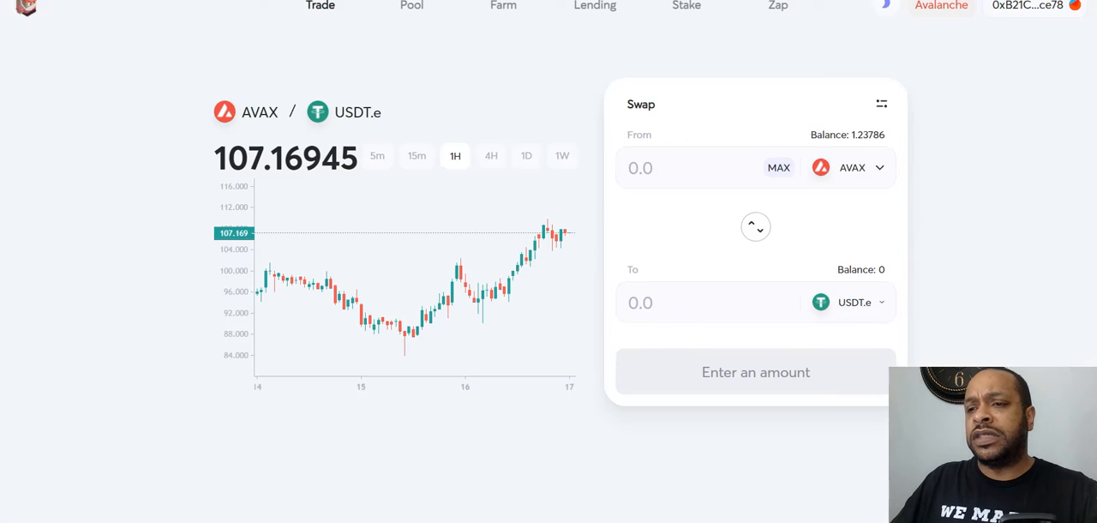
{"action": "mouse_move", "coordinate": [852, 168]}
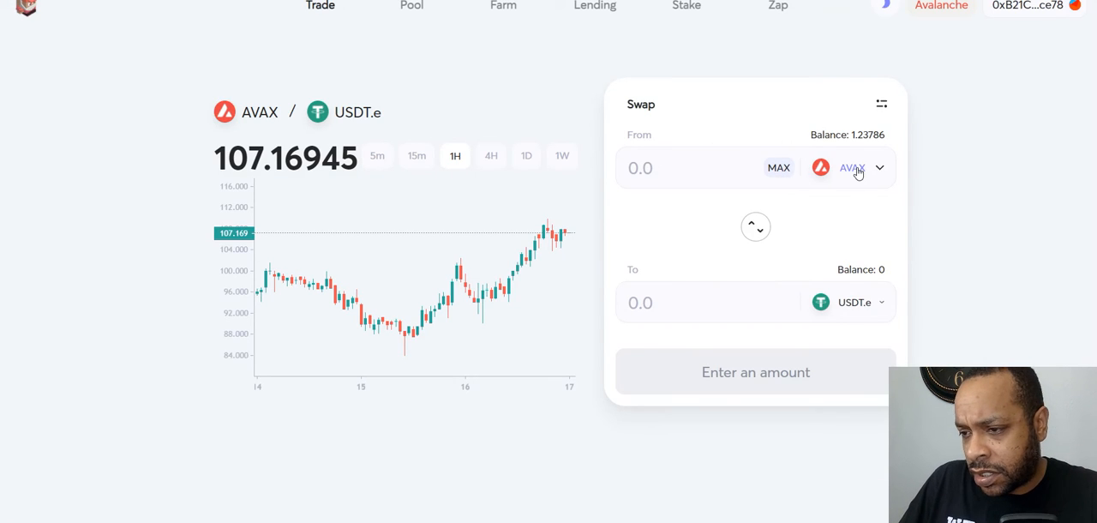
Pick wsOHM as the token to swap from and fill its full 0.00210443 balance
{"action": "left_click", "coordinate": [851, 168]}
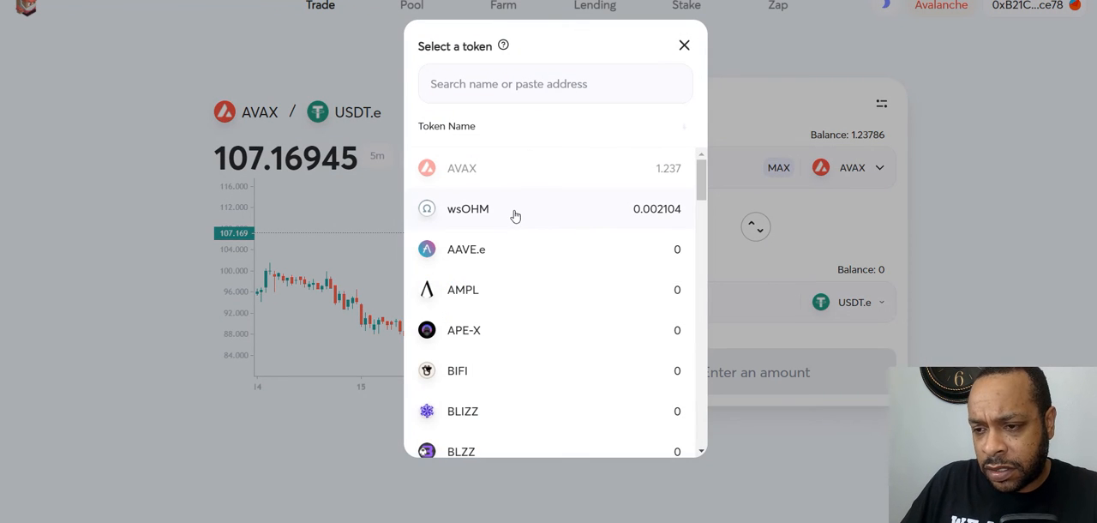
{"action": "left_click", "coordinate": [468, 208]}
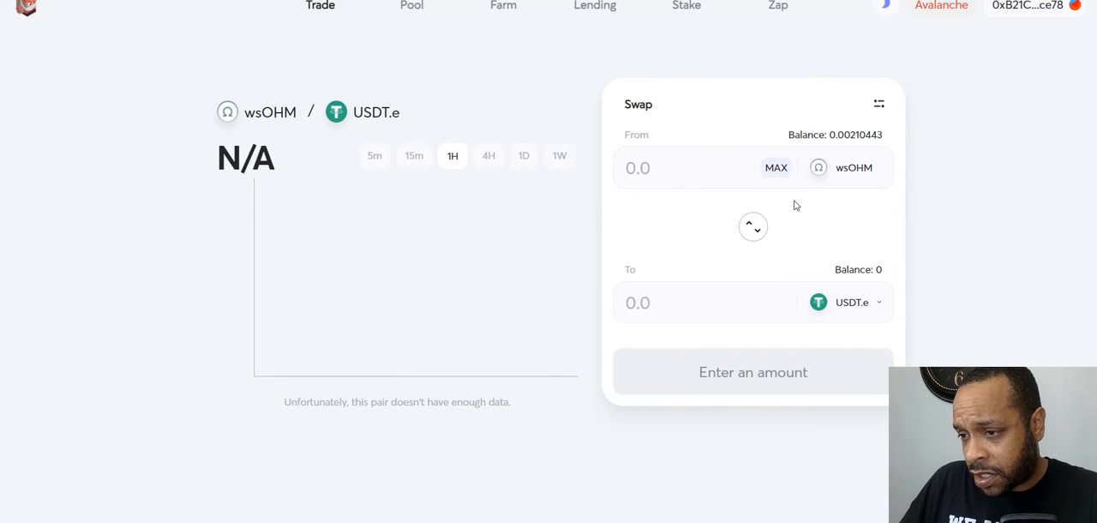
{"action": "left_click", "coordinate": [776, 167]}
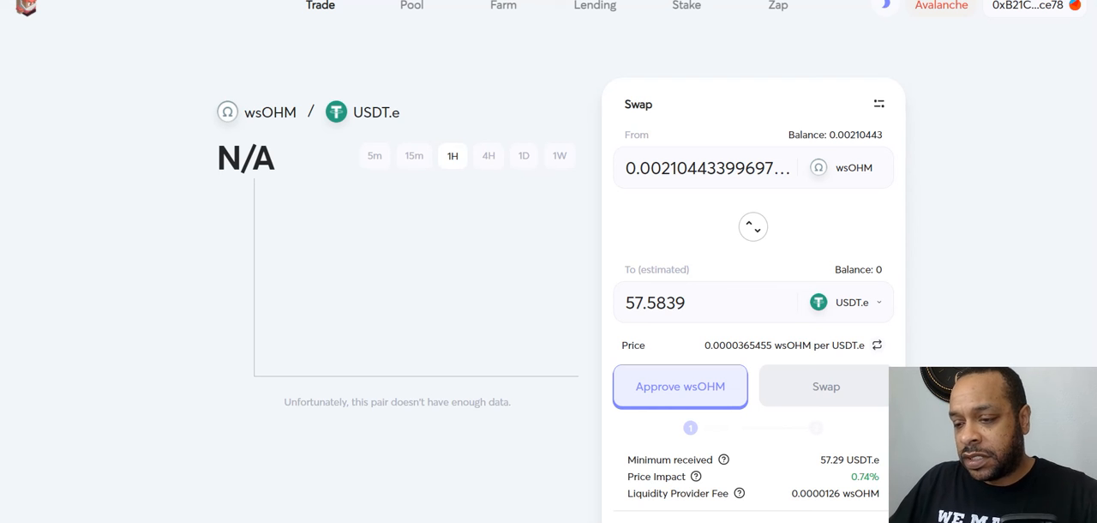
{"action": "mouse_move", "coordinate": [788, 254]}
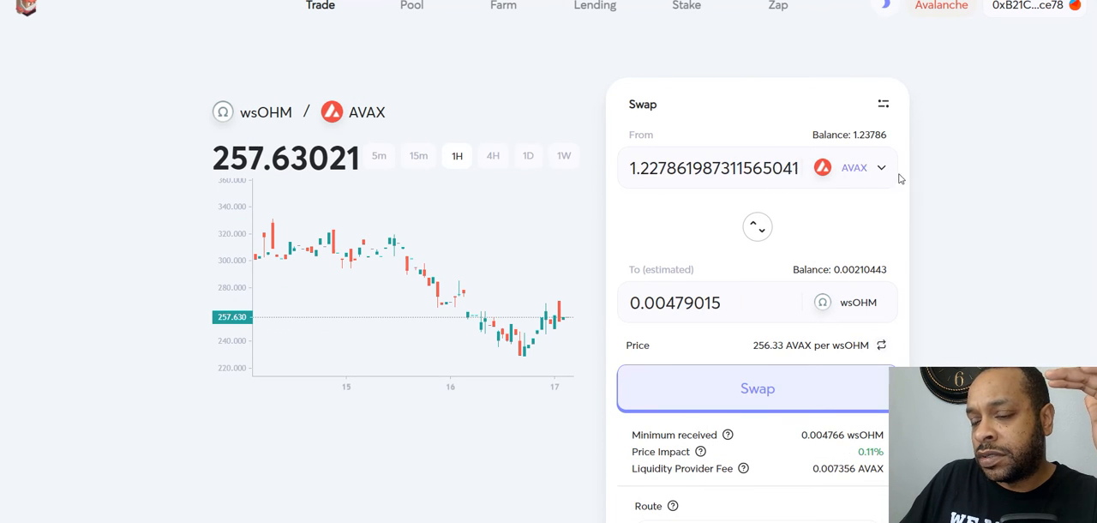
{"action": "mouse_move", "coordinate": [976, 327]}
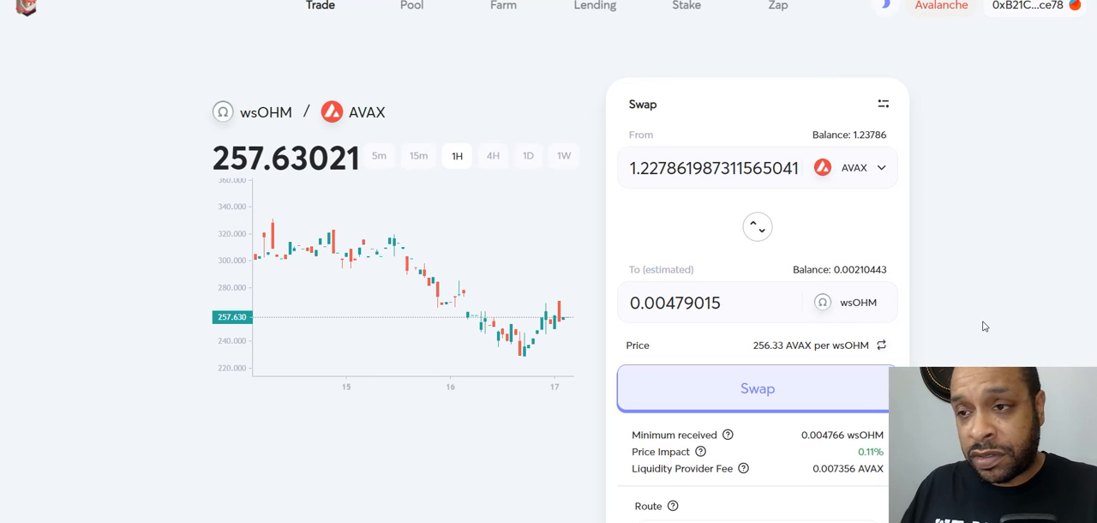
{"action": "mouse_move", "coordinate": [977, 306]}
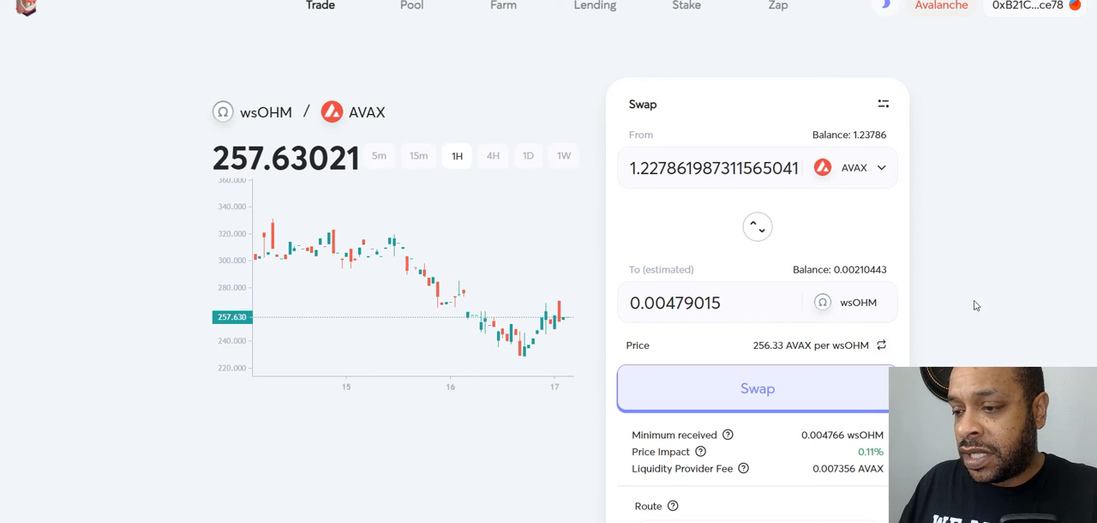
{"action": "mouse_move", "coordinate": [891, 224]}
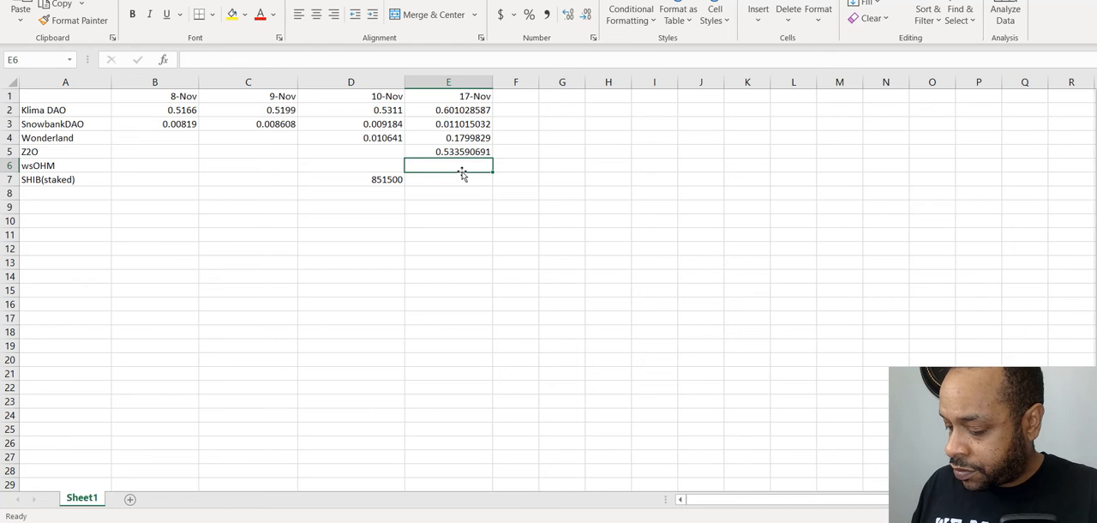
Enter the wsOHM balance .00210443 in E6, flipping the Trader Joe swap to verify it
{"action": "type", "text": ".00210"}
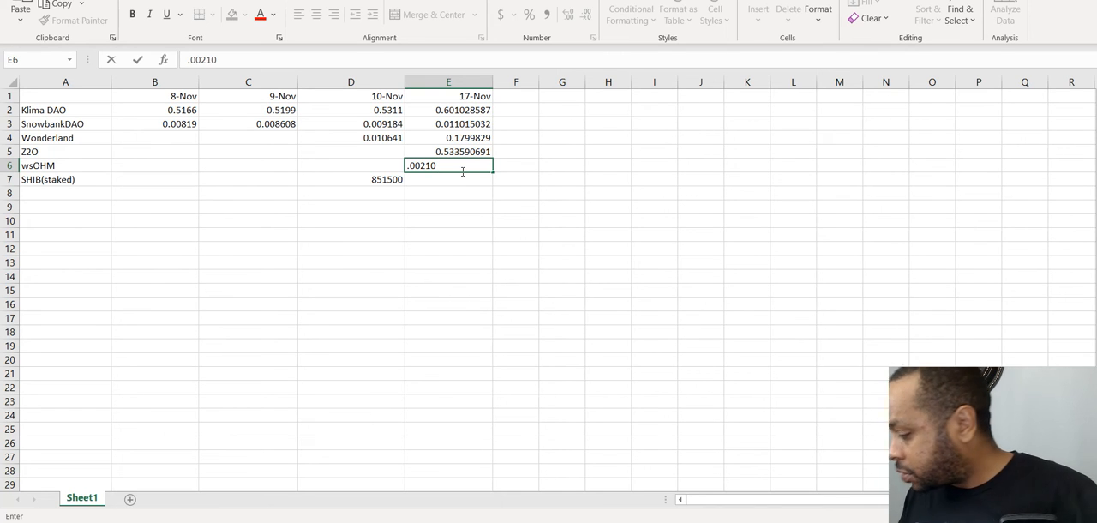
{"action": "mouse_move", "coordinate": [749, 152]}
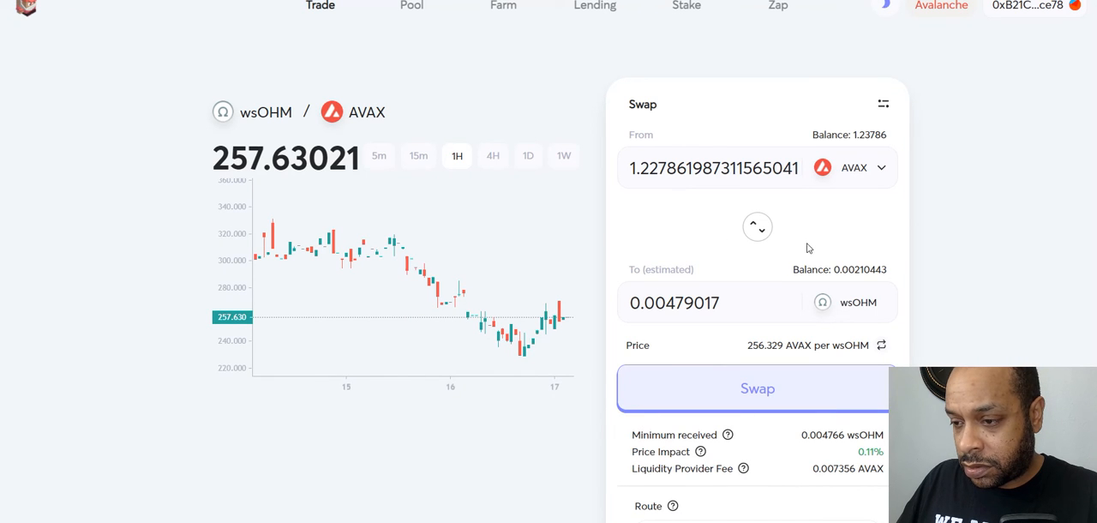
{"action": "left_click", "coordinate": [757, 226]}
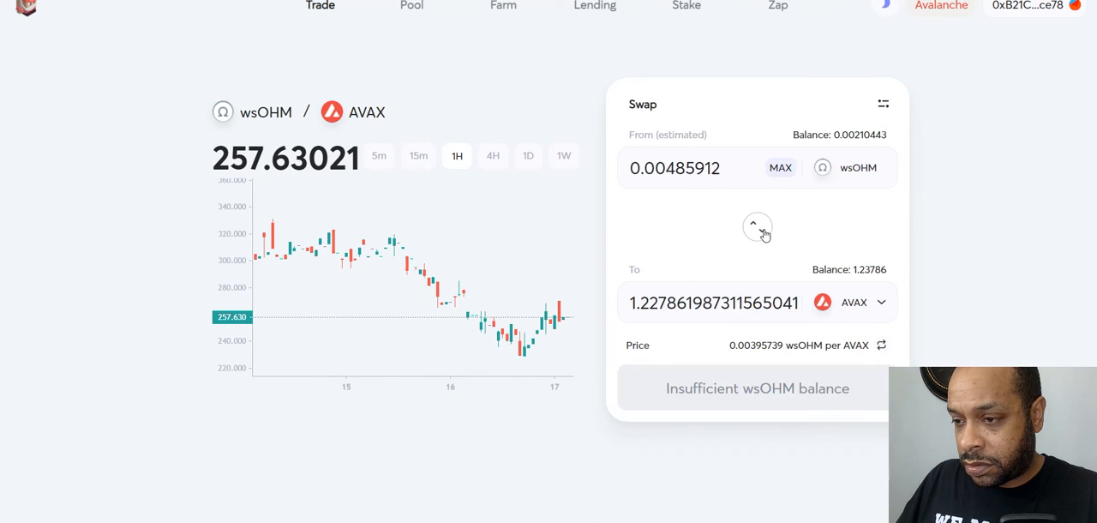
{"action": "left_click", "coordinate": [780, 167]}
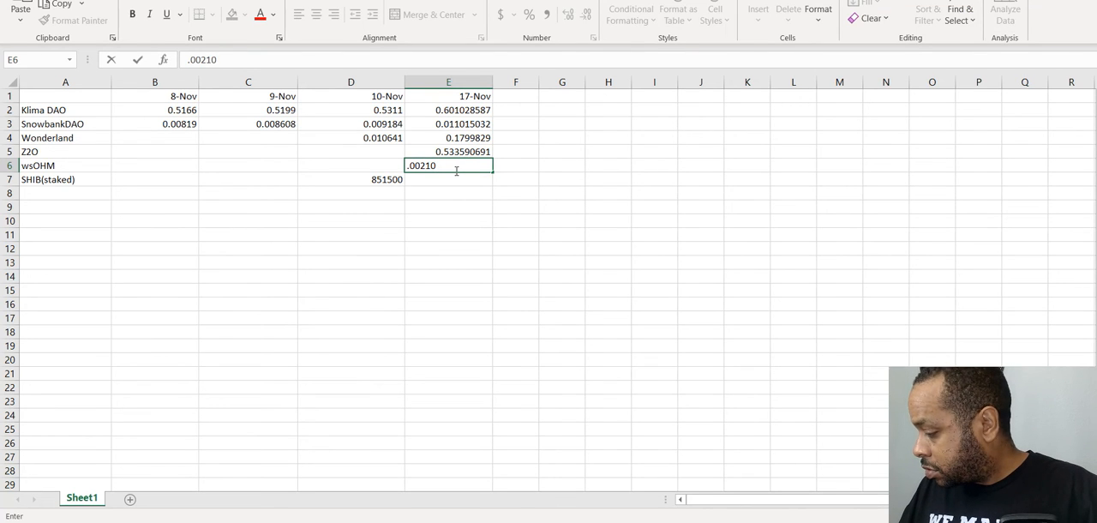
{"action": "type", "text": "443"}
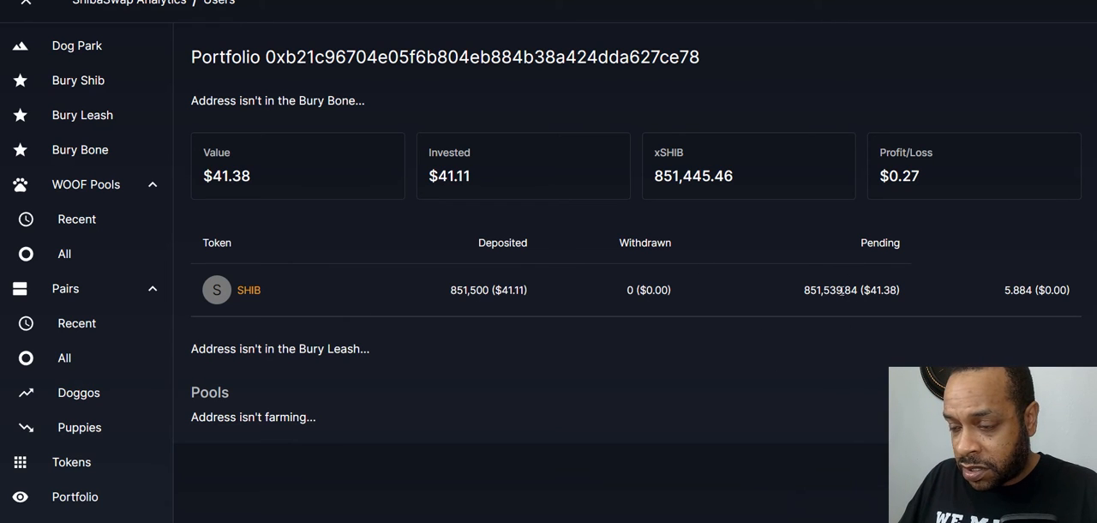
{"action": "mouse_move", "coordinate": [909, 262]}
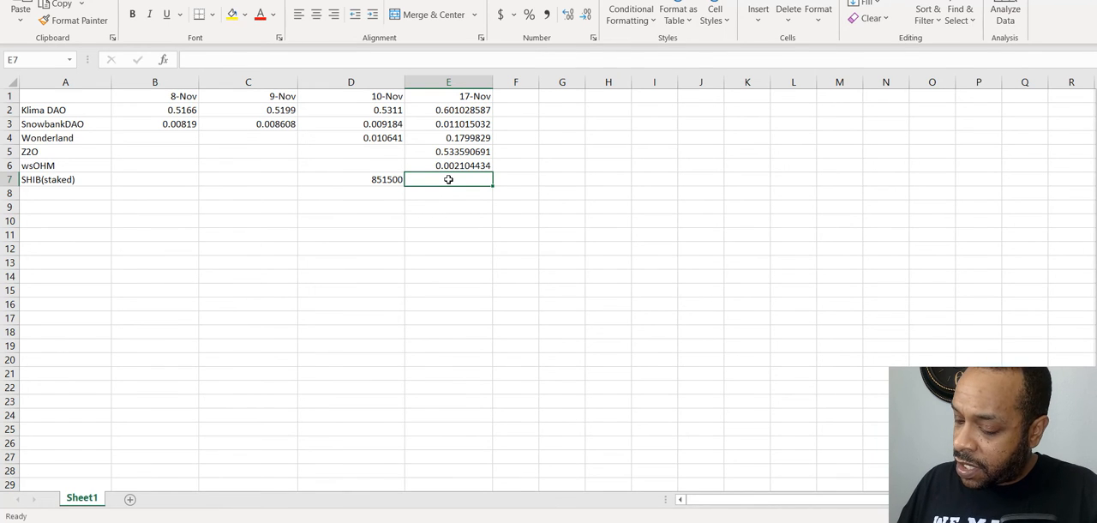
Enter 851.539.84 as the staked SHIB 17-Nov balance in E7 and commit it
{"action": "type", "text": "851."}
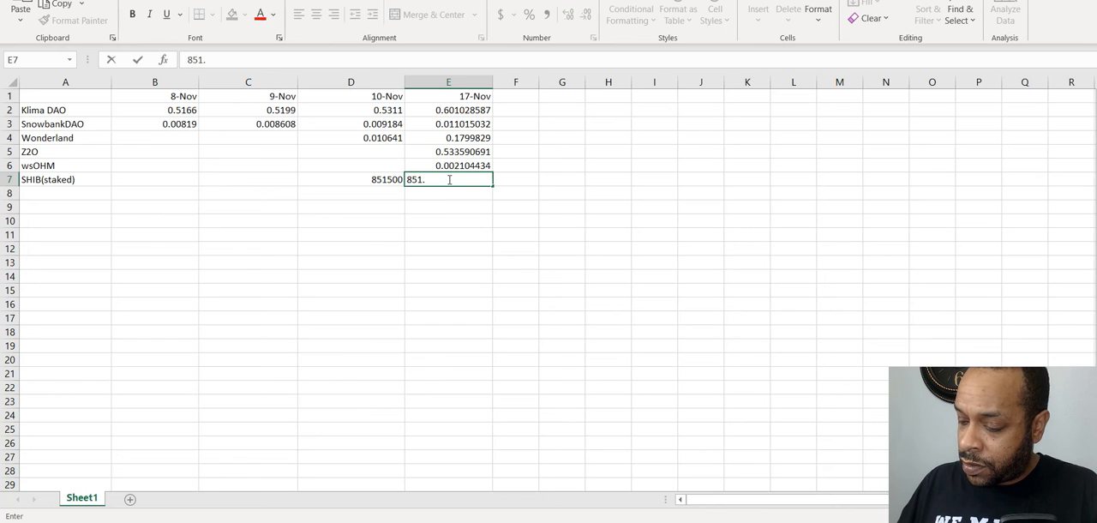
{"action": "type", "text": "539."}
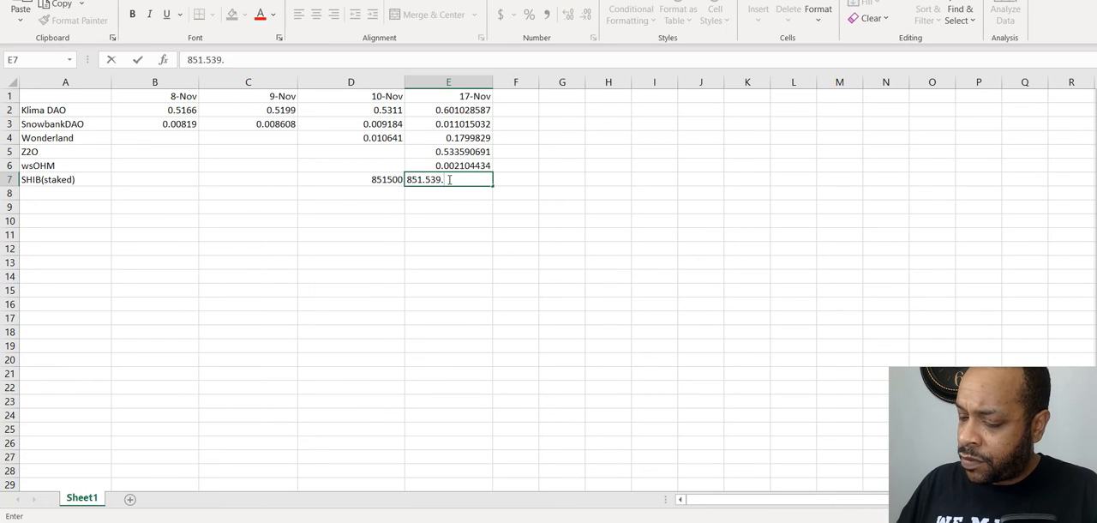
{"action": "type", "text": "84"}
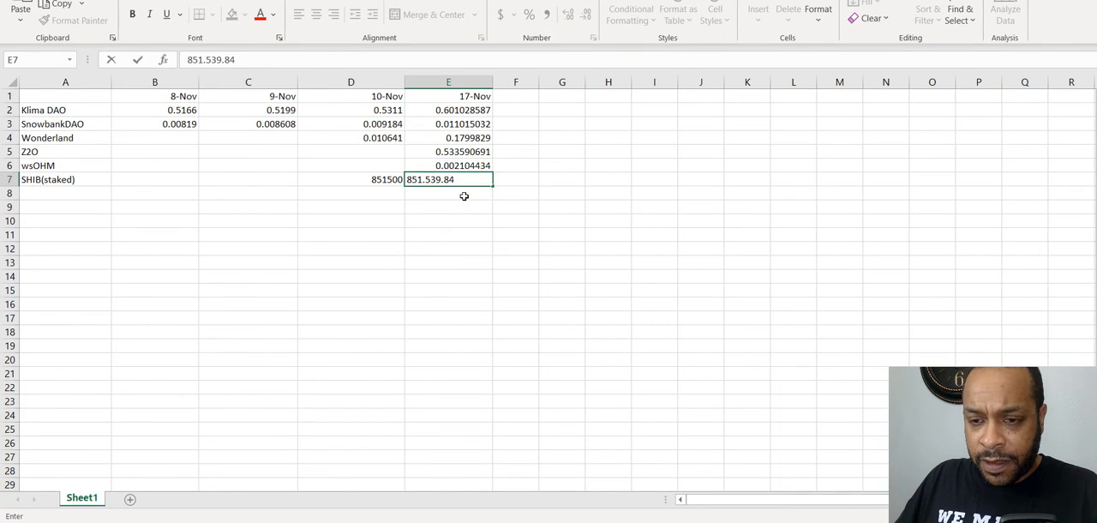
{"action": "left_click", "coordinate": [351, 193]}
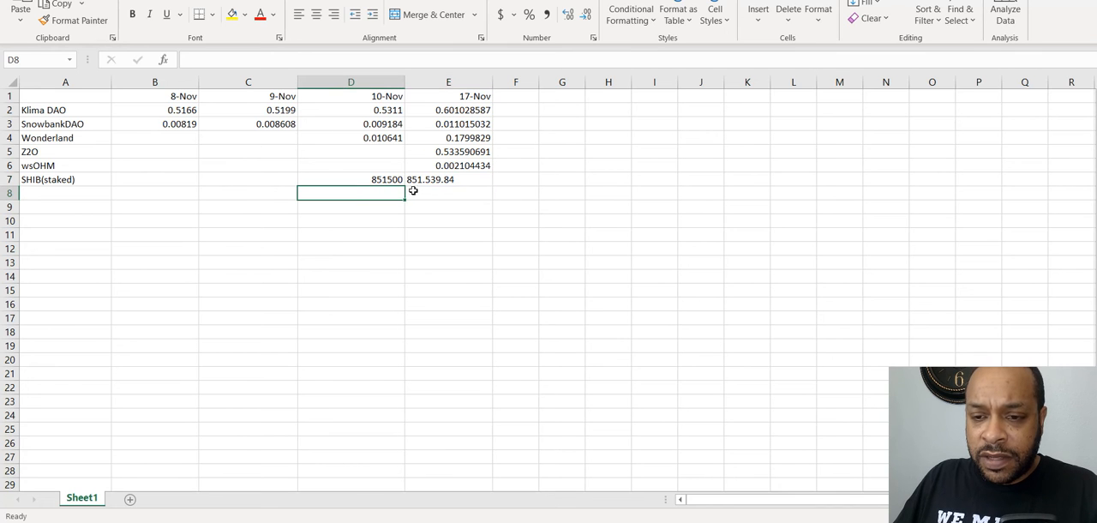
{"action": "left_click", "coordinate": [448, 179]}
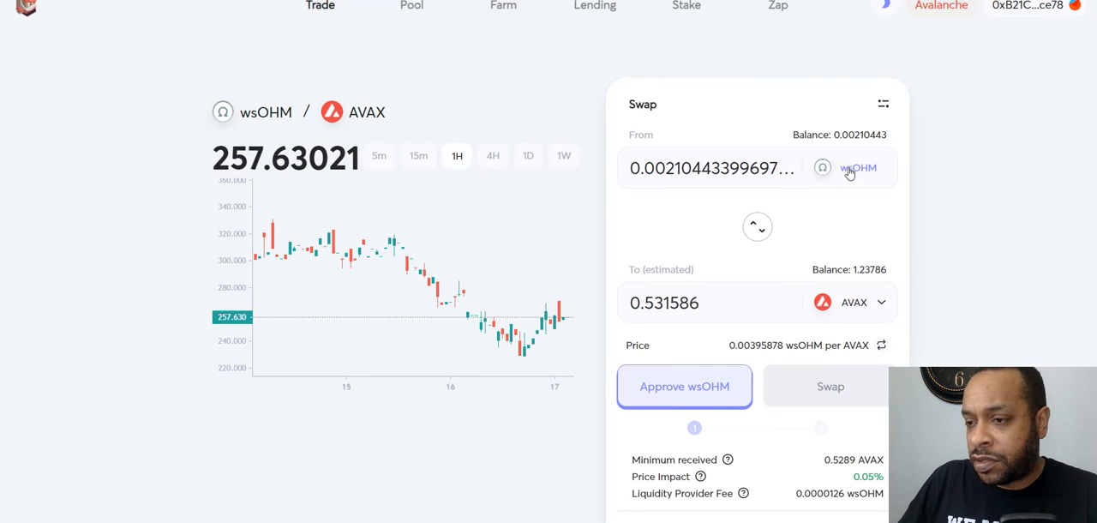
Set up a Trader Joe swap selling 0.5 AVAX for TIME
{"action": "left_click", "coordinate": [857, 167]}
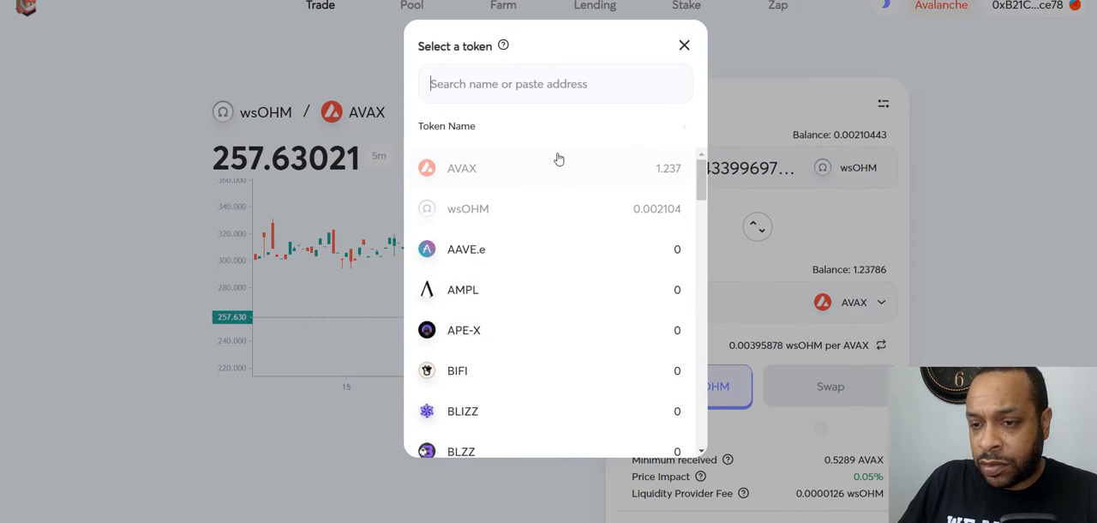
{"action": "left_click", "coordinate": [684, 44]}
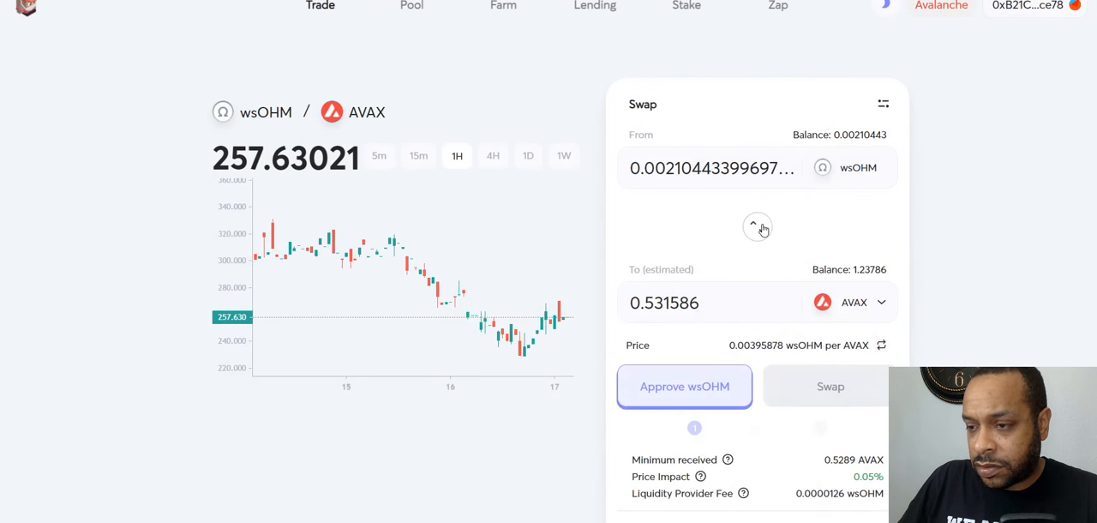
{"action": "left_click", "coordinate": [757, 226]}
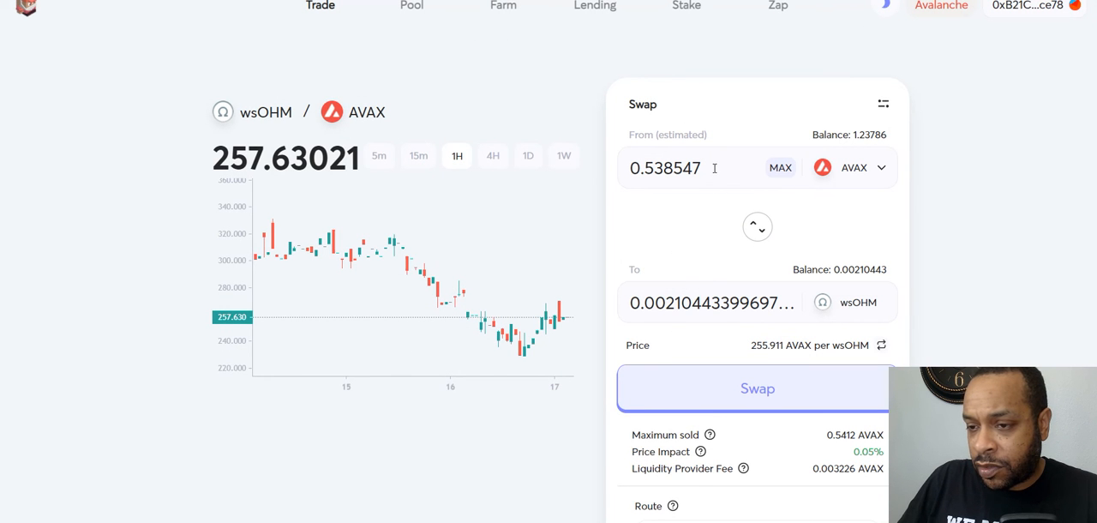
{"action": "triple_click", "coordinate": [665, 167]}
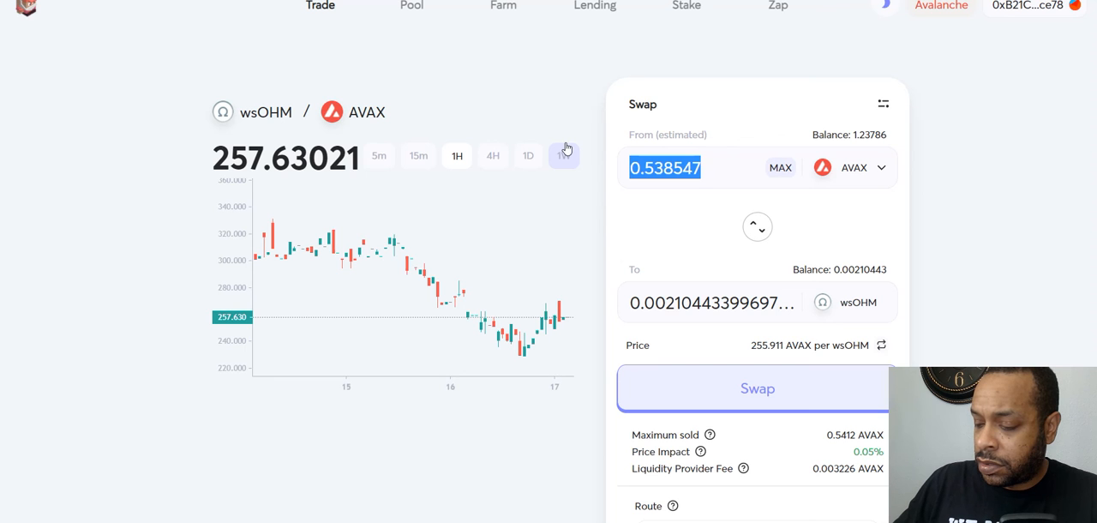
{"action": "type", "text": ".5"}
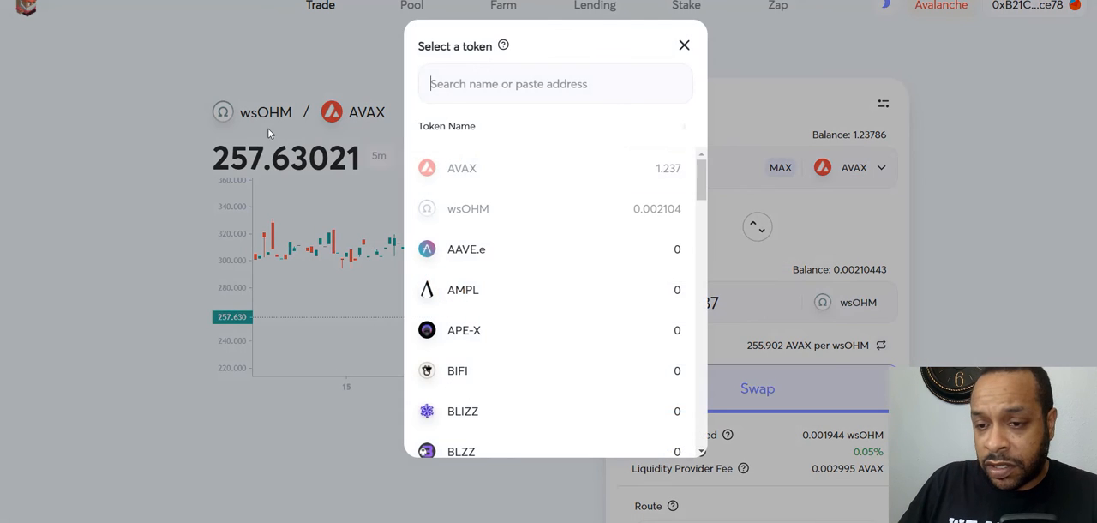
{"action": "type", "text": "tim"}
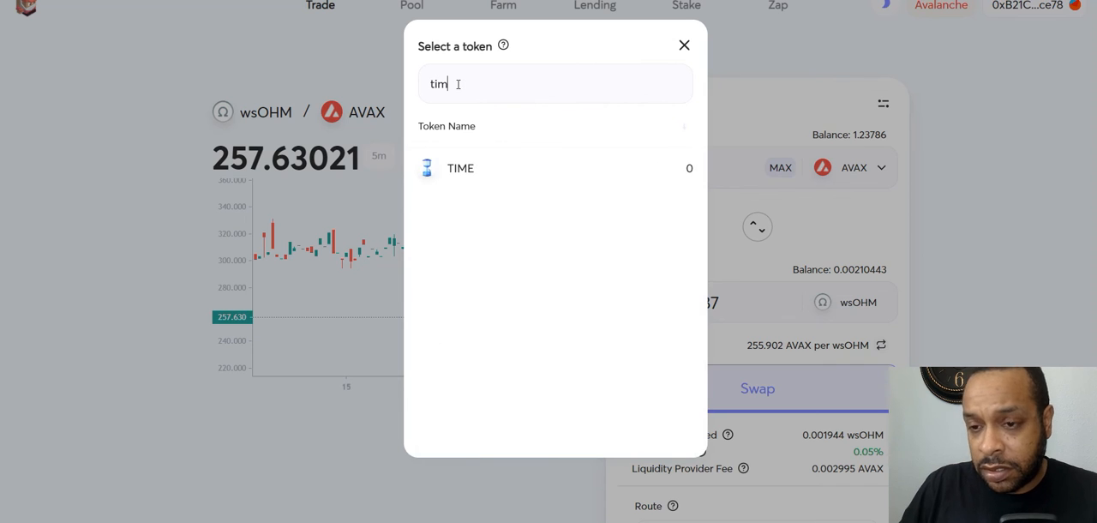
{"action": "left_click", "coordinate": [460, 168]}
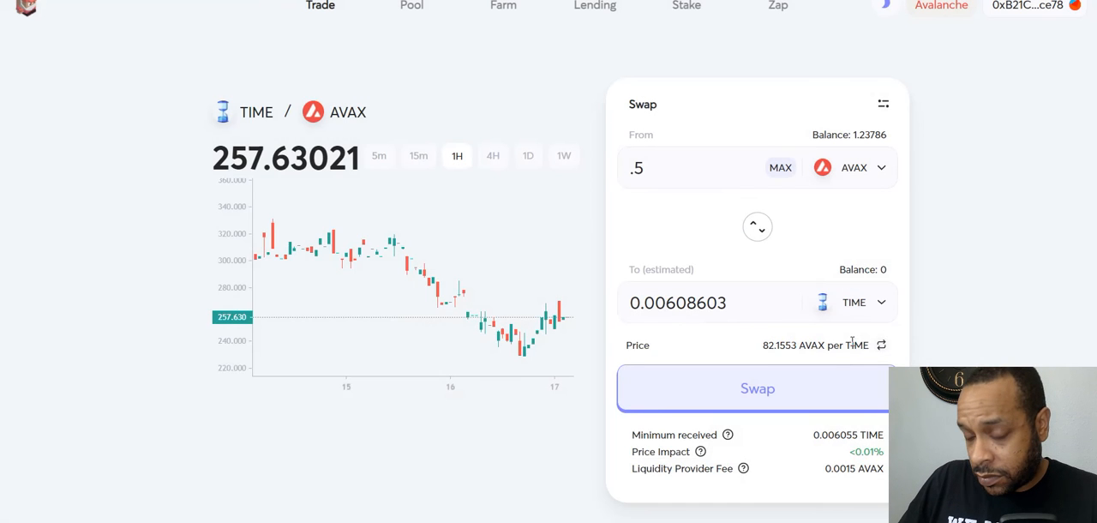
{"action": "scroll", "scroll_direction": "down", "scroll_amount": 3}
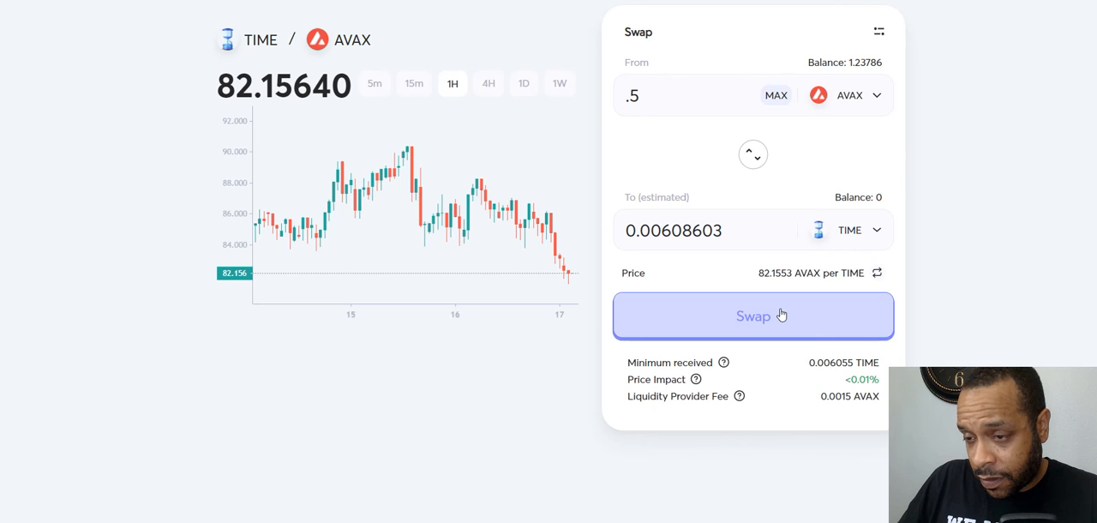
Confirm the 0.5 AVAX-to-TIME swap in Trader Joe and MetaMask, then dismiss the notice
{"action": "left_click", "coordinate": [753, 315]}
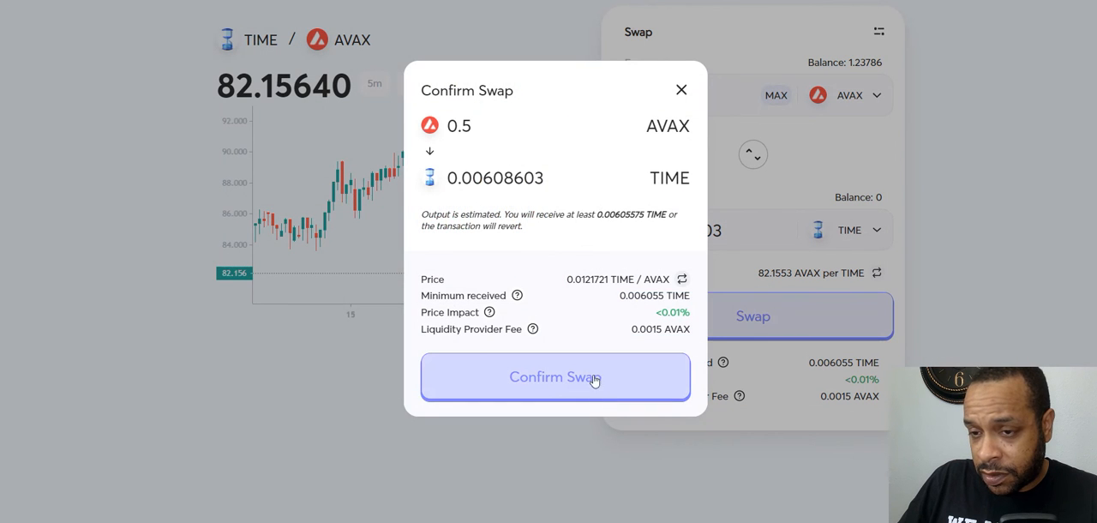
{"action": "left_click", "coordinate": [555, 377]}
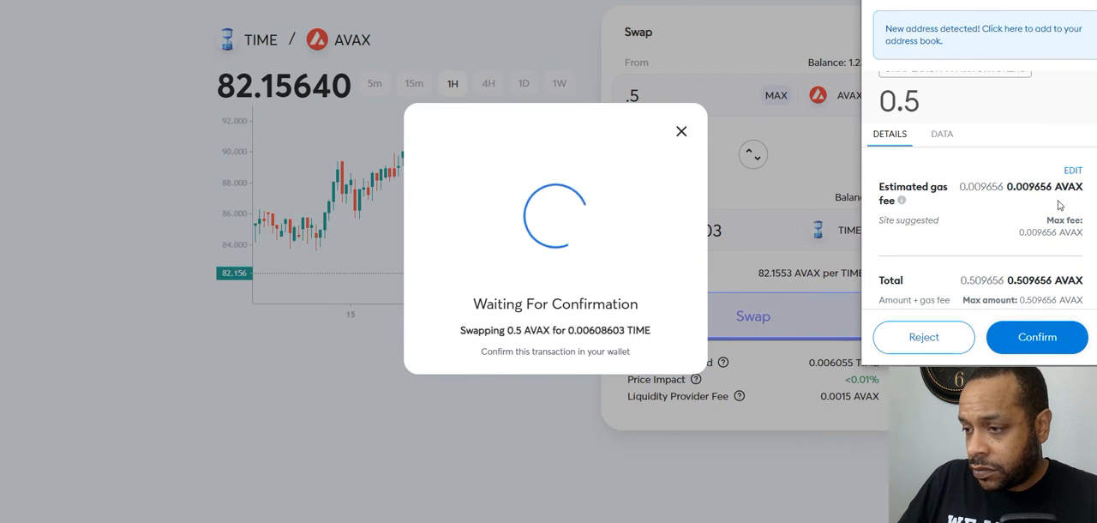
{"action": "left_click", "coordinate": [1037, 337]}
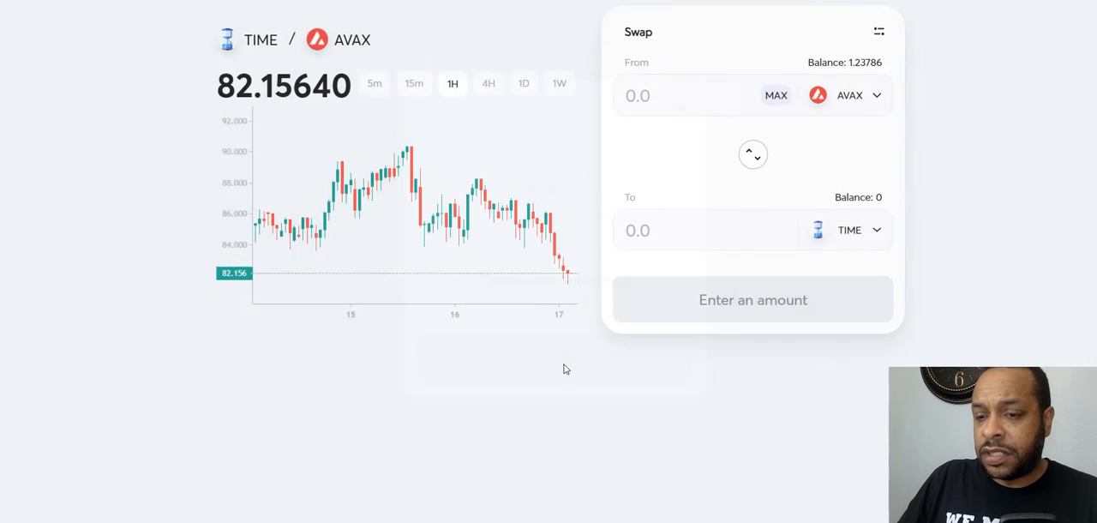
{"action": "mouse_move", "coordinate": [552, 366]}
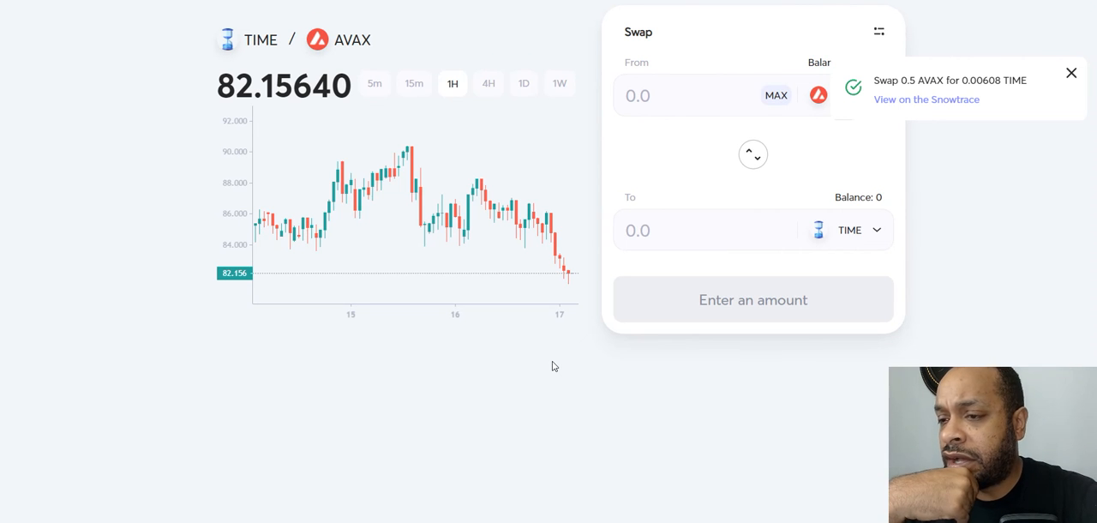
{"action": "left_click", "coordinate": [1070, 72]}
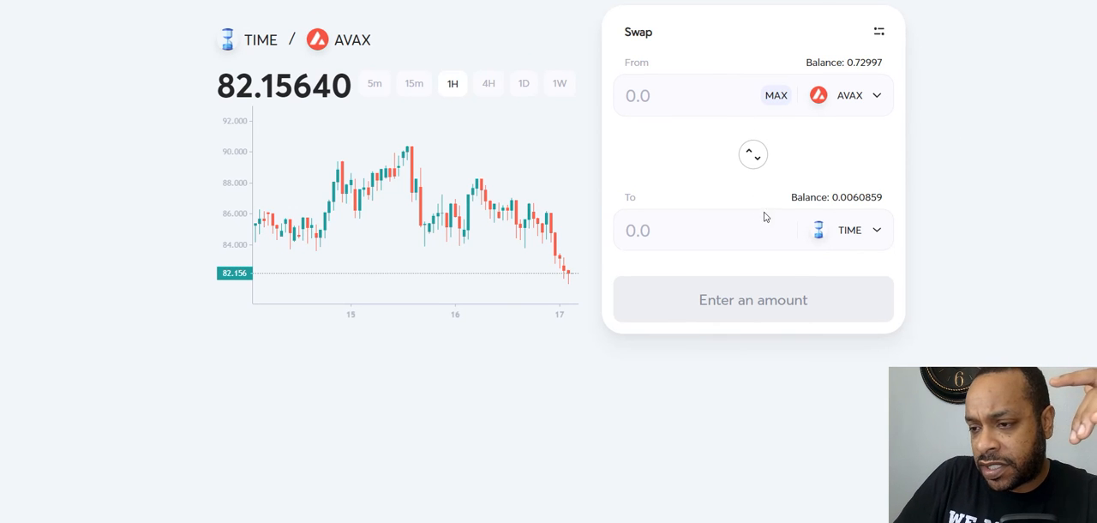
{"action": "mouse_move", "coordinate": [696, 78]}
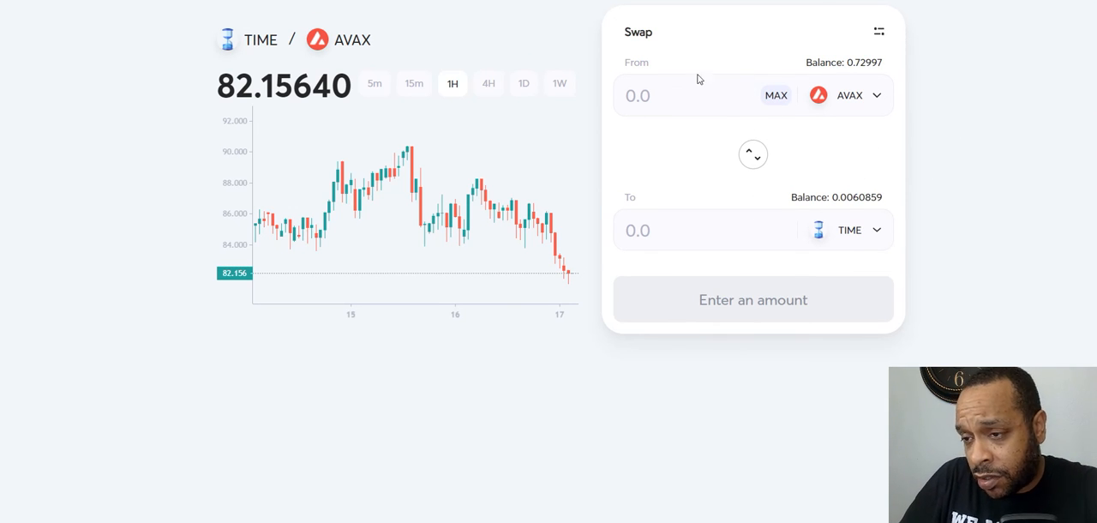
{"action": "mouse_move", "coordinate": [850, 84]}
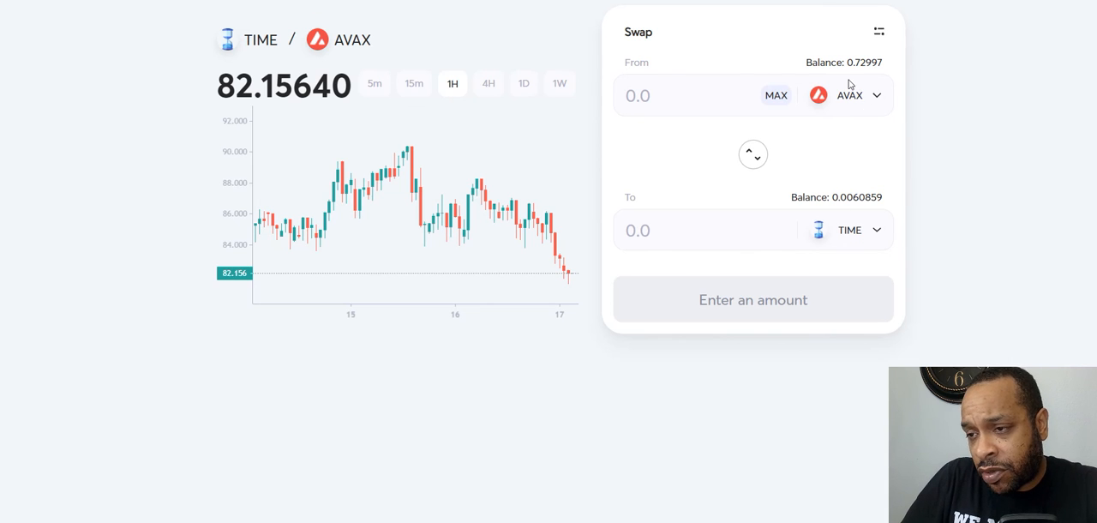
{"action": "mouse_move", "coordinate": [894, 168]}
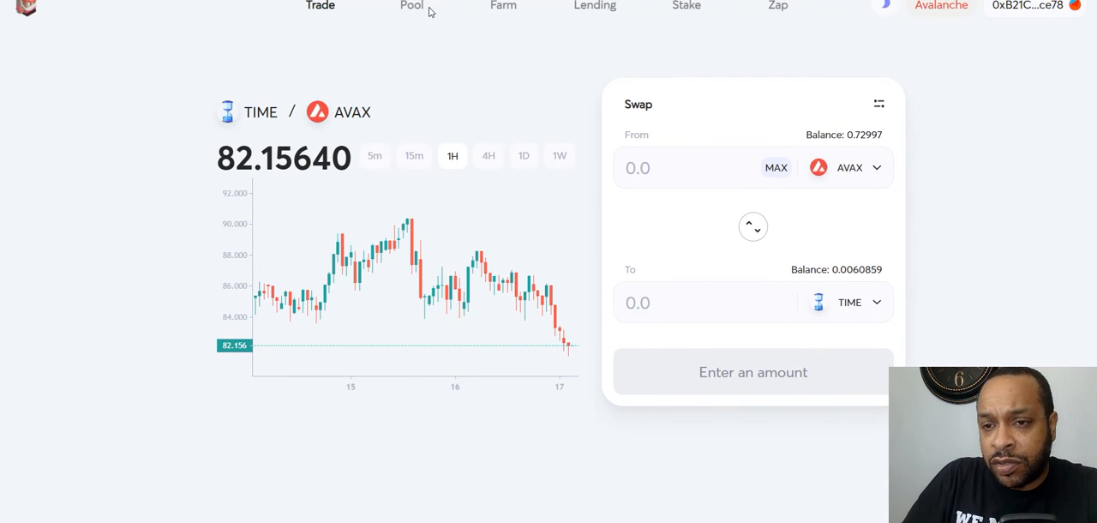
Fill the AVAX/TIME pool with 0.006085908 TIME and 0.49899 AVAX, approving TIME spending
{"action": "left_click", "coordinate": [411, 7]}
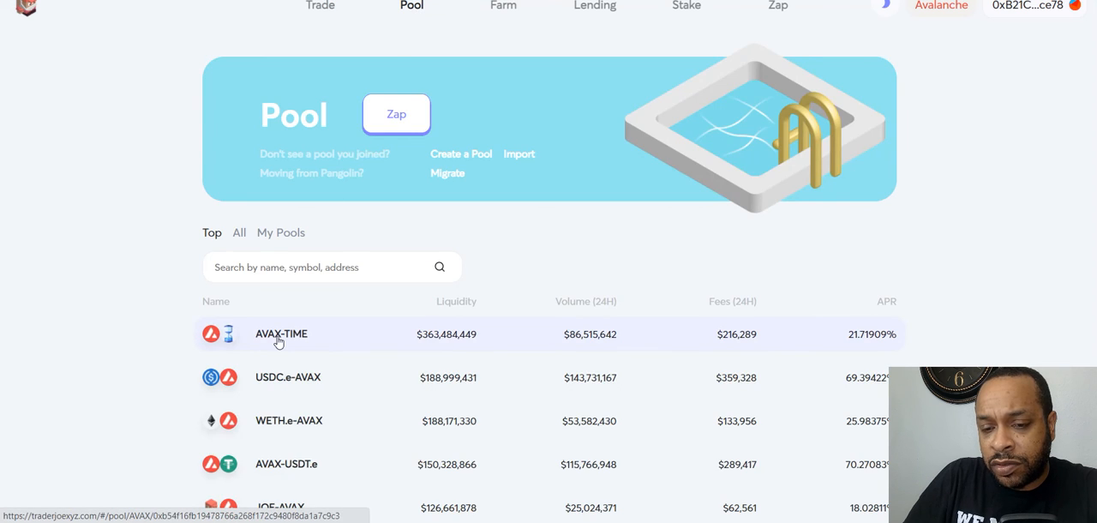
{"action": "left_click", "coordinate": [281, 333]}
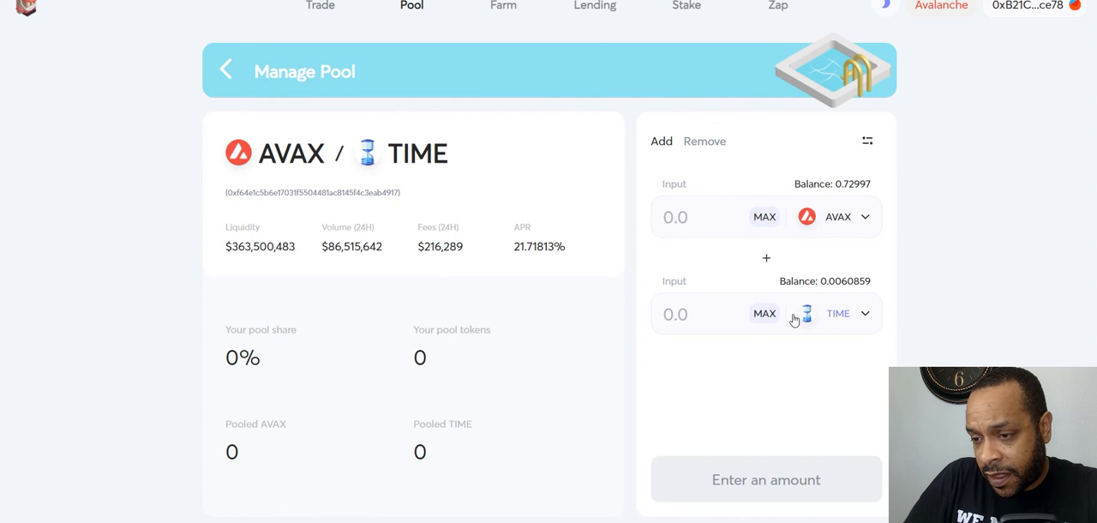
{"action": "left_click", "coordinate": [764, 313]}
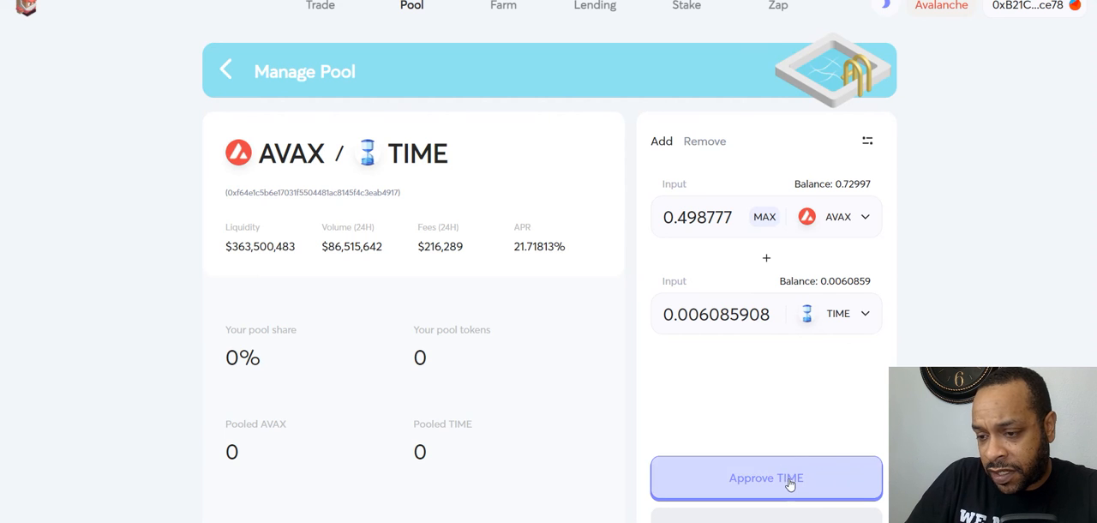
{"action": "left_click", "coordinate": [766, 478]}
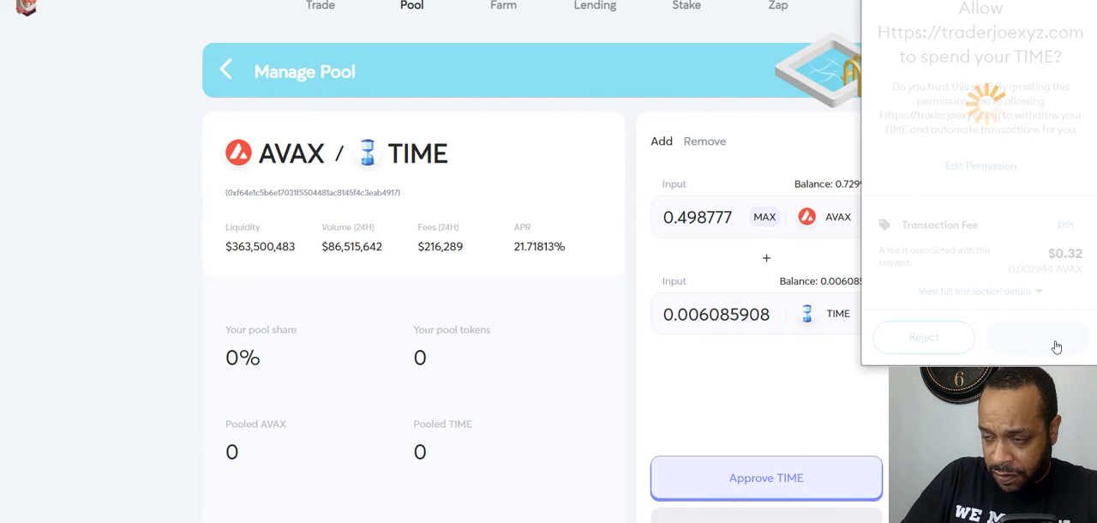
{"action": "left_click", "coordinate": [1037, 337]}
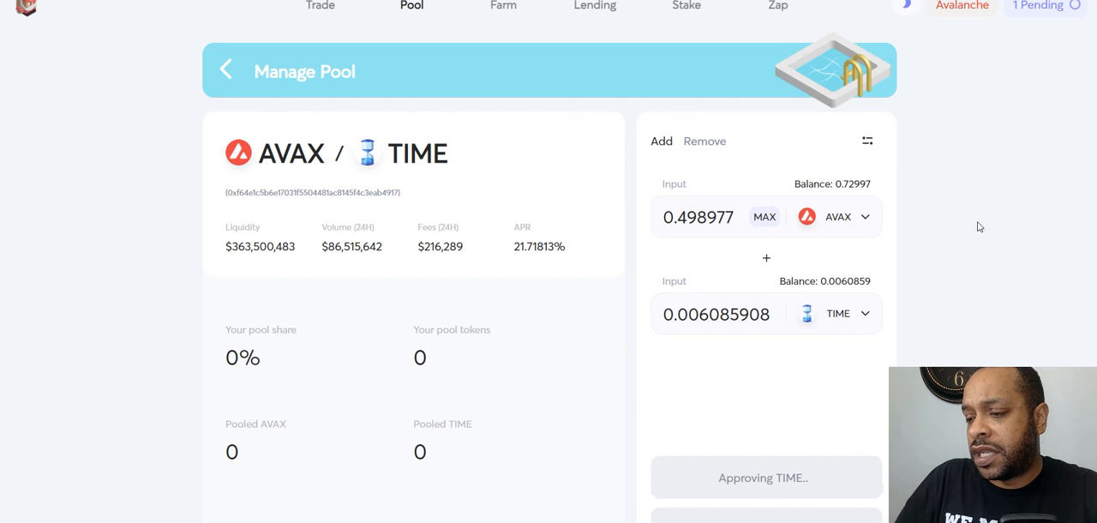
{"action": "mouse_move", "coordinate": [962, 250]}
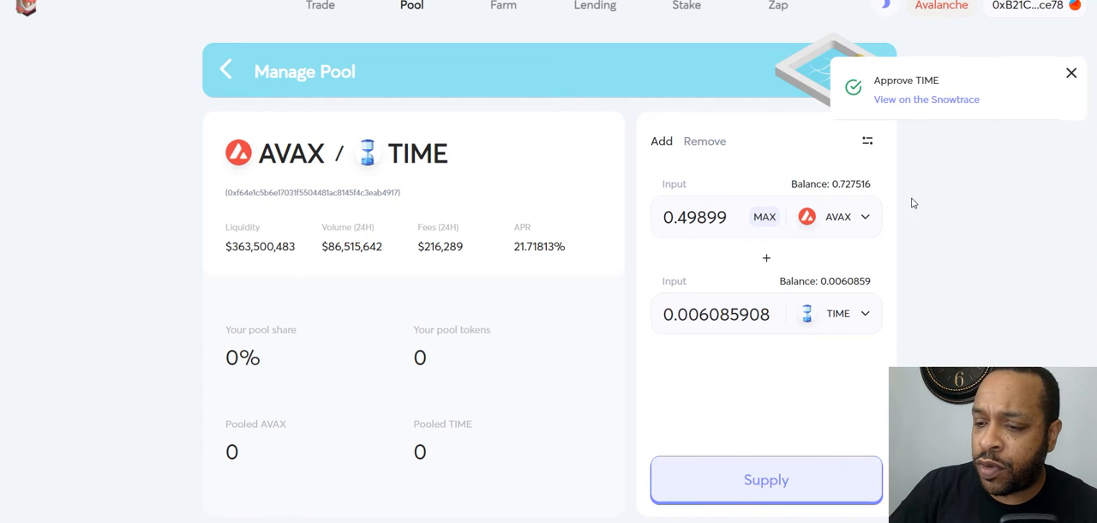
{"action": "scroll", "scroll_direction": "down", "scroll_amount": 3}
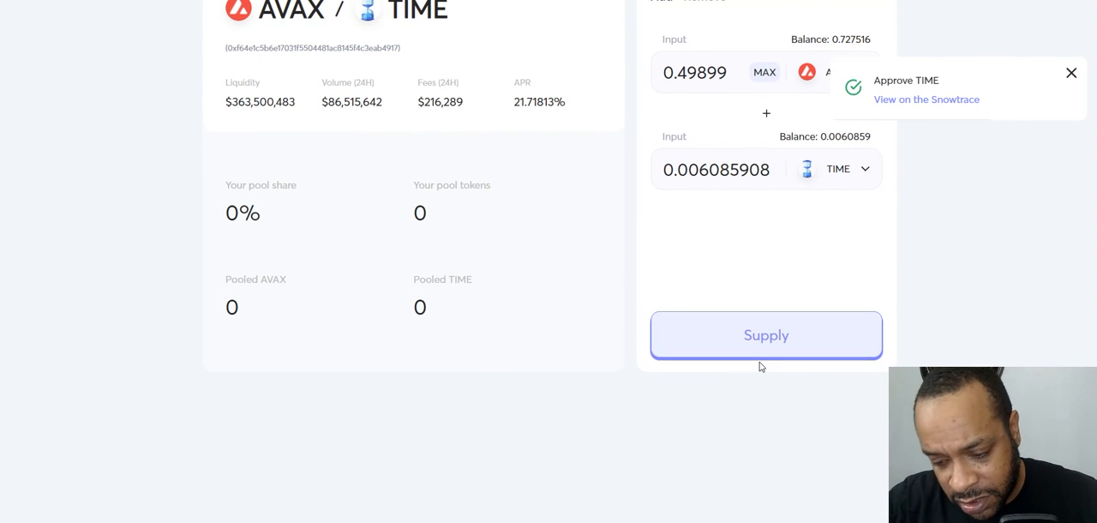
{"action": "left_click", "coordinate": [765, 335]}
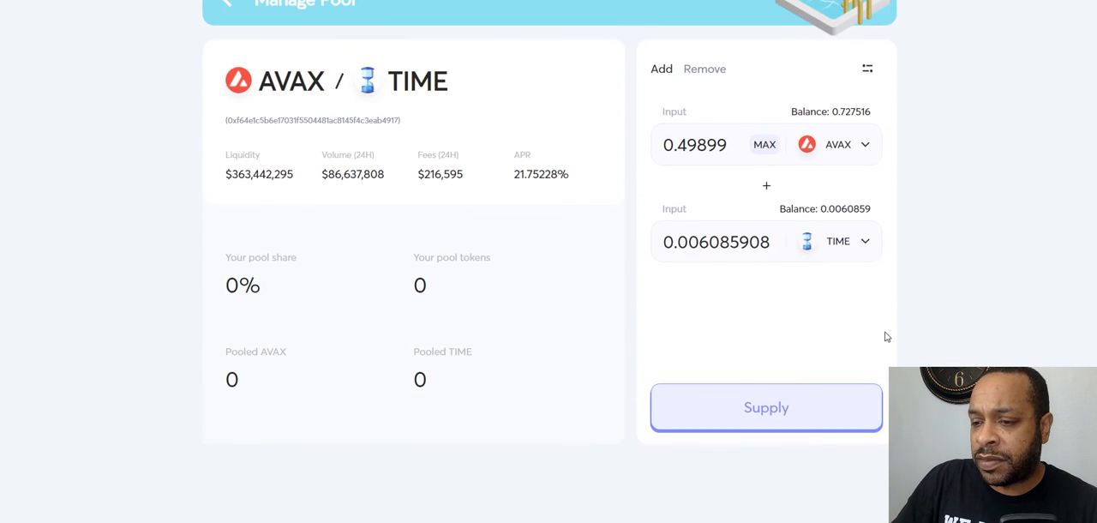
Confirm supplying 0.498 AVAX and 0.00608 TIME, approve in MetaMask, and close the notice
{"action": "left_click", "coordinate": [766, 407]}
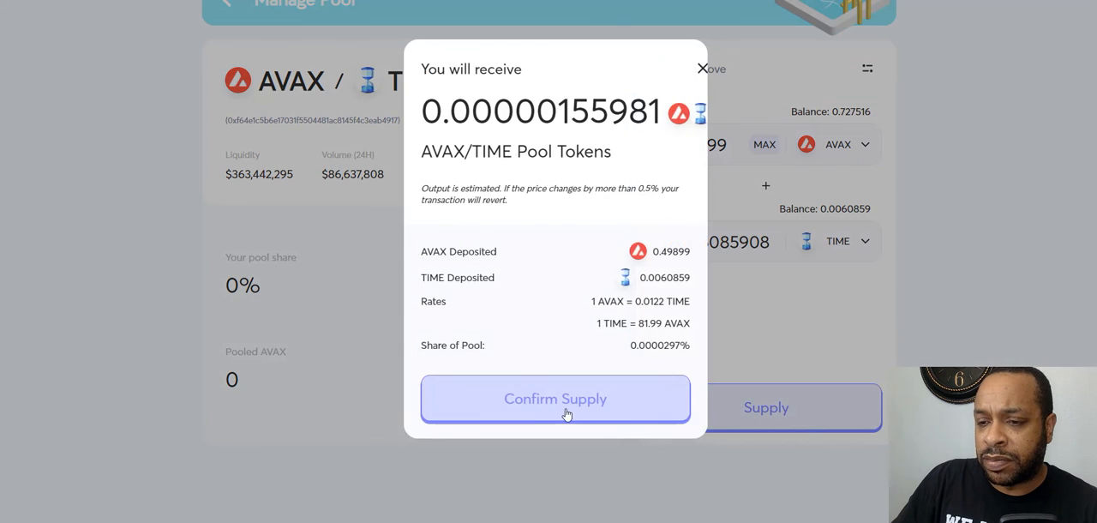
{"action": "left_click", "coordinate": [555, 399]}
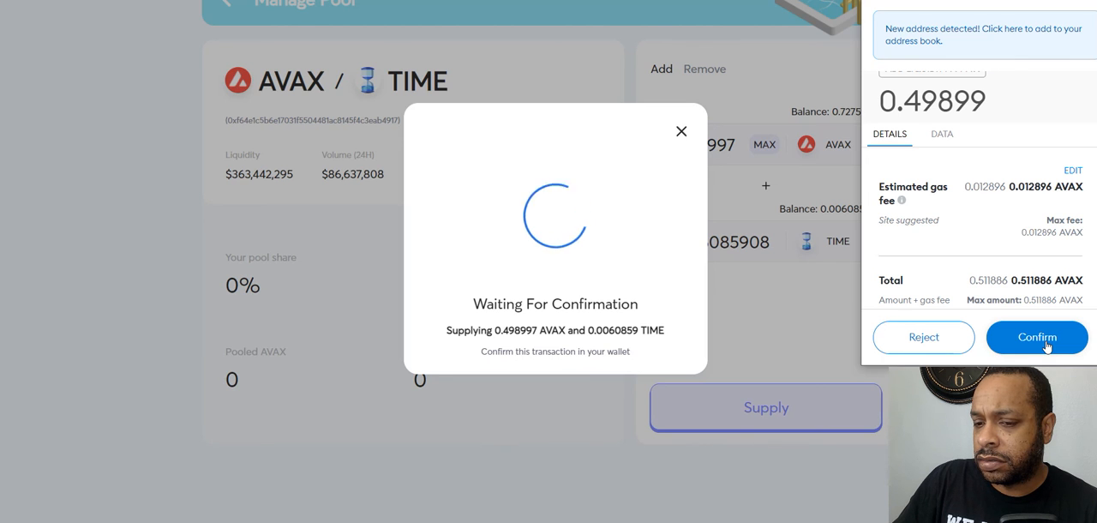
{"action": "left_click", "coordinate": [1037, 336]}
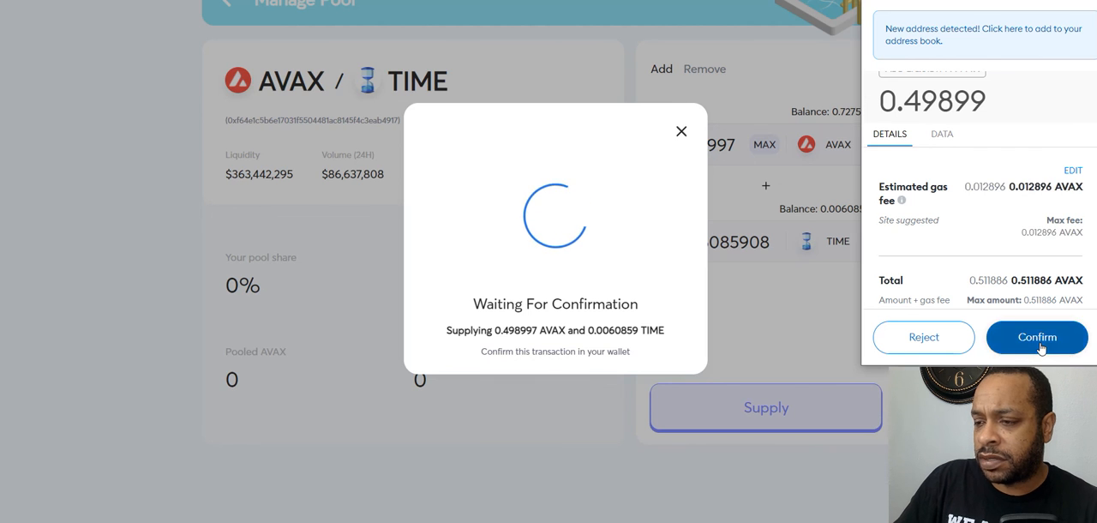
{"action": "left_click", "coordinate": [1038, 337]}
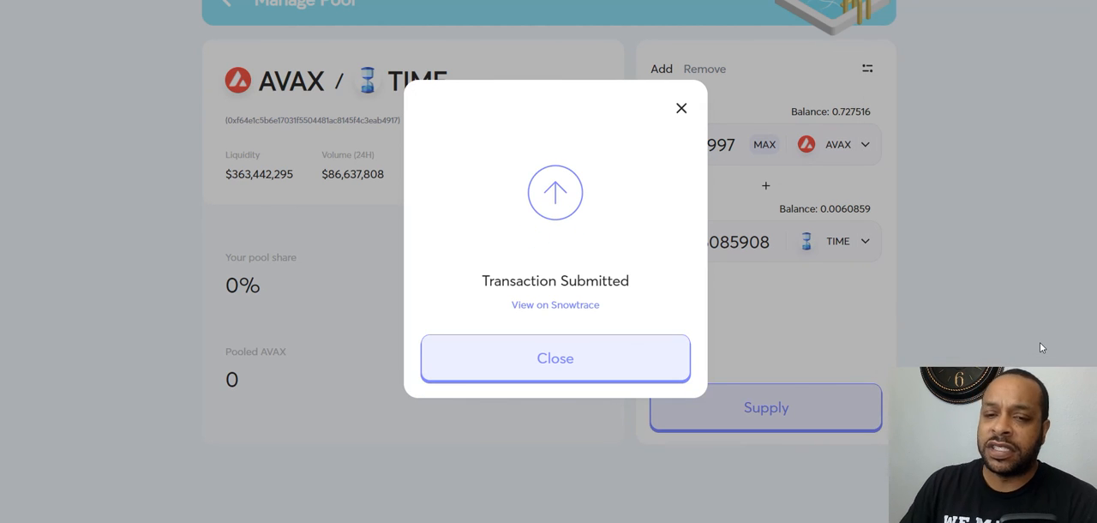
{"action": "mouse_move", "coordinate": [555, 358]}
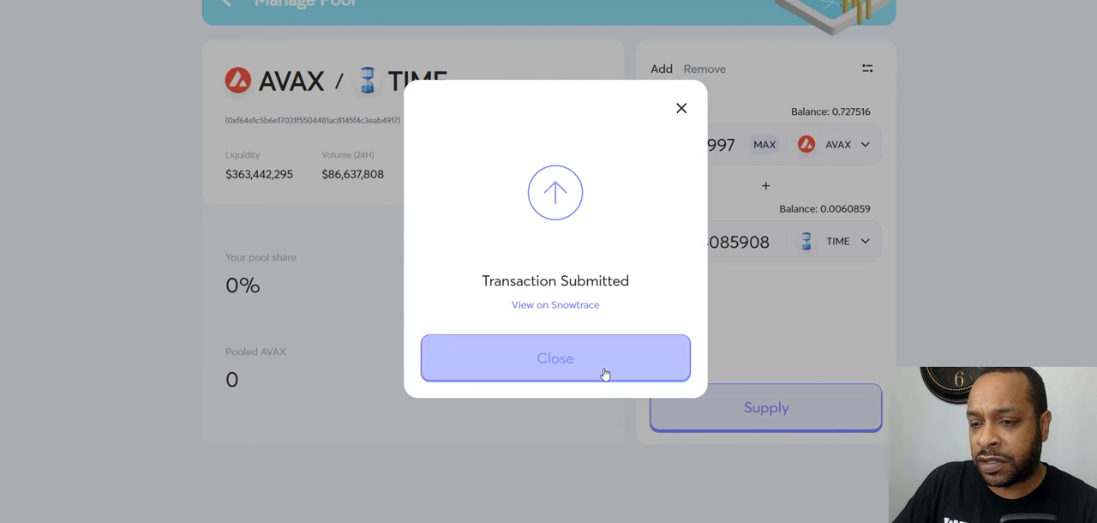
{"action": "left_click", "coordinate": [554, 358]}
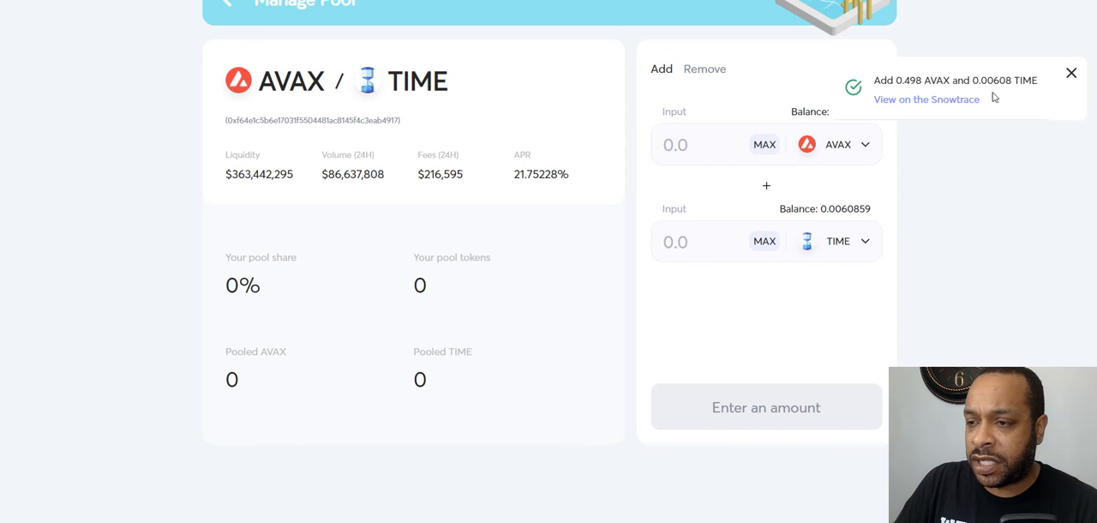
{"action": "mouse_move", "coordinate": [1057, 86]}
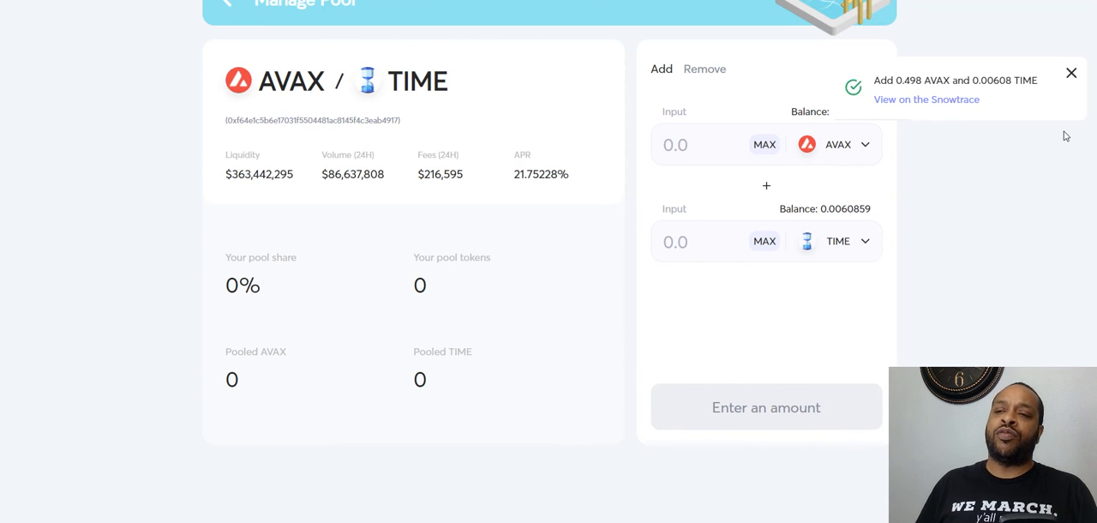
{"action": "mouse_move", "coordinate": [994, 335]}
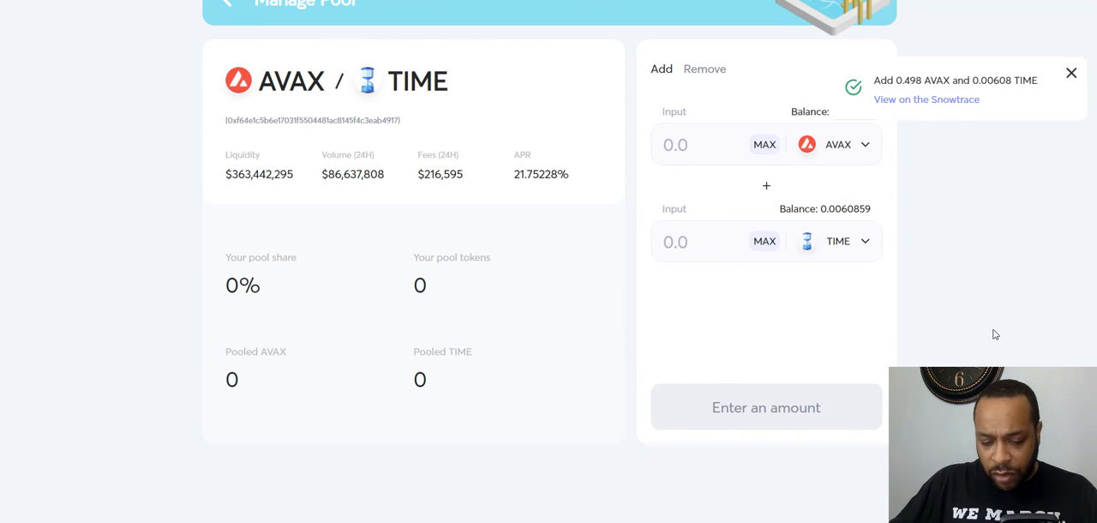
{"action": "mouse_move", "coordinate": [859, 225]}
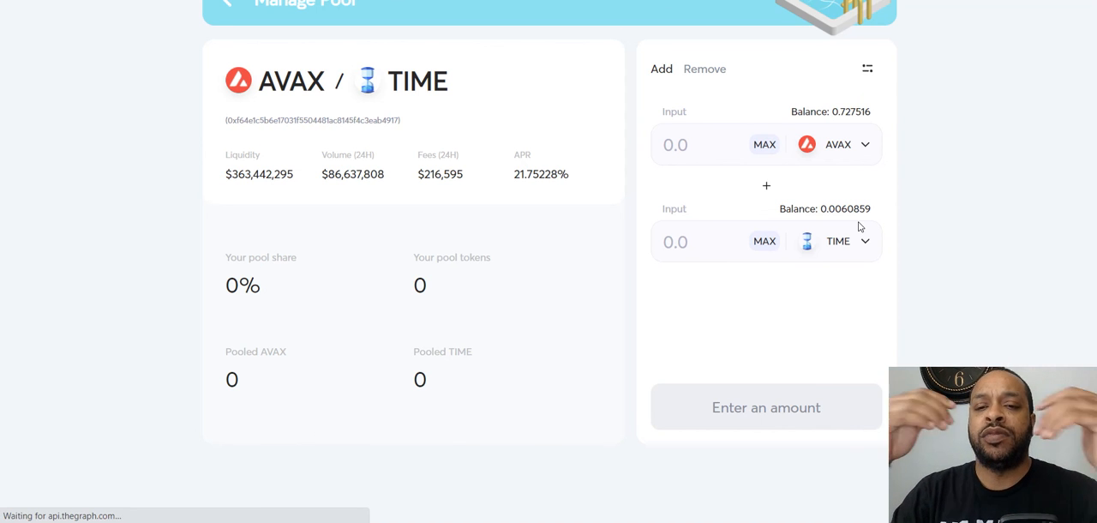
Scroll the AVAX/TIME pool page and go to Trader Joe's Zap page
{"action": "scroll", "scroll_direction": "down", "scroll_amount": 3}
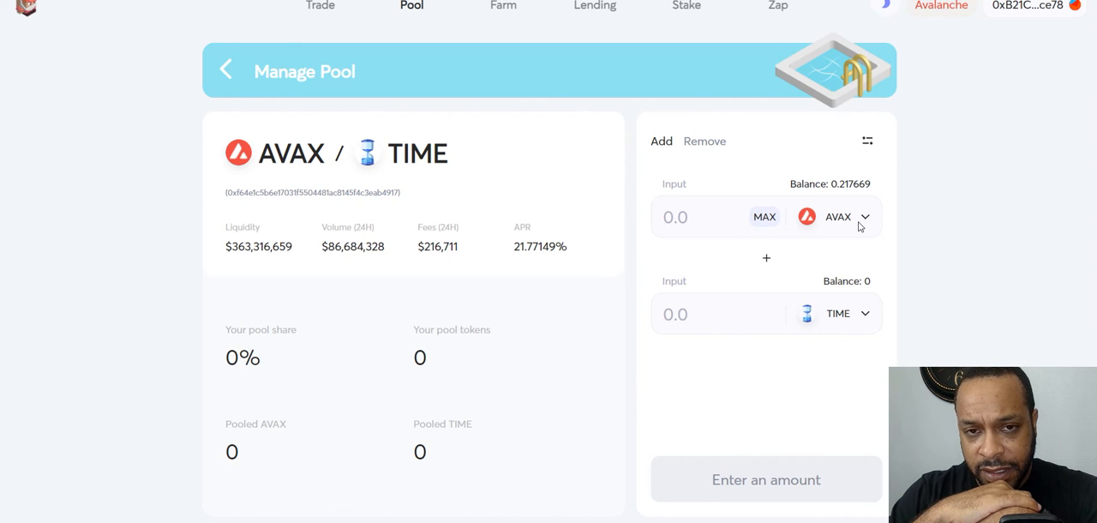
{"action": "mouse_move", "coordinate": [962, 128]}
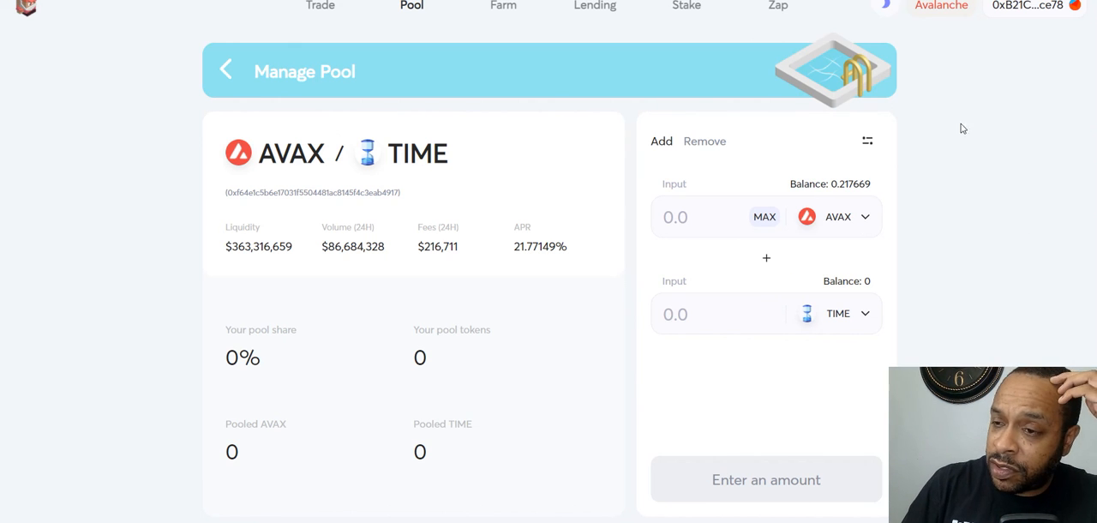
{"action": "left_click", "coordinate": [777, 6]}
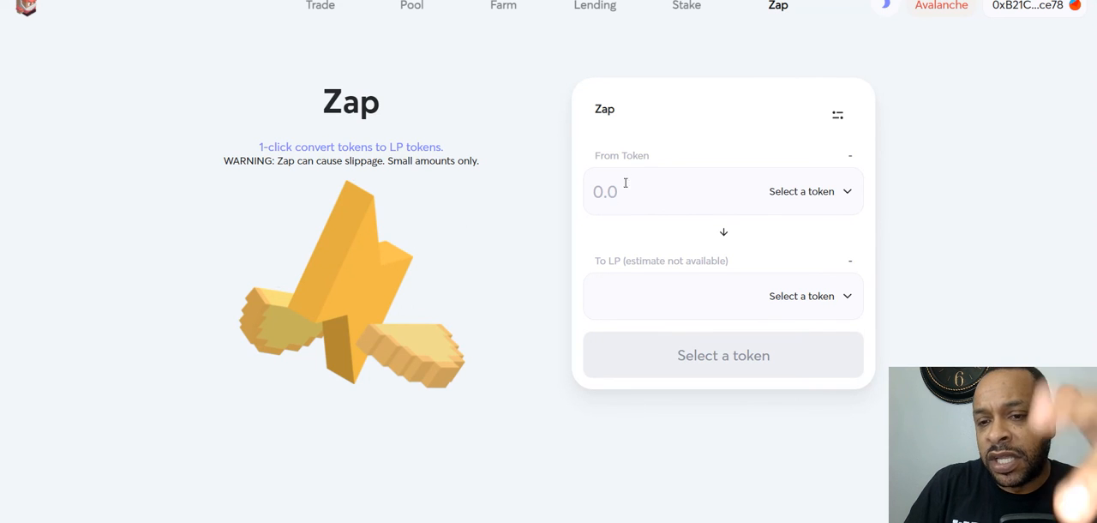
{"action": "mouse_move", "coordinate": [607, 388]}
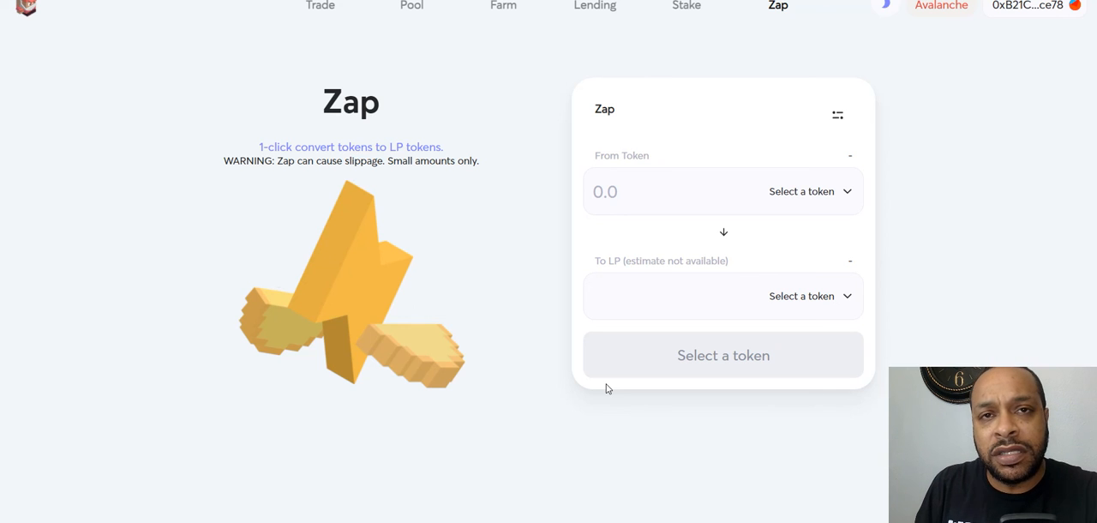
{"action": "mouse_move", "coordinate": [843, 455]}
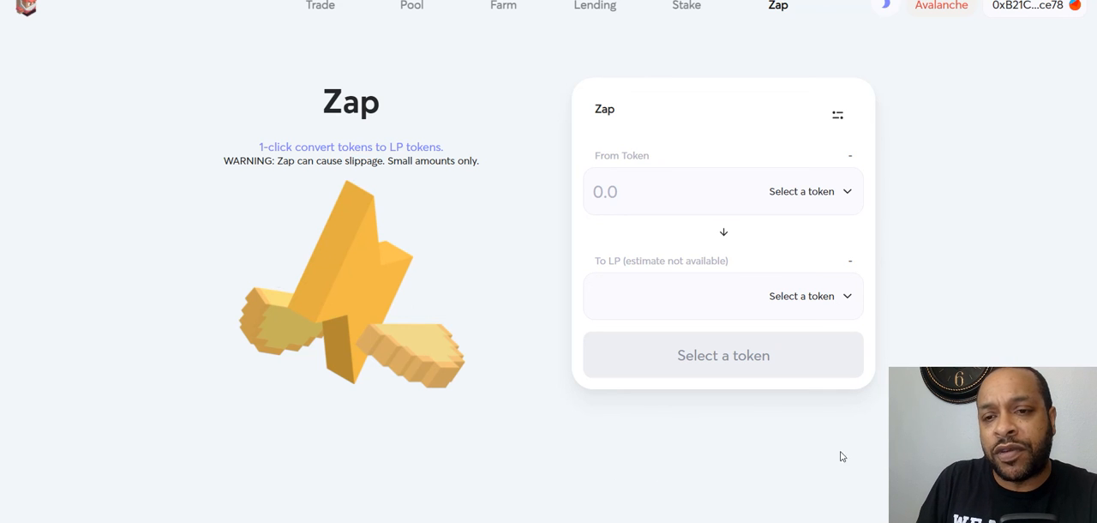
{"action": "mouse_move", "coordinate": [321, 7]}
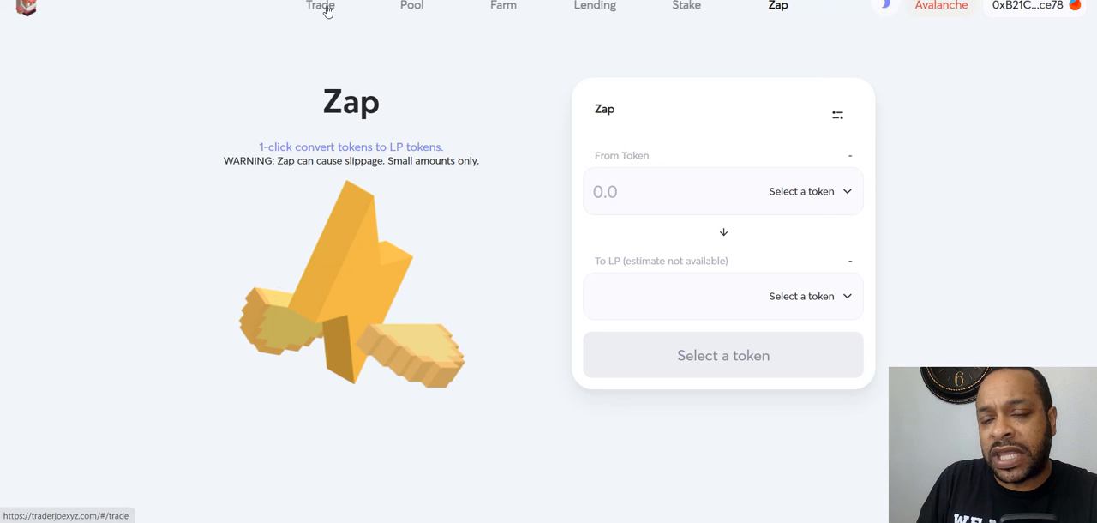
{"action": "mouse_move", "coordinate": [385, 9]}
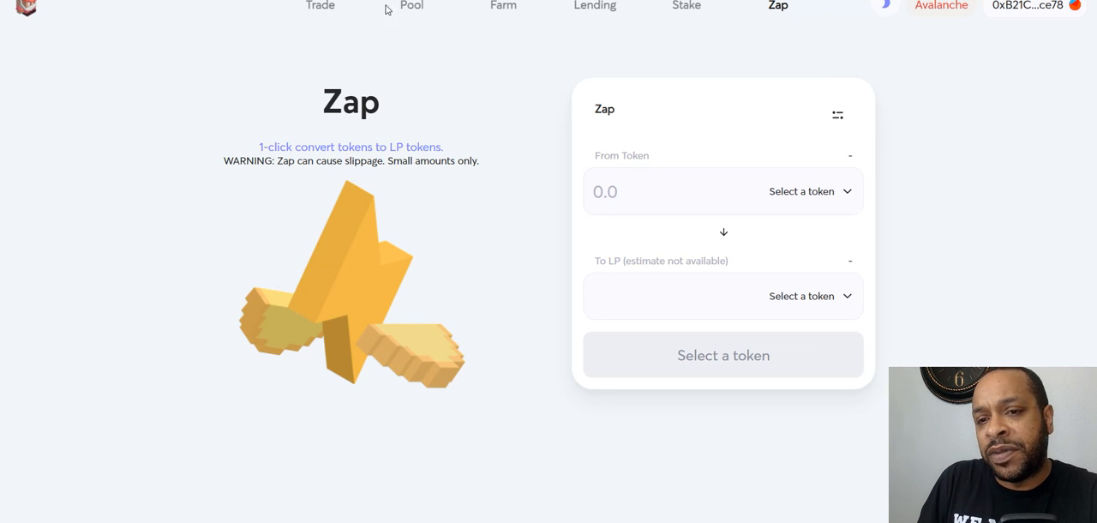
Switch to the Wonderland tab with the TIME-AVAX LP bond form
{"action": "left_click", "coordinate": [320, 6]}
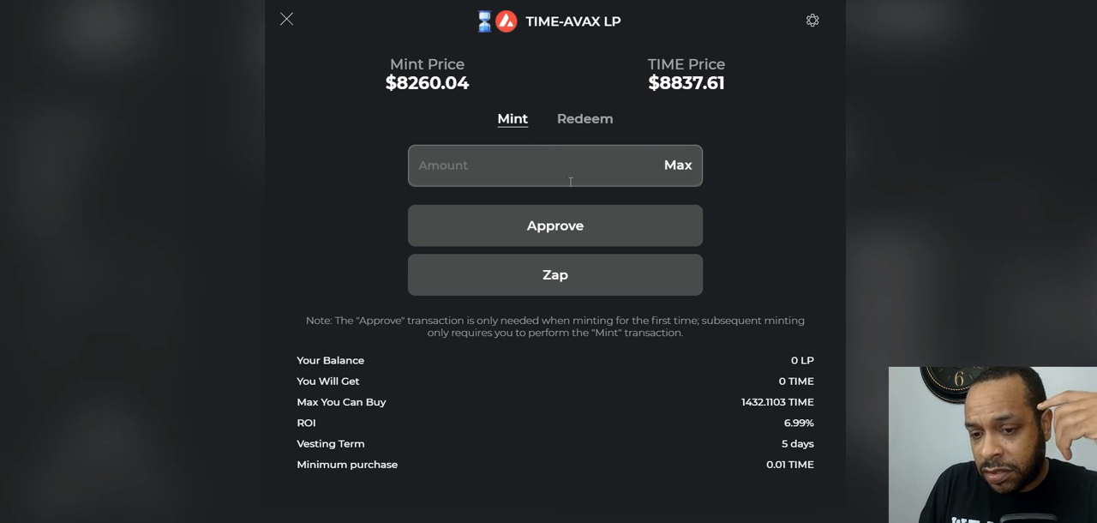
{"action": "mouse_move", "coordinate": [827, 375]}
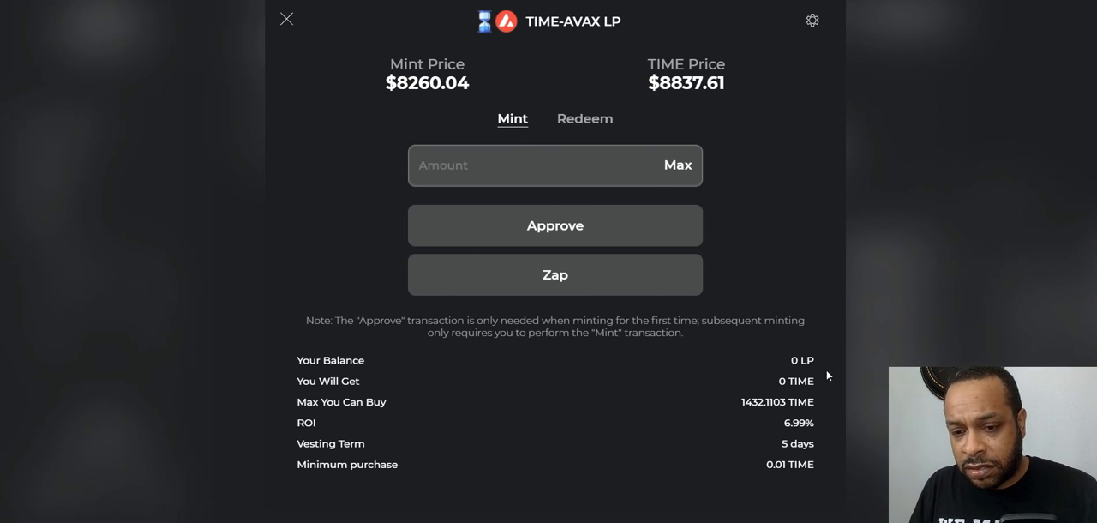
{"action": "mouse_move", "coordinate": [489, 385]}
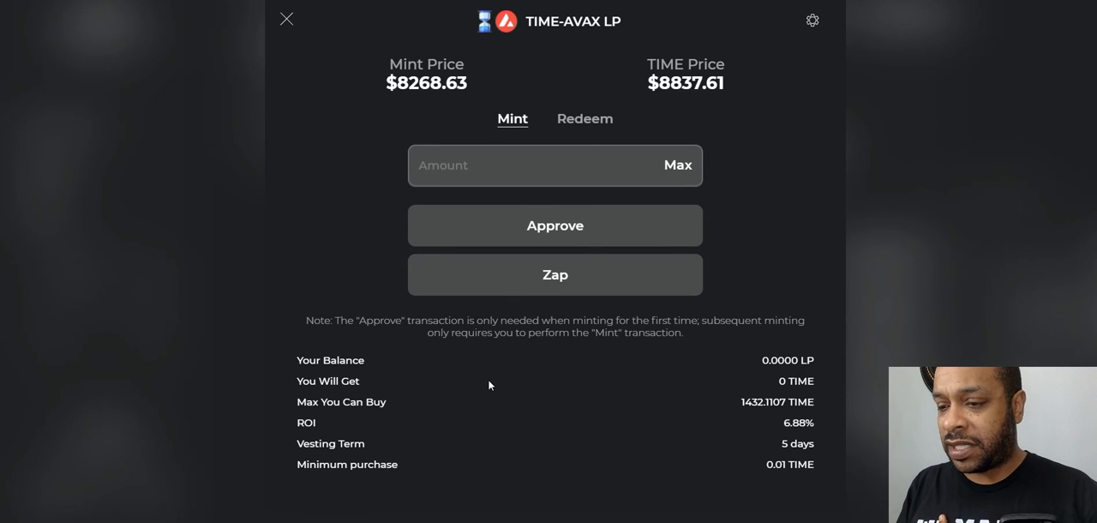
{"action": "mouse_move", "coordinate": [624, 417]}
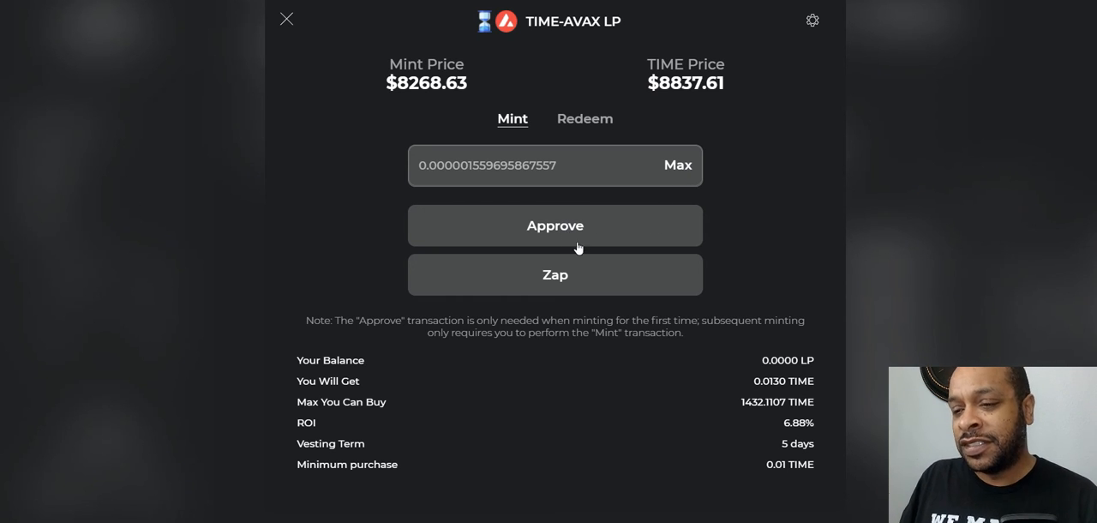
Close the TIME-AVAX LP modal to show the mint discount list
{"action": "left_click", "coordinate": [286, 18]}
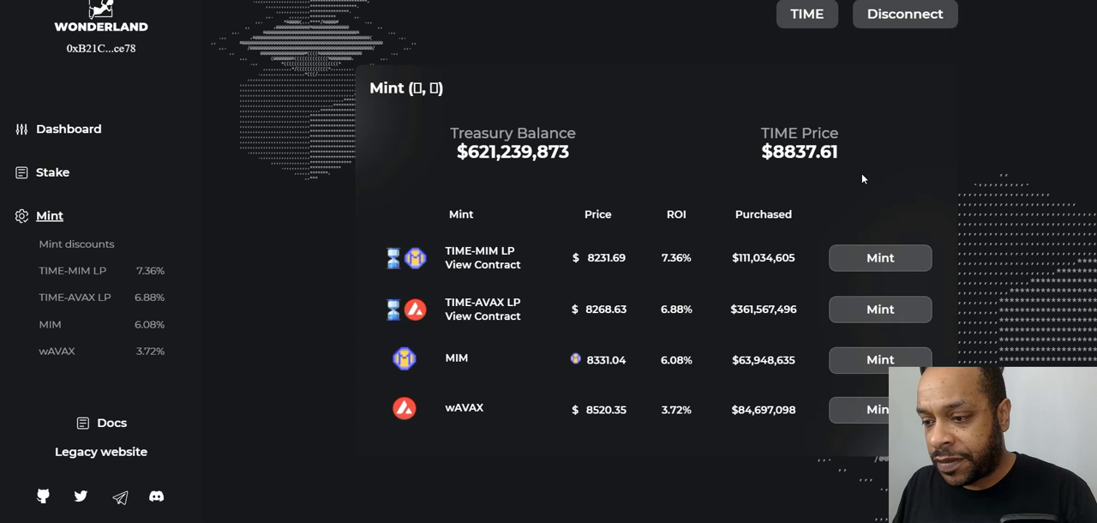
{"action": "mouse_move", "coordinate": [934, 164]}
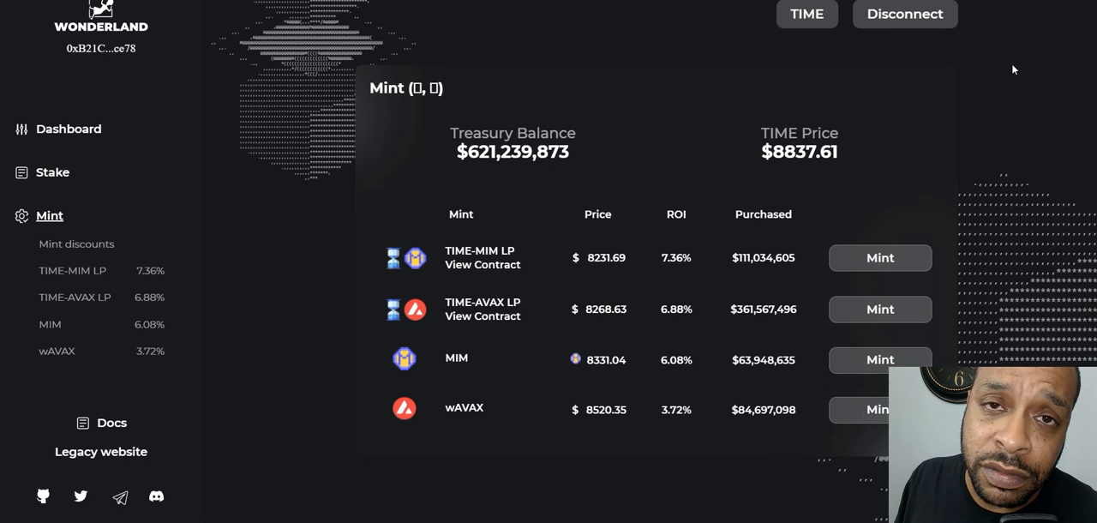
{"action": "mouse_move", "coordinate": [948, 156]}
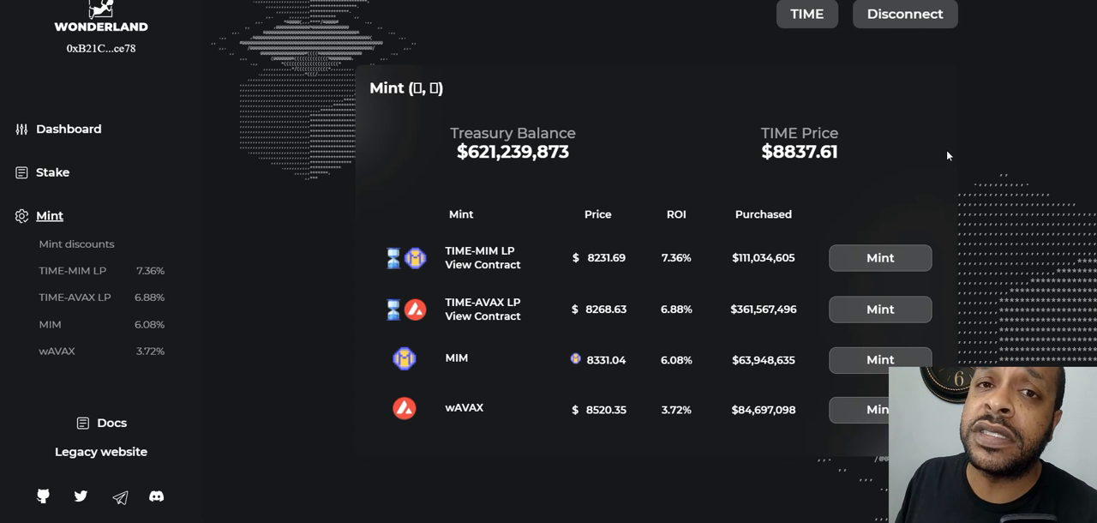
{"action": "mouse_move", "coordinate": [1037, 52]}
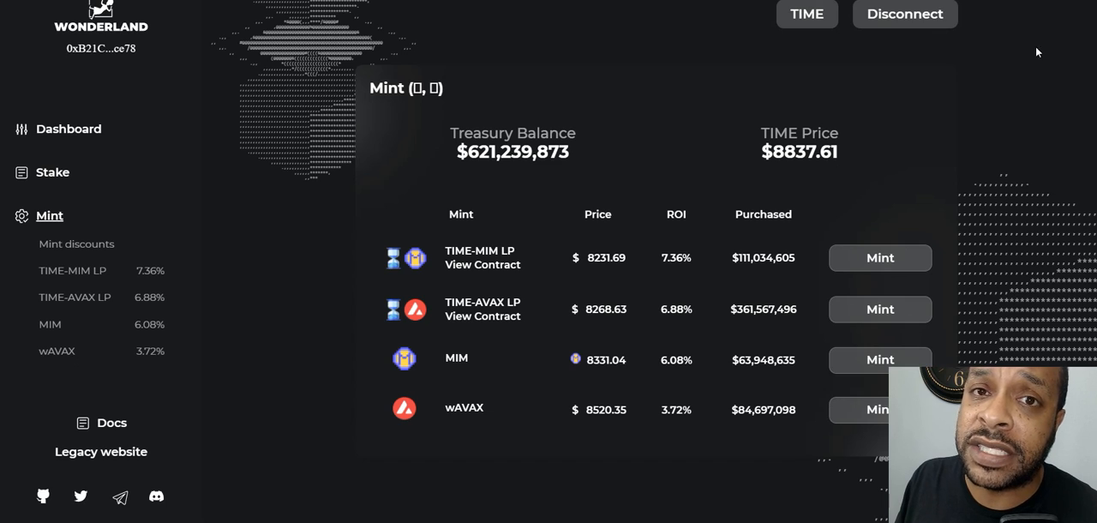